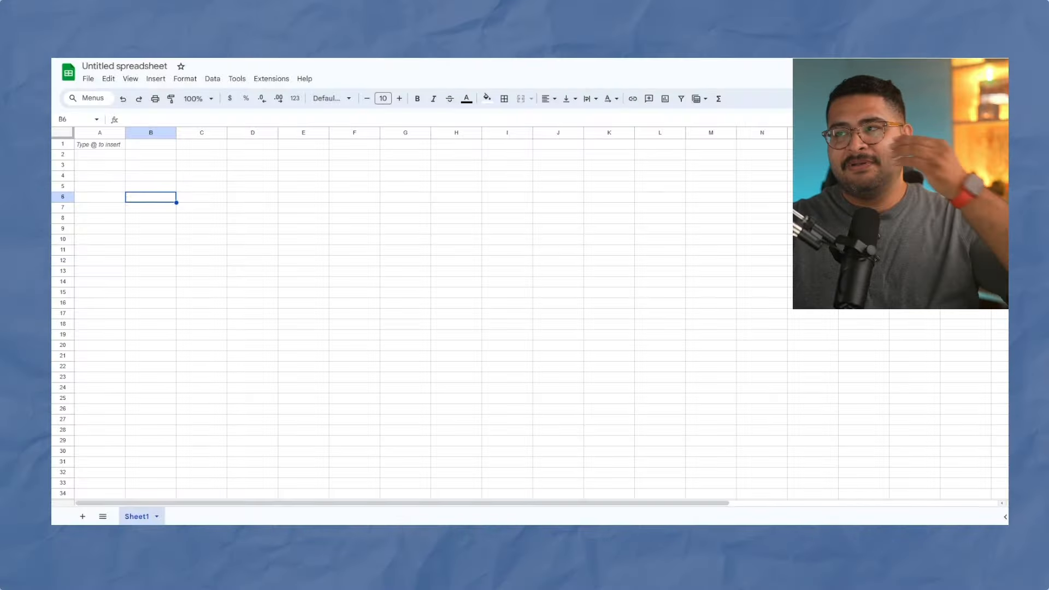
{"action": "mouse_move", "coordinate": [214, 181]}
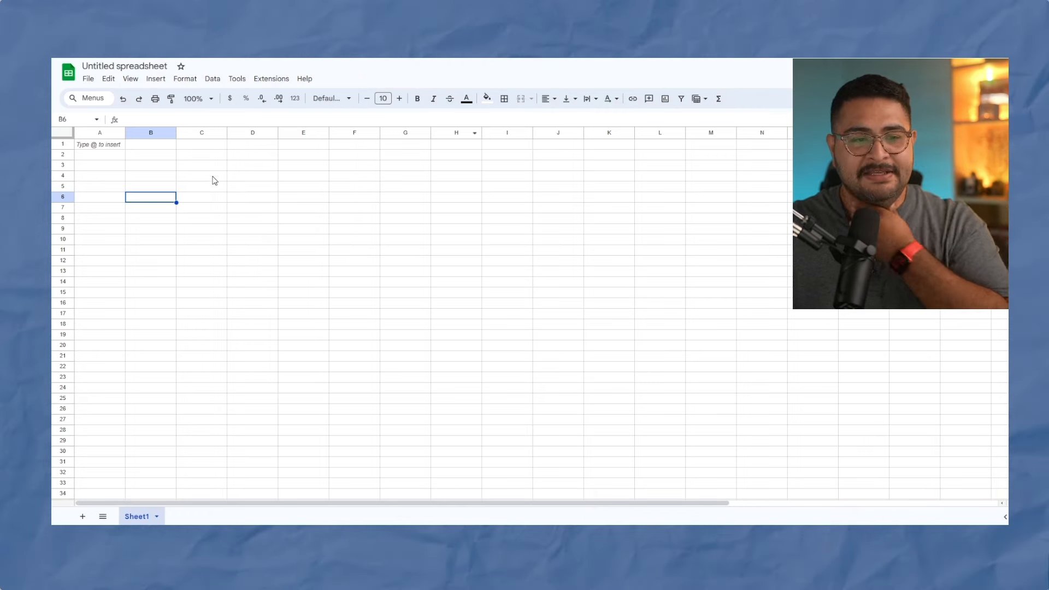
Set the whole sheet's font to Nunito size 15 and narrow column B
{"action": "left_click", "coordinate": [149, 176]}
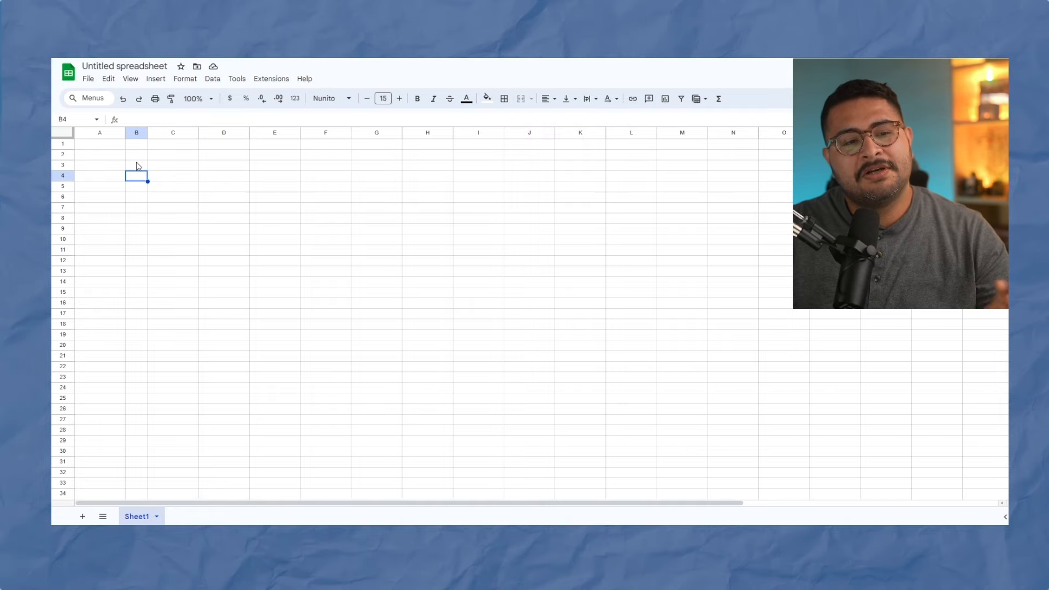
{"action": "left_click", "coordinate": [137, 165]}
{"action": "type", "text": "1"}
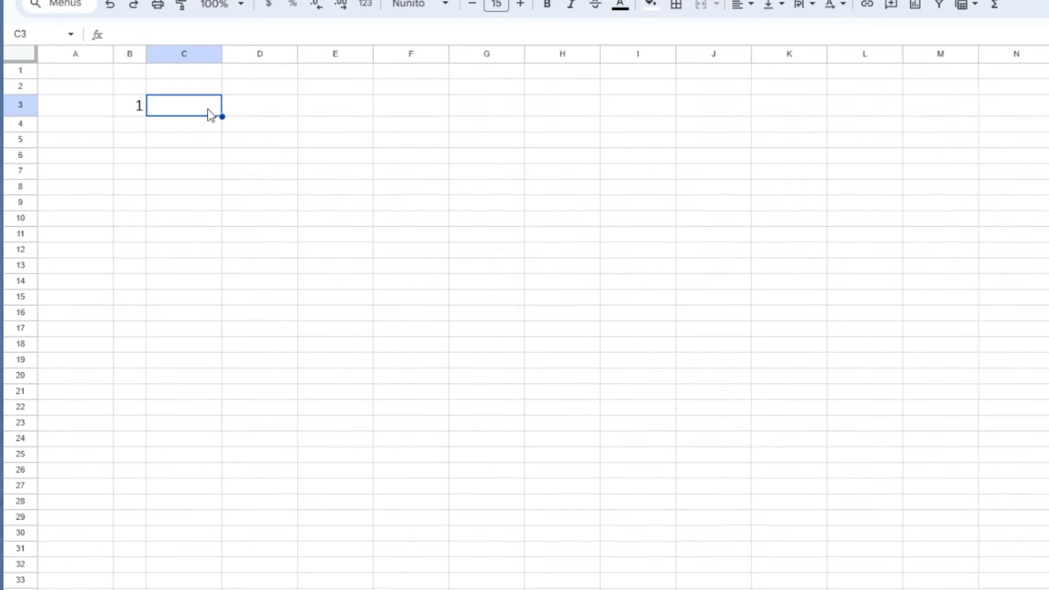
Enter due days and currency amounts for Rent, Gym, Honda, Auto Insurance, Power and Water
{"action": "type", "text": "Rent"}
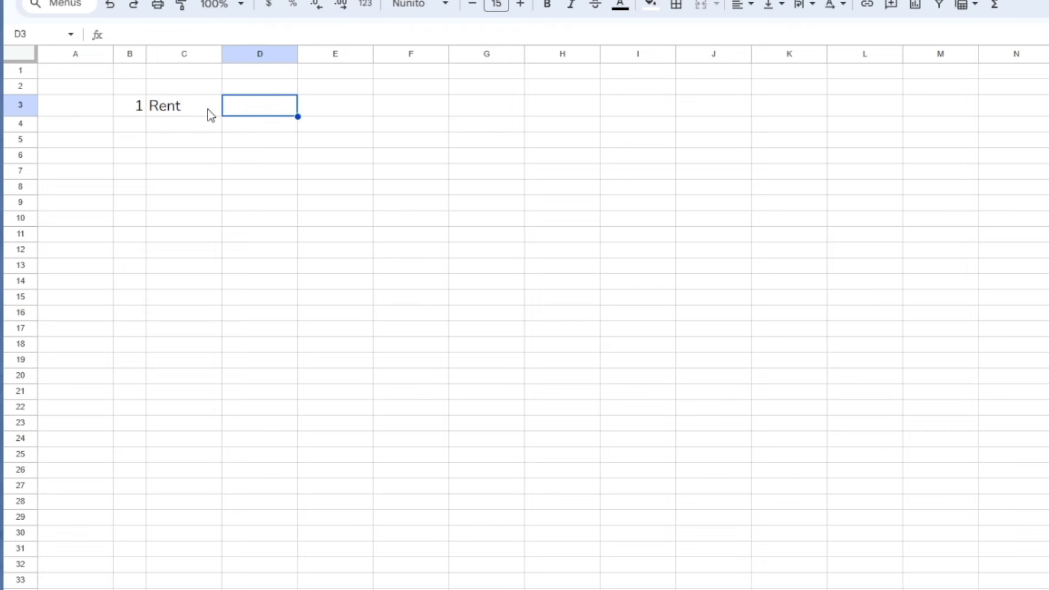
{"action": "type", "text": "$200"}
{"action": "left_click", "coordinate": [184, 124]}
{"action": "type", "text": "Gym"}
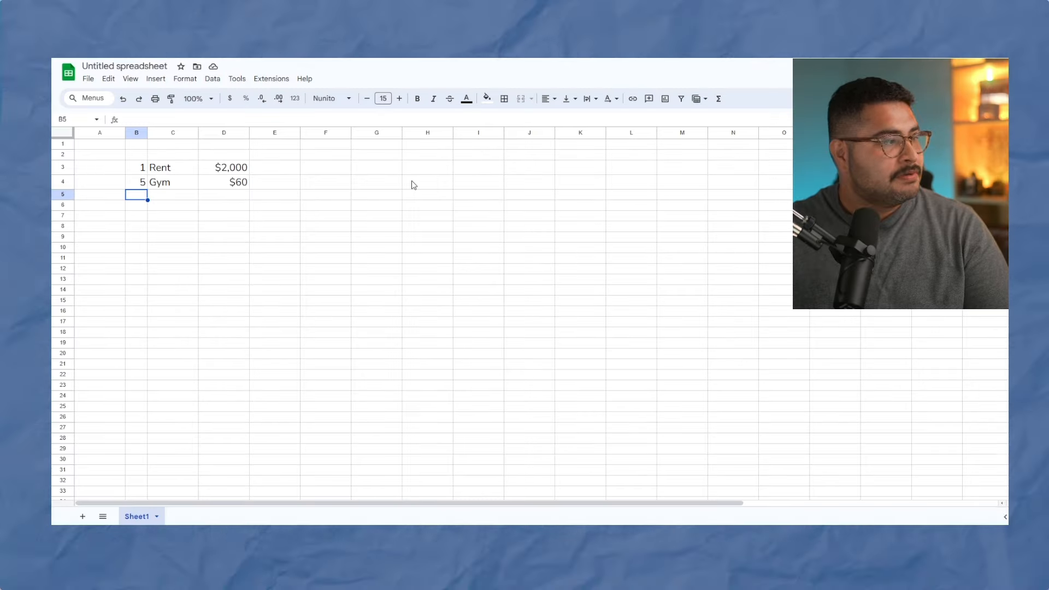
{"action": "type", "text": "9"}
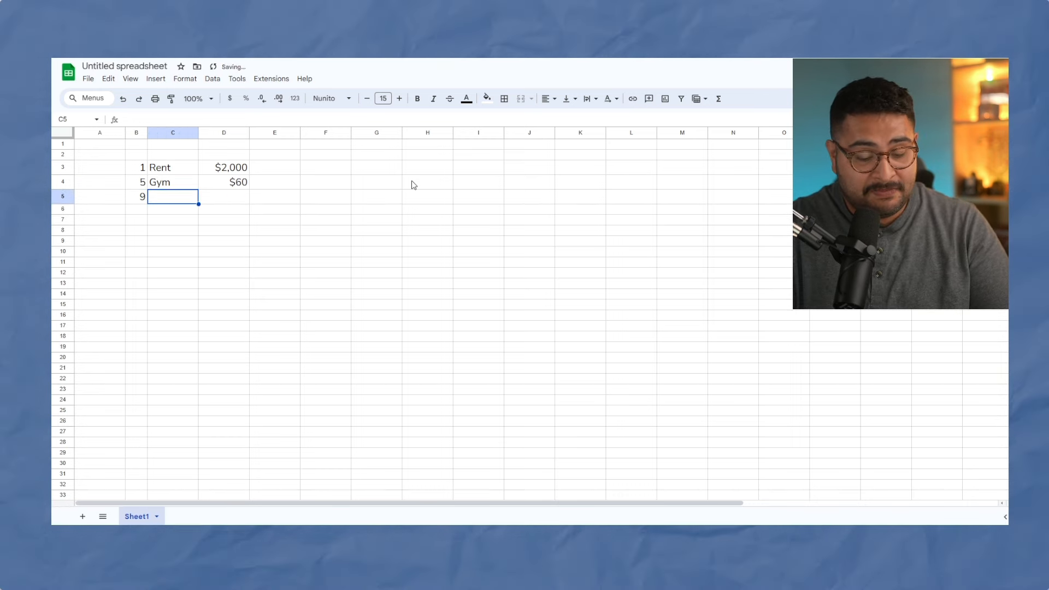
{"action": "type", "text": "Honda"}
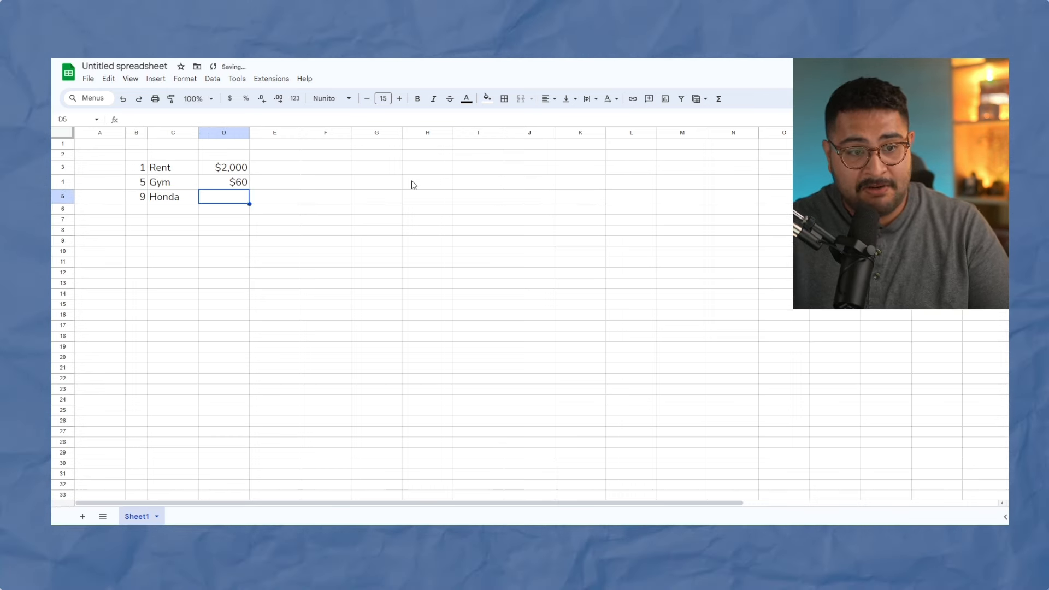
{"action": "type", "text": "$330"}
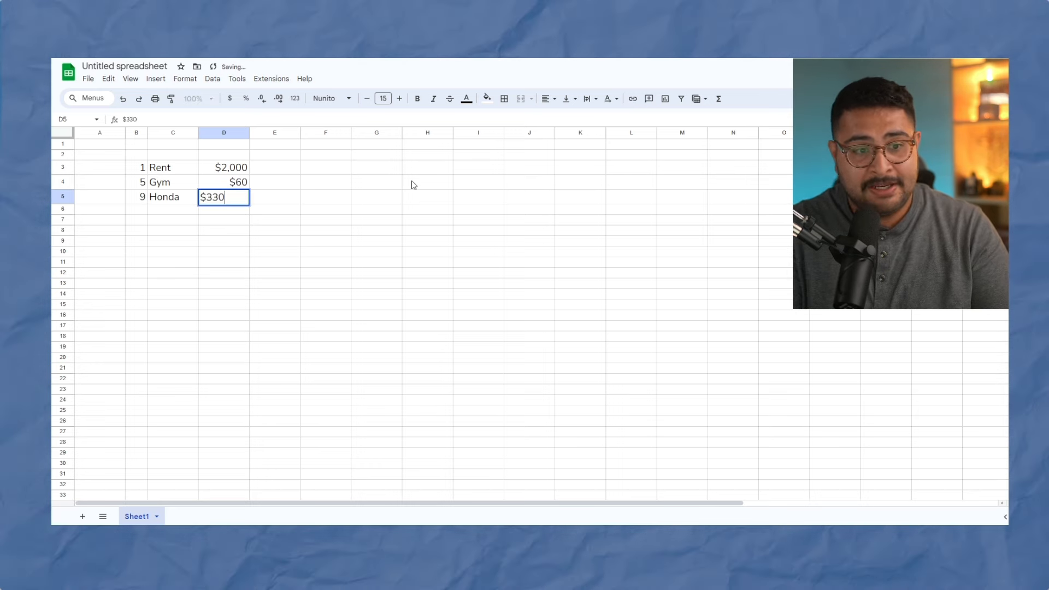
{"action": "key", "text": "Enter"}
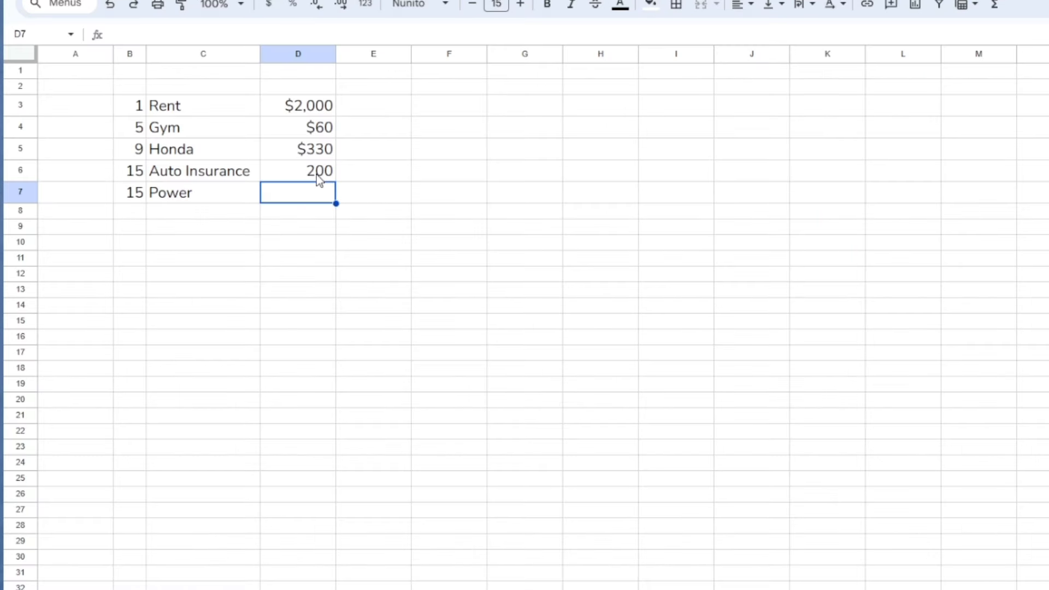
{"action": "type", "text": "250"}
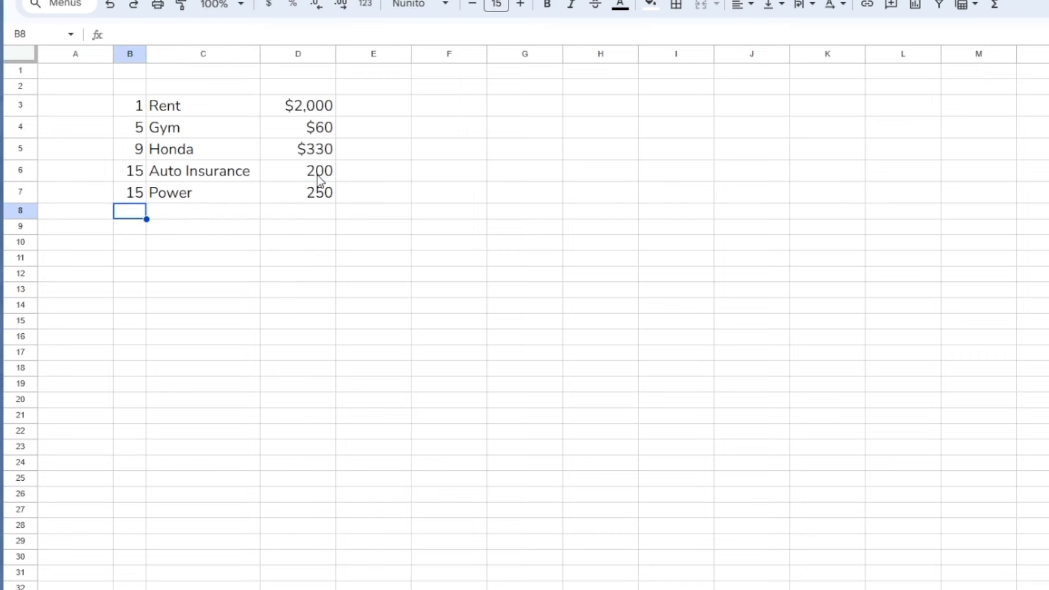
{"action": "type", "text": "15"}
{"action": "left_click", "coordinate": [298, 211]}
{"action": "type", "text": "Water"}
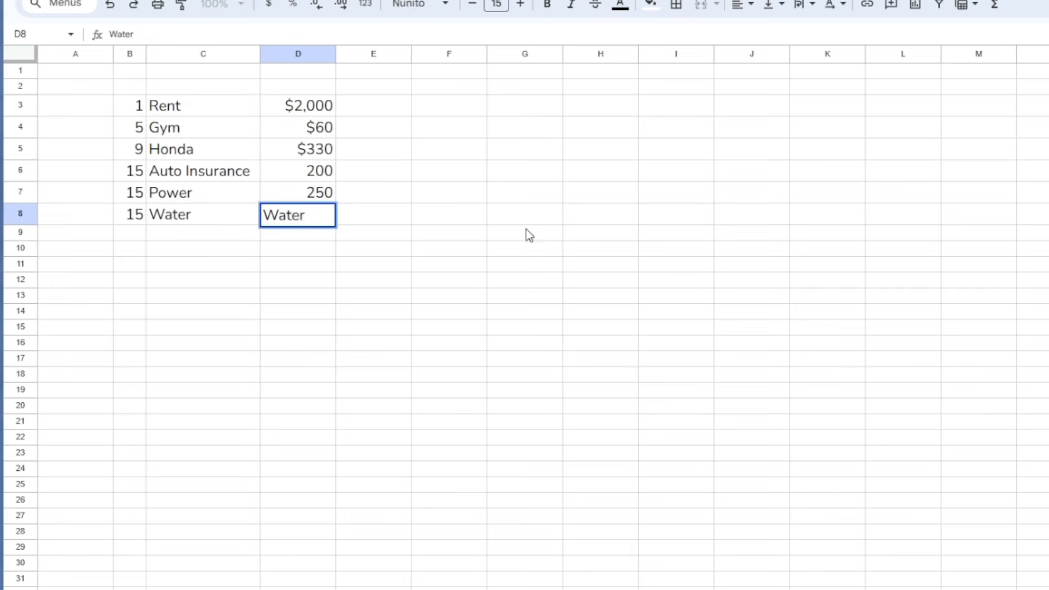
{"action": "type", "text": "100.00"}
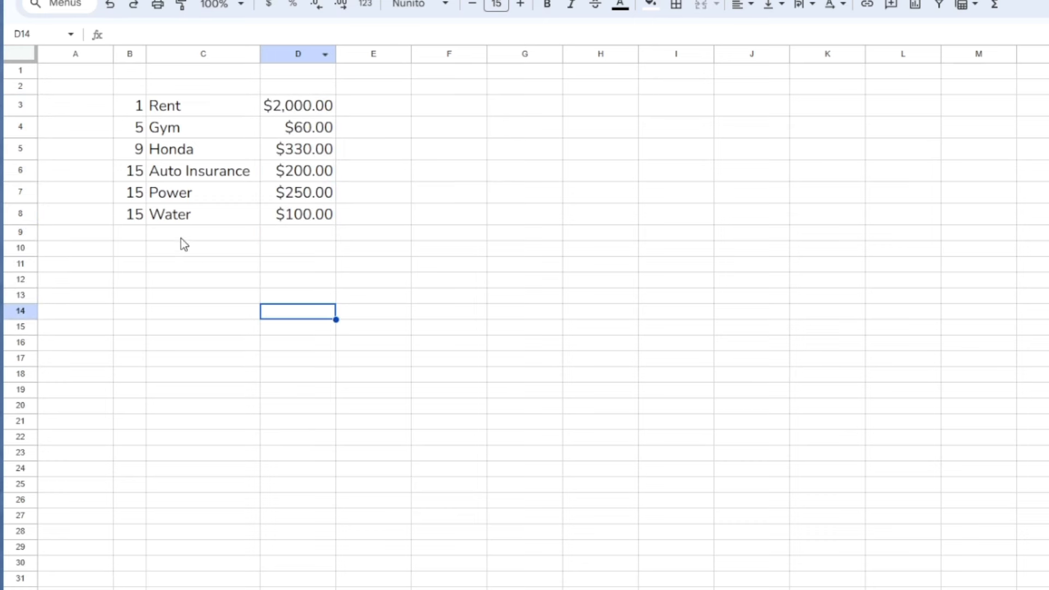
Add Streaming $70, Credit Card #1 $50, Credit Card #2 $80 and PSN $30 with due days
{"action": "type", "text": "Netflic"}
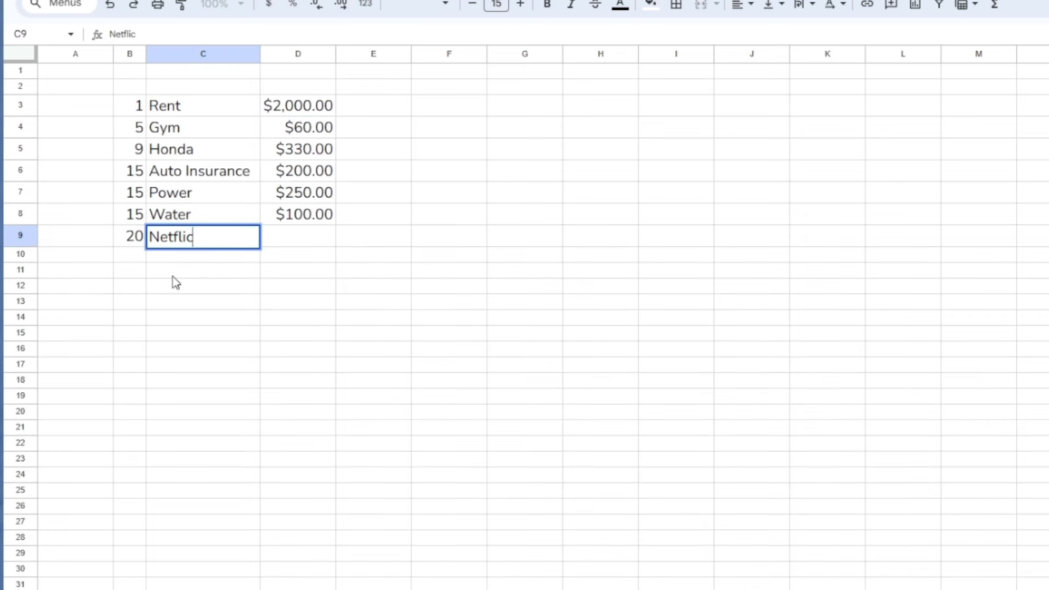
{"action": "type", "text": "70.00"}
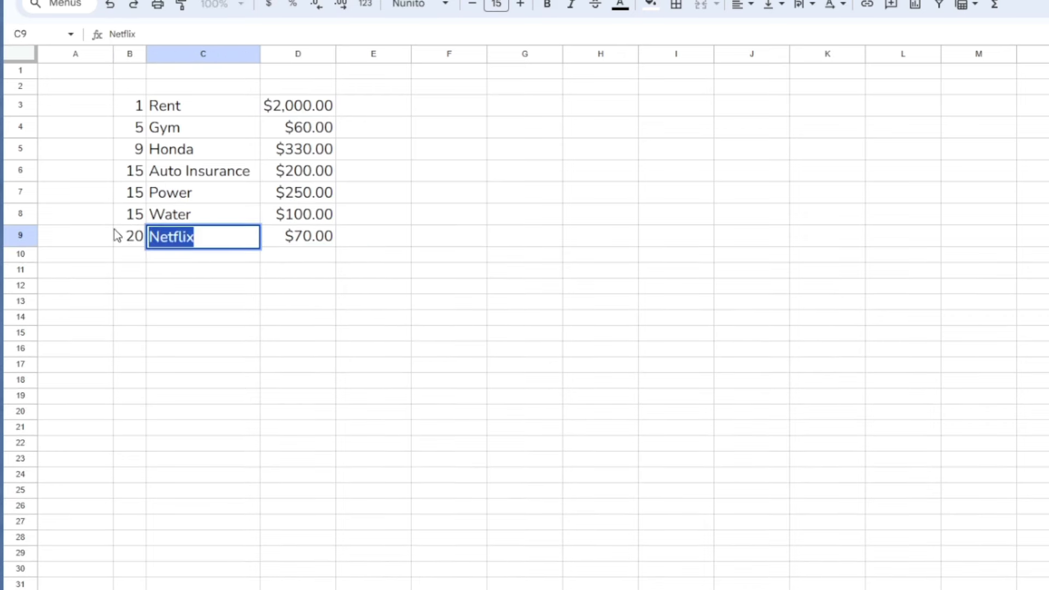
{"action": "type", "text": "Streaming"}
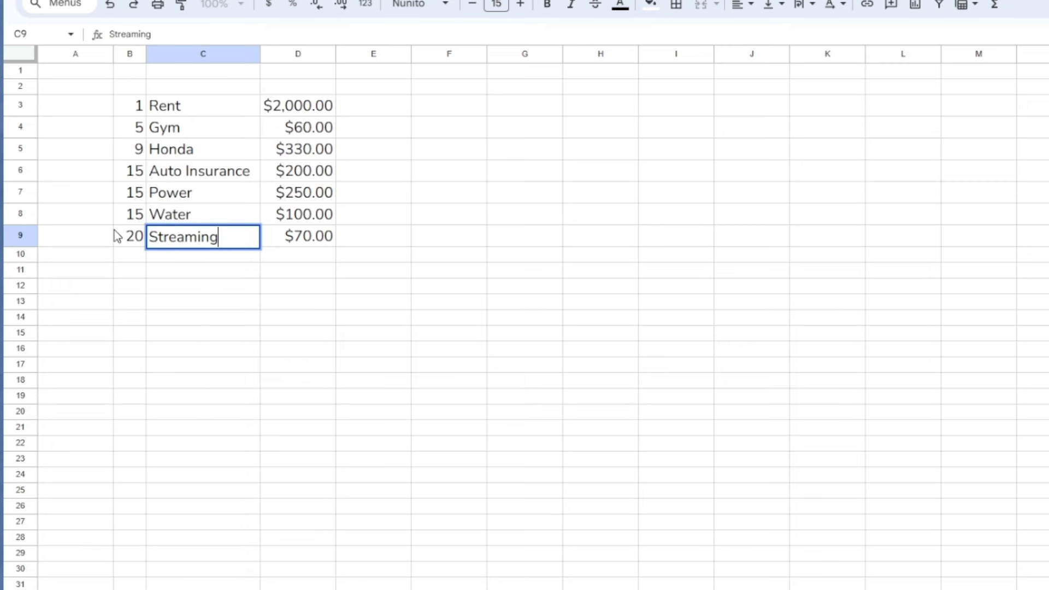
{"action": "type", "text": "Credit Card  #1"}
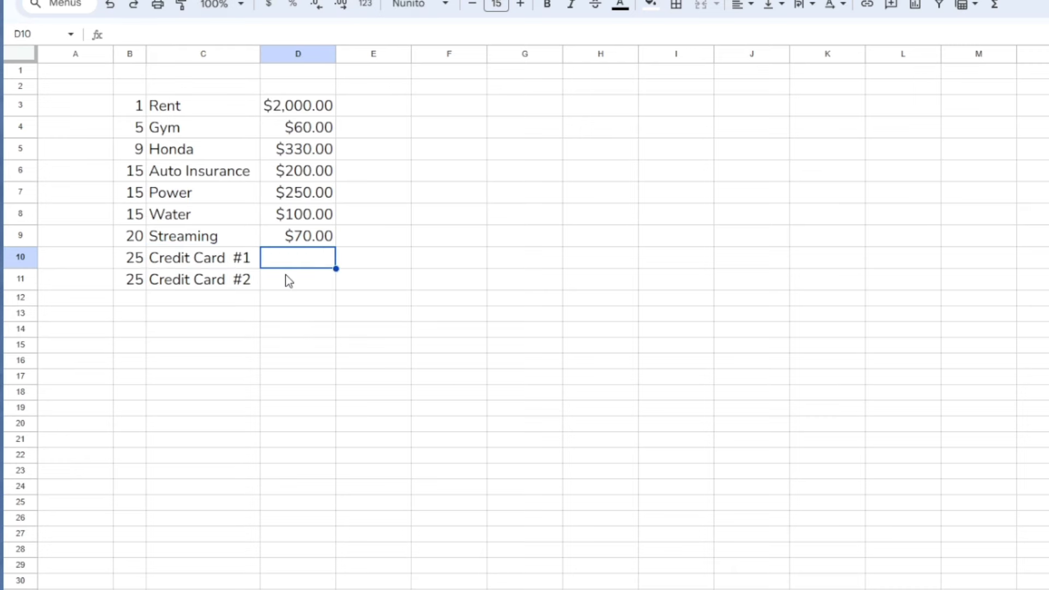
{"action": "type", "text": "50.00"}
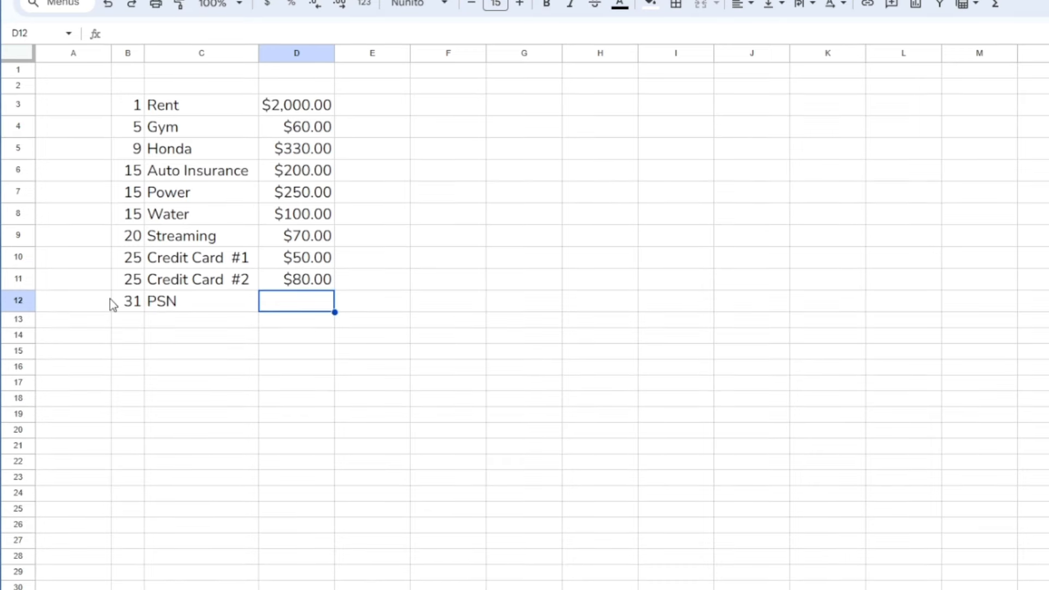
{"action": "type", "text": "30.00"}
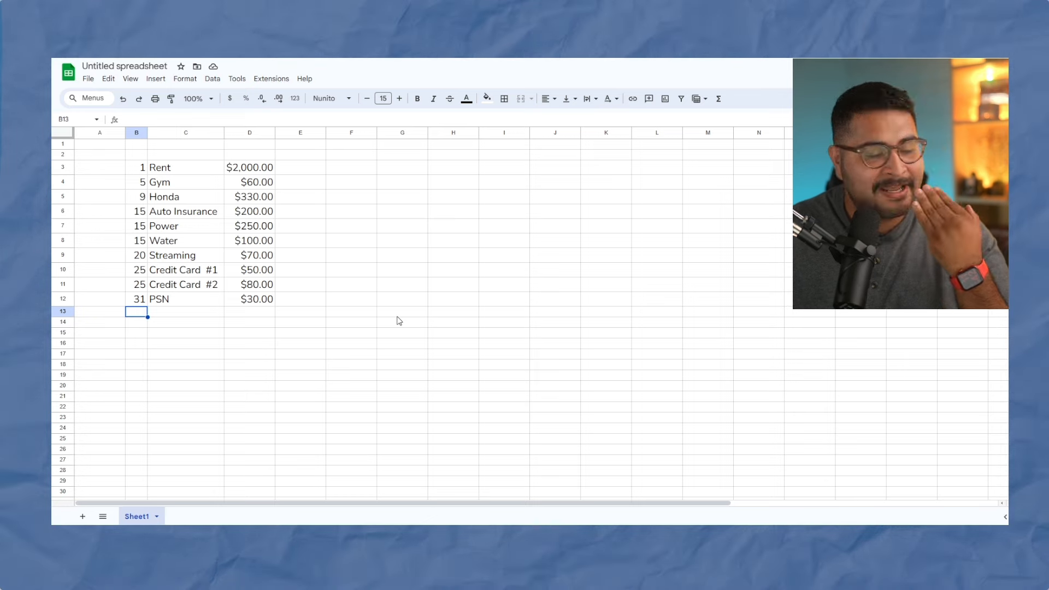
Add Groceries $150, Gas $100 and Dining Out $150, each on days 1 and 15
{"action": "type", "text": "1"}
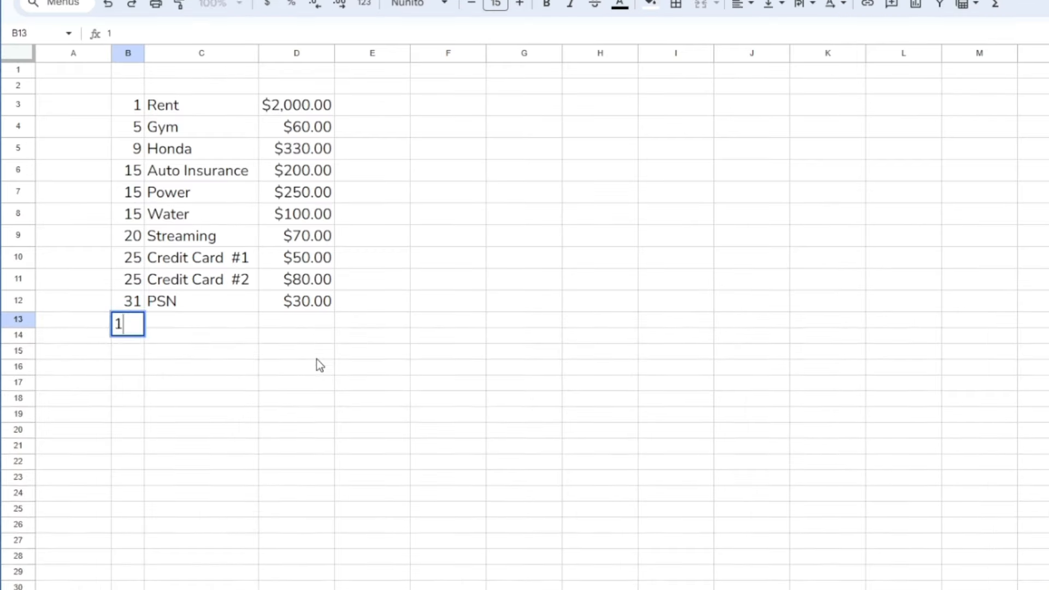
{"action": "key", "text": "Enter"}
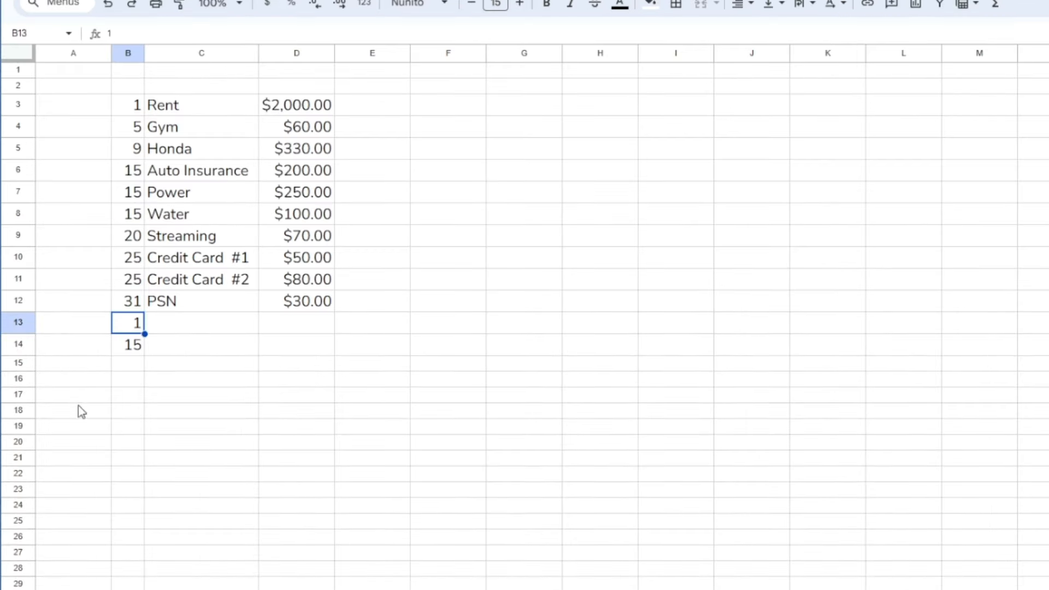
{"action": "left_click", "coordinate": [200, 322]}
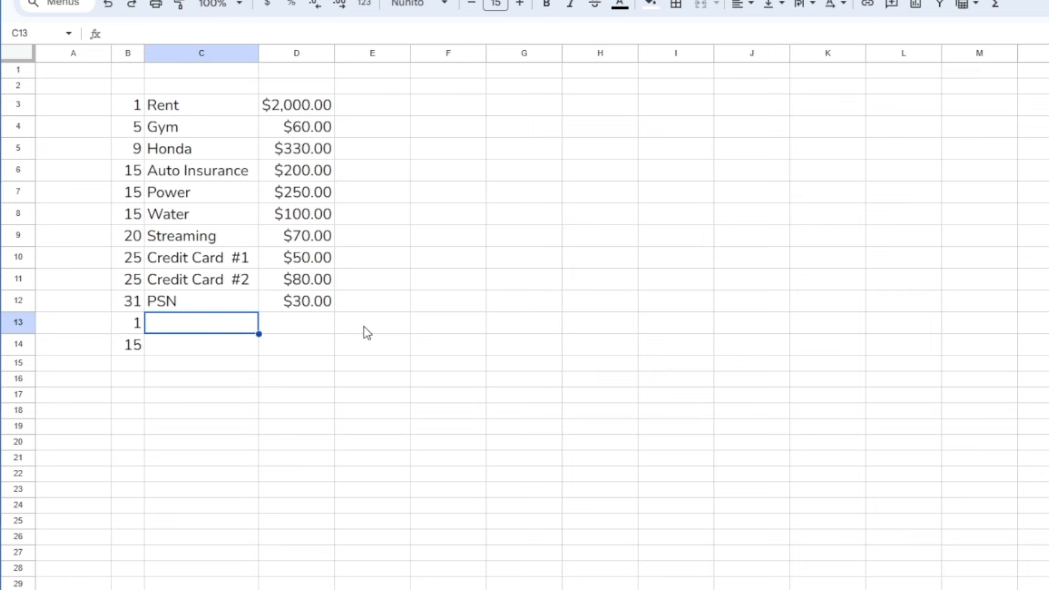
{"action": "type", "text": "Grocery"}
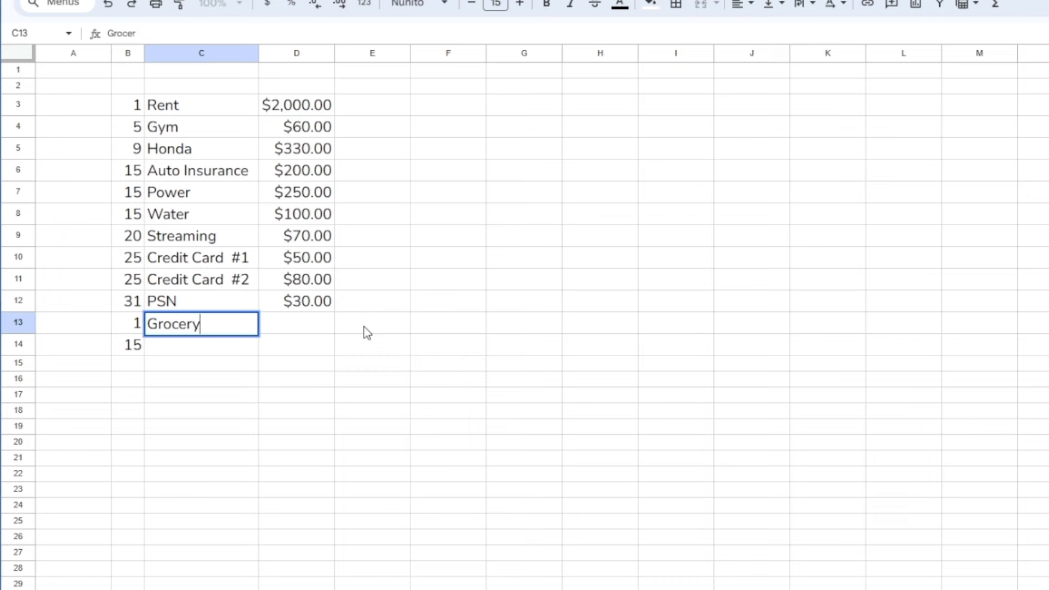
{"action": "type", "text": "15"}
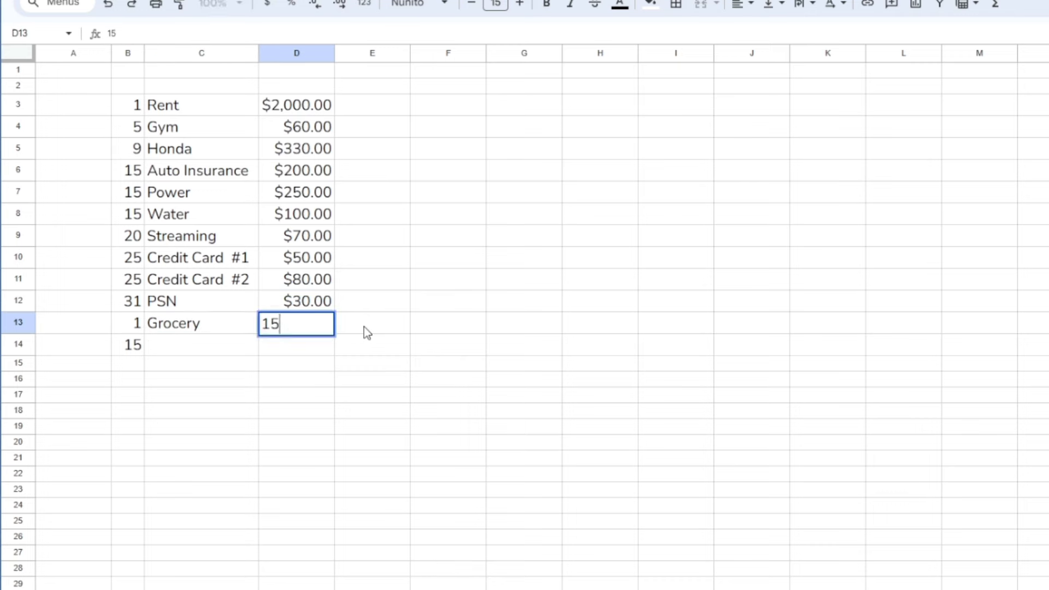
{"action": "key", "text": "Enter"}
{"action": "type", "text": "1"}
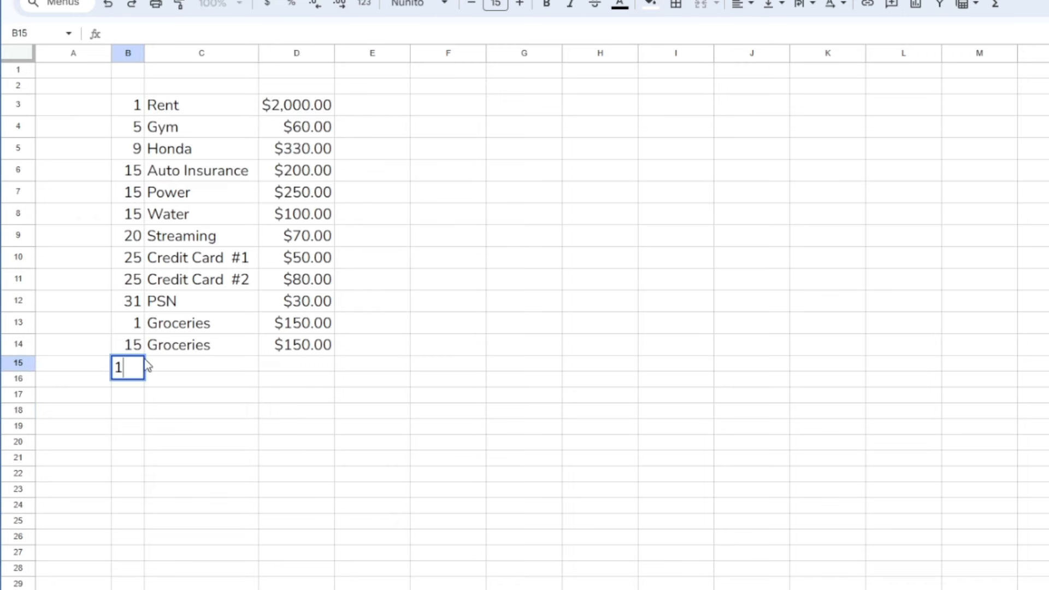
{"action": "type", "text": "5"}
{"action": "left_click", "coordinate": [201, 368]}
{"action": "type", "text": "Gas"}
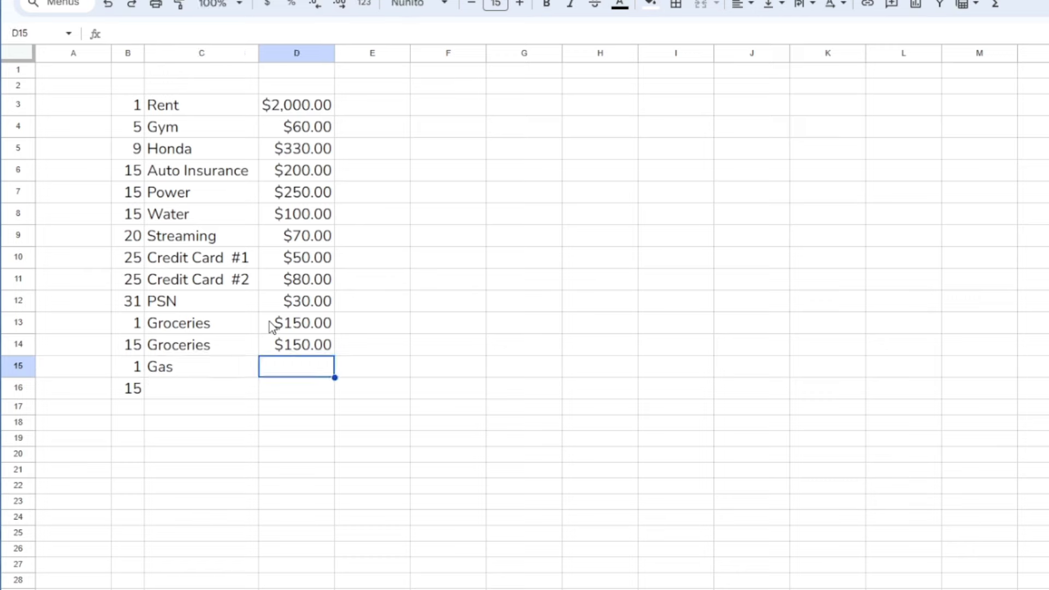
{"action": "type", "text": "100.00"}
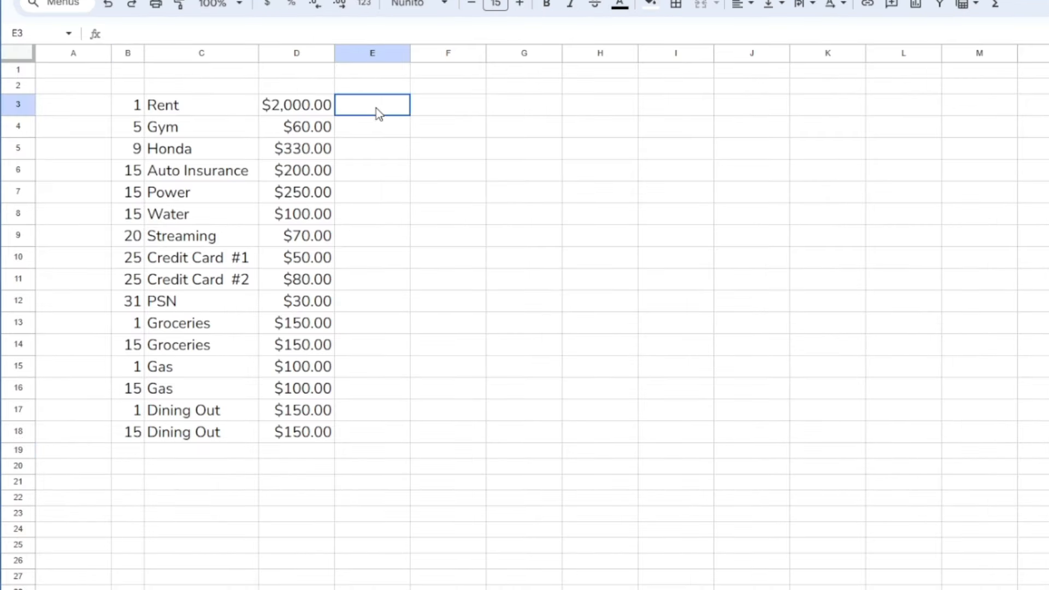
Tag expense rows E3:E18 as Out and add a day-1 Roomates income of 1600
{"action": "type", "text": "Expenmse"}
{"action": "type", "text": "Out"}
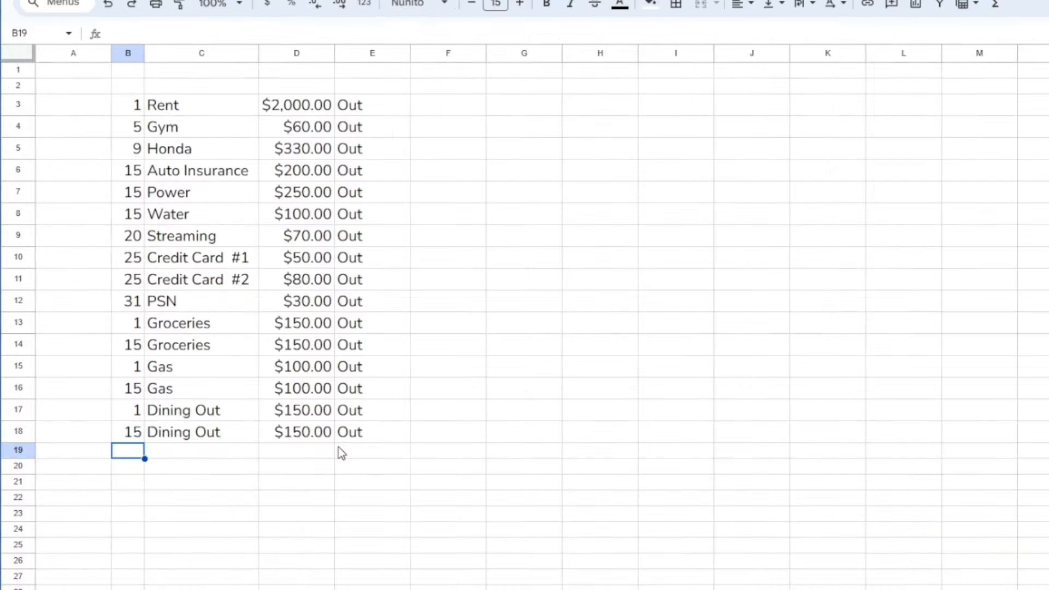
{"action": "type", "text": "1"}
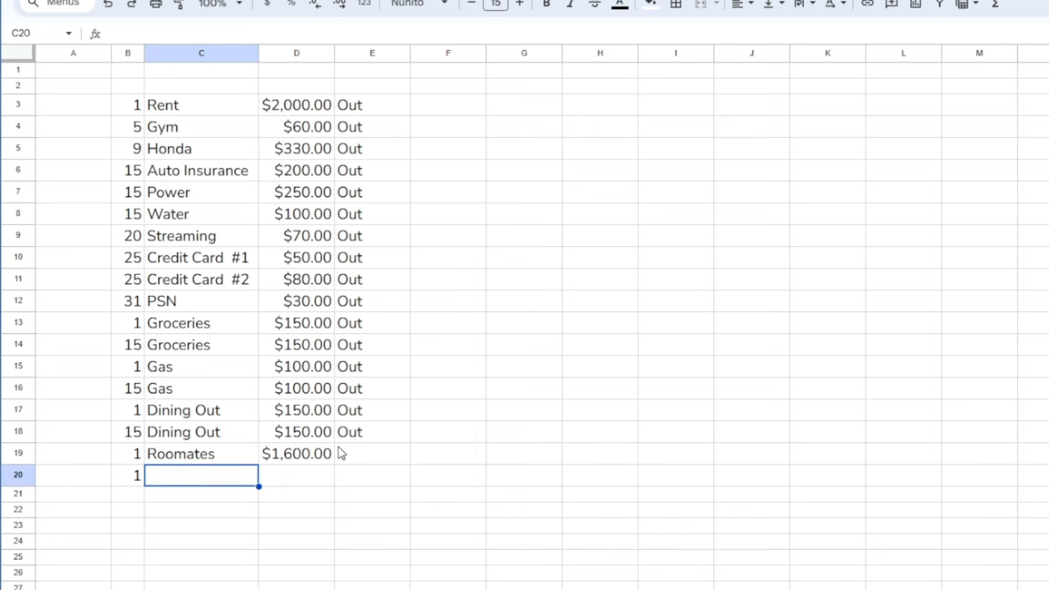
Add Job Income rows of 1900 and tag the income rows In
{"action": "type", "text": "19"}
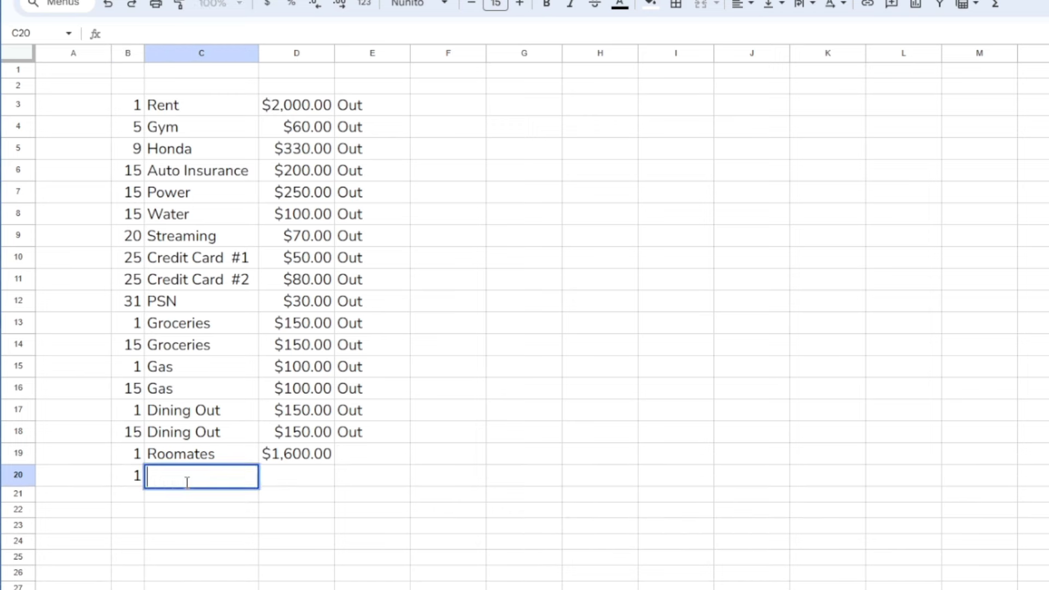
{"action": "type", "text": "1900"}
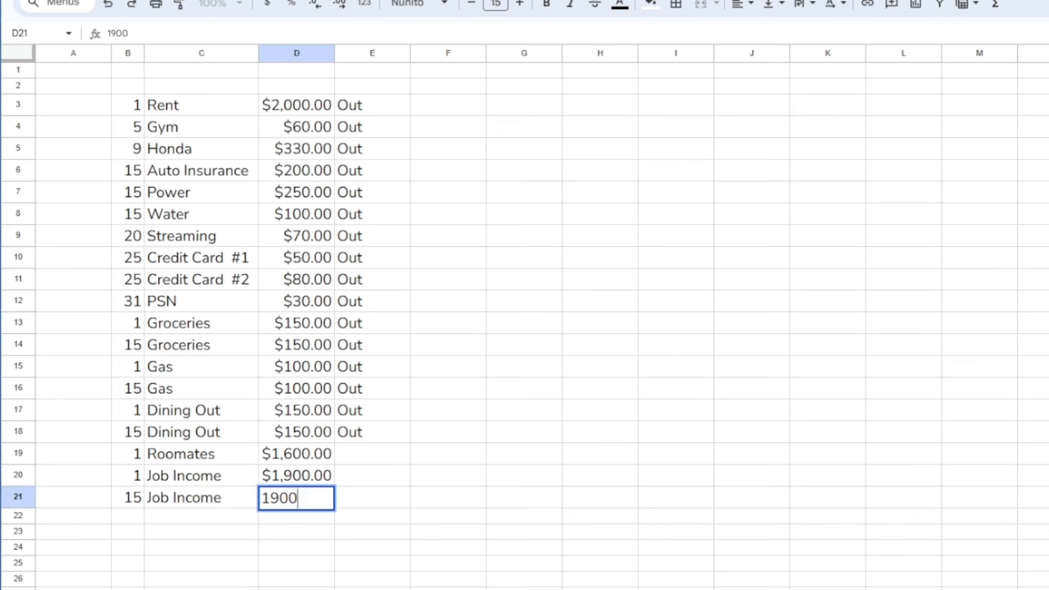
{"action": "type", "text": "In"}
{"action": "left_click", "coordinate": [128, 515]}
{"action": "type", "text": "1"}
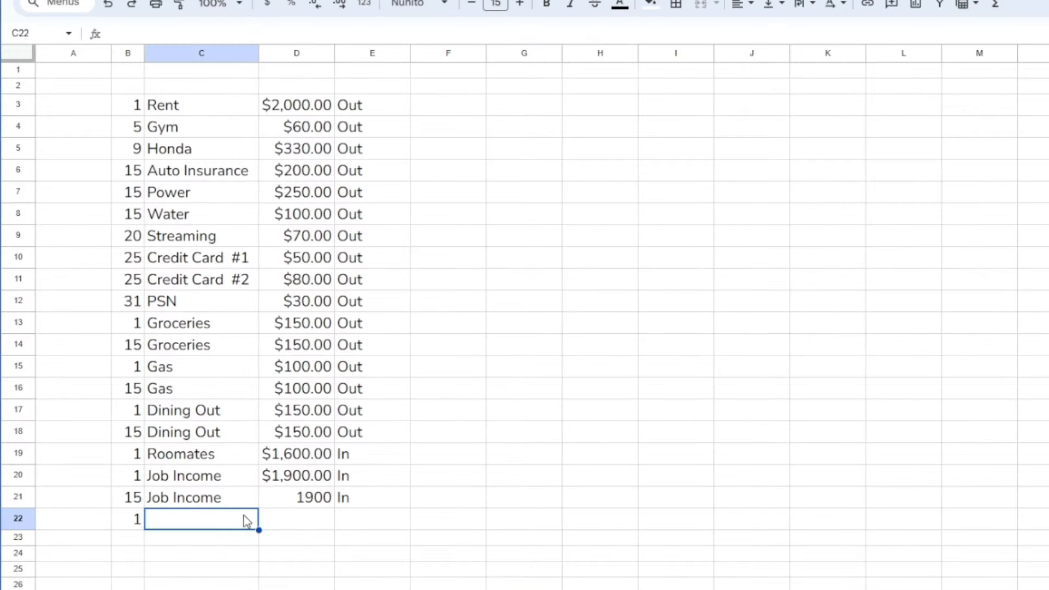
Add a day-1 Coffee entry of 300 marked Out
{"action": "type", "text": "Coffee"}
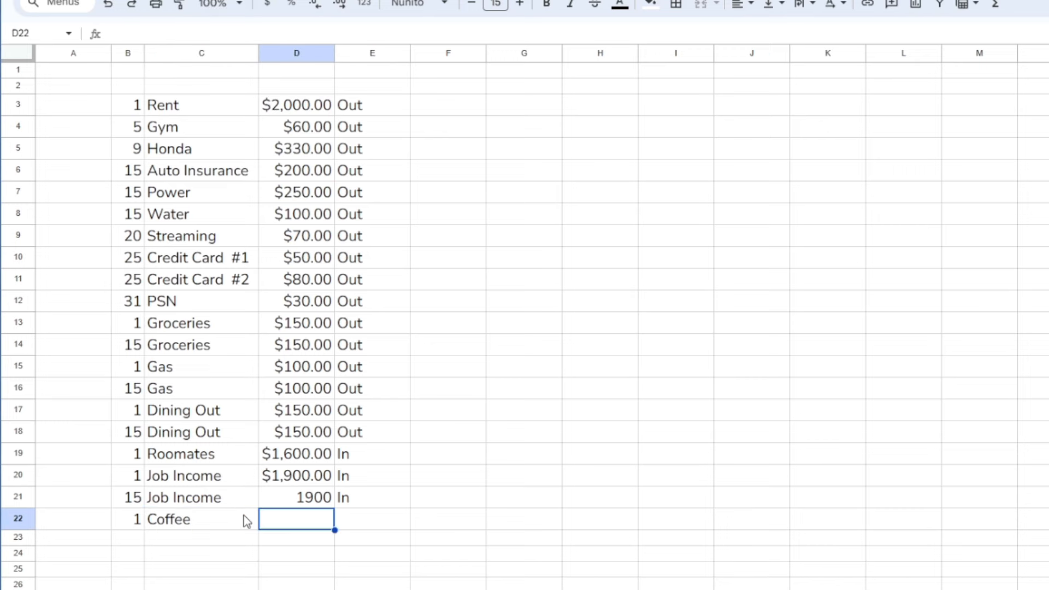
{"action": "type", "text": "300"}
{"action": "left_click", "coordinate": [372, 519]}
{"action": "type", "text": "Out"}
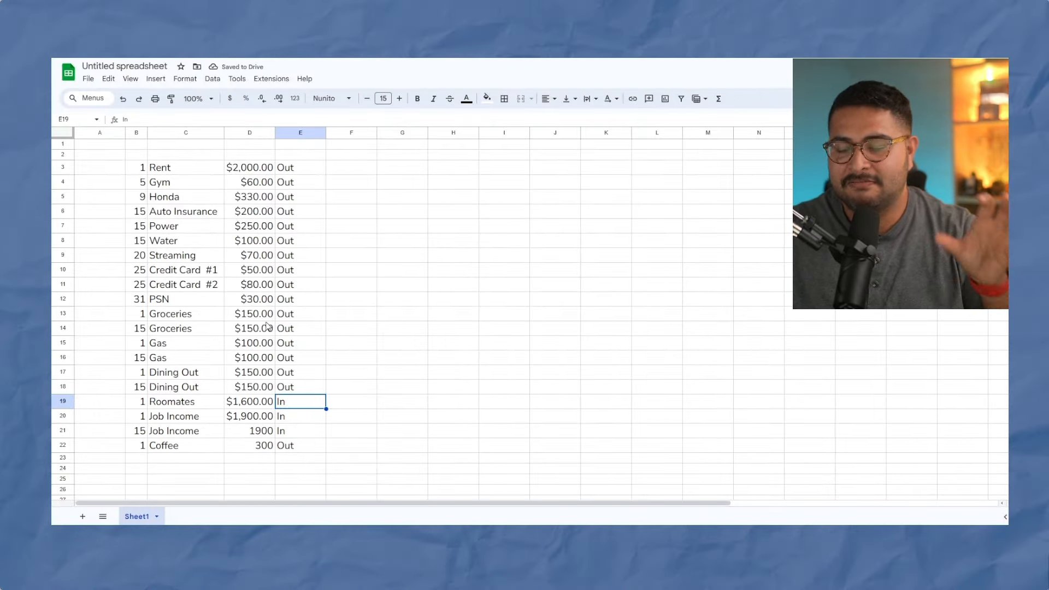
{"action": "left_click", "coordinate": [185, 181]}
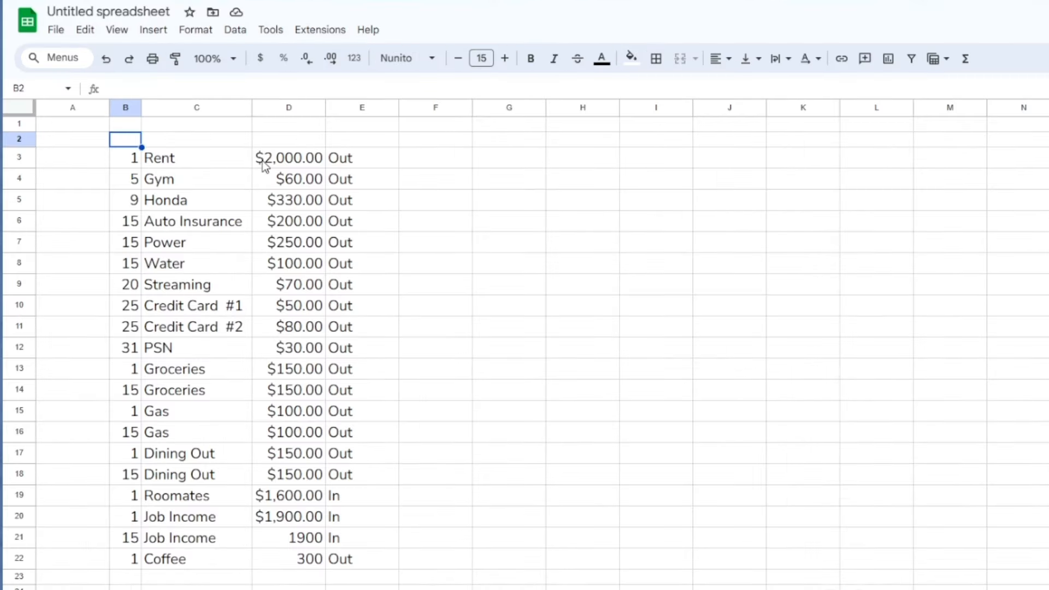
Add Day, Name and Amount headings in B2:D2 above the budget entries
{"action": "type", "text": "Day"}
{"action": "left_click", "coordinate": [196, 140]}
{"action": "type", "text": "Name"}
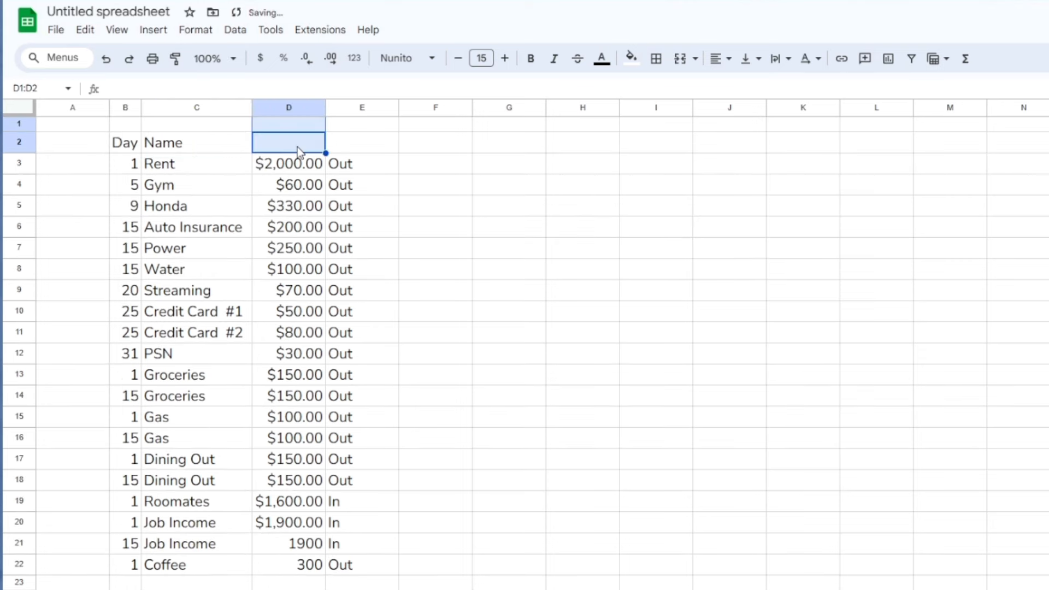
{"action": "type", "text": "Amount"}
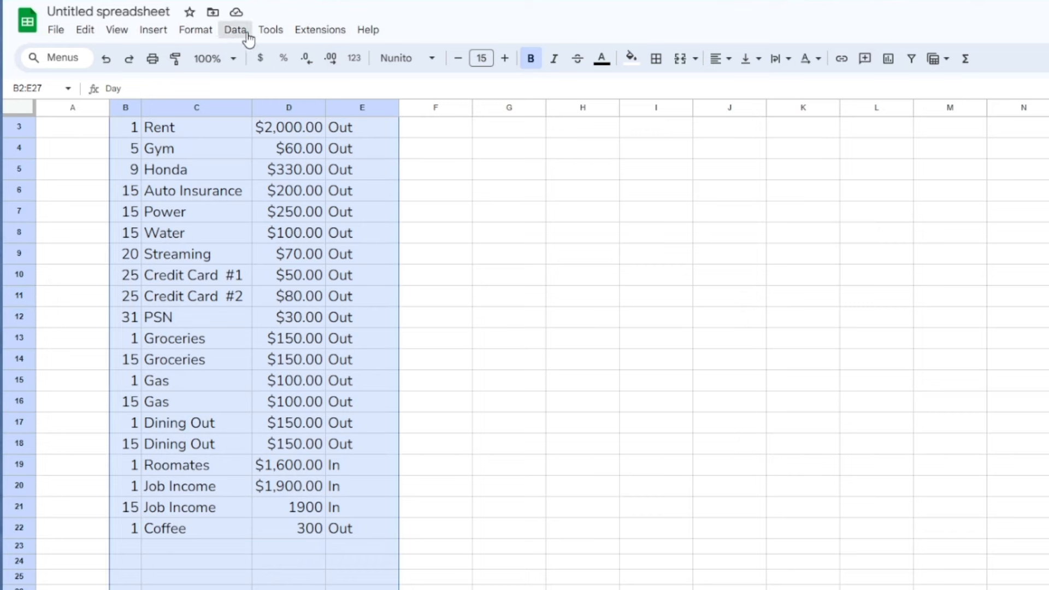
{"action": "left_click", "coordinate": [235, 29]}
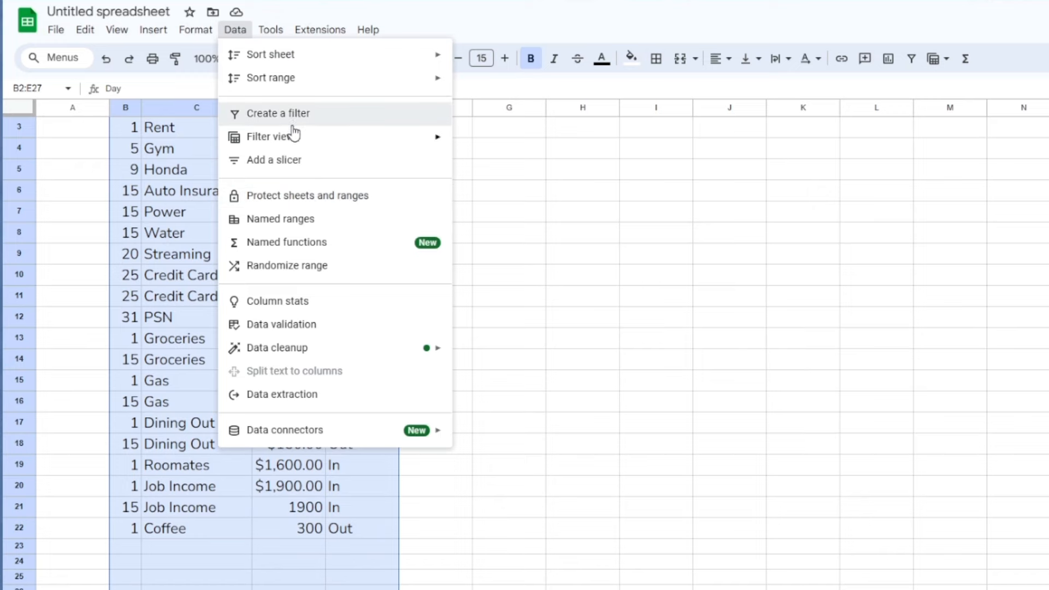
Add a filter and alternating colors, then sort the list by Day ascending
{"action": "left_click", "coordinate": [278, 113]}
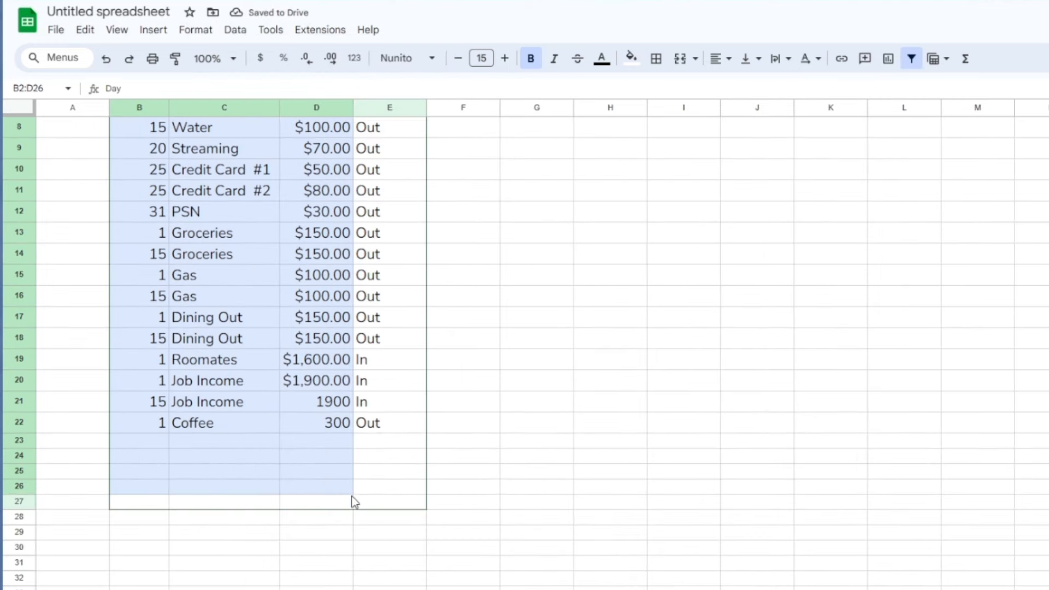
{"action": "left_click", "coordinate": [195, 29]}
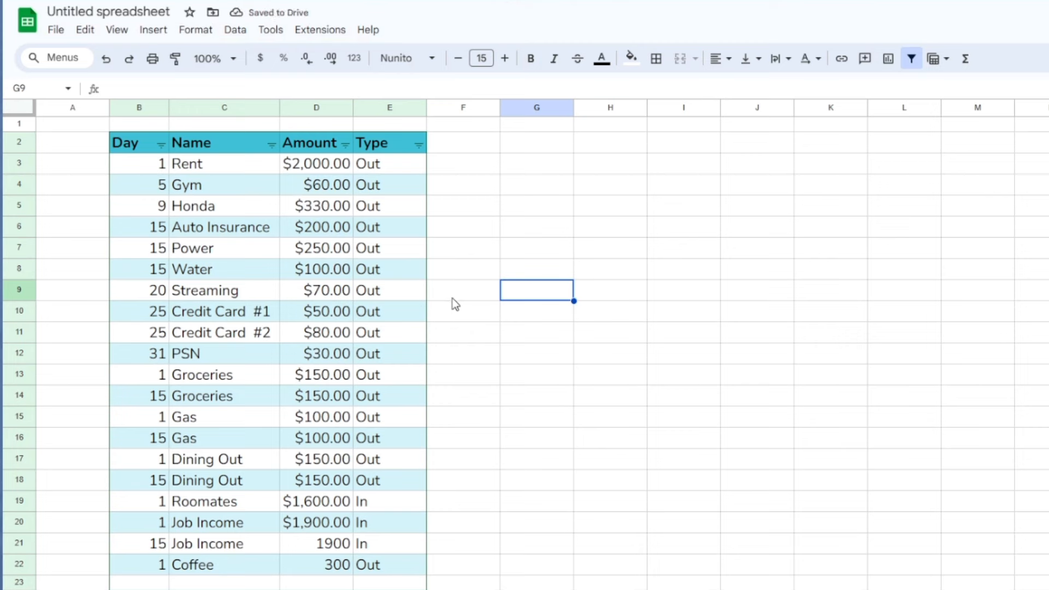
{"action": "left_click", "coordinate": [161, 142]}
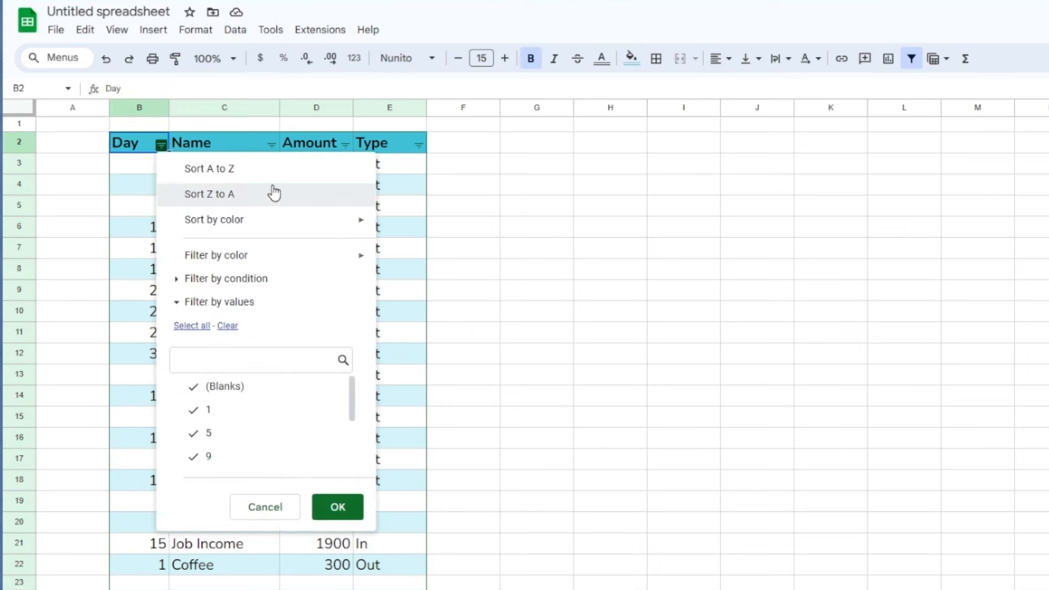
{"action": "left_click", "coordinate": [338, 506]}
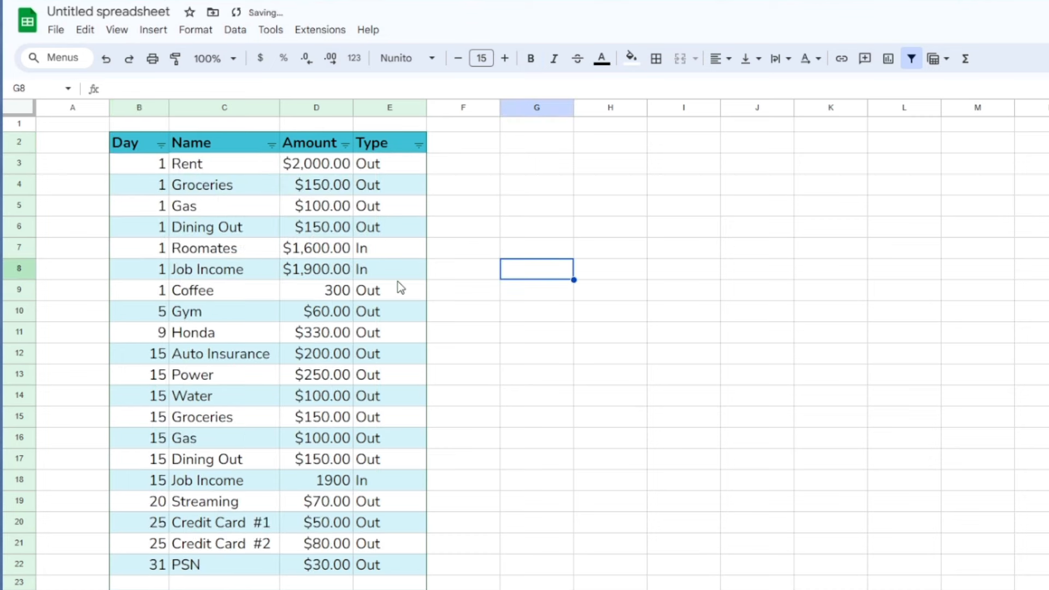
{"action": "mouse_move", "coordinate": [378, 248]}
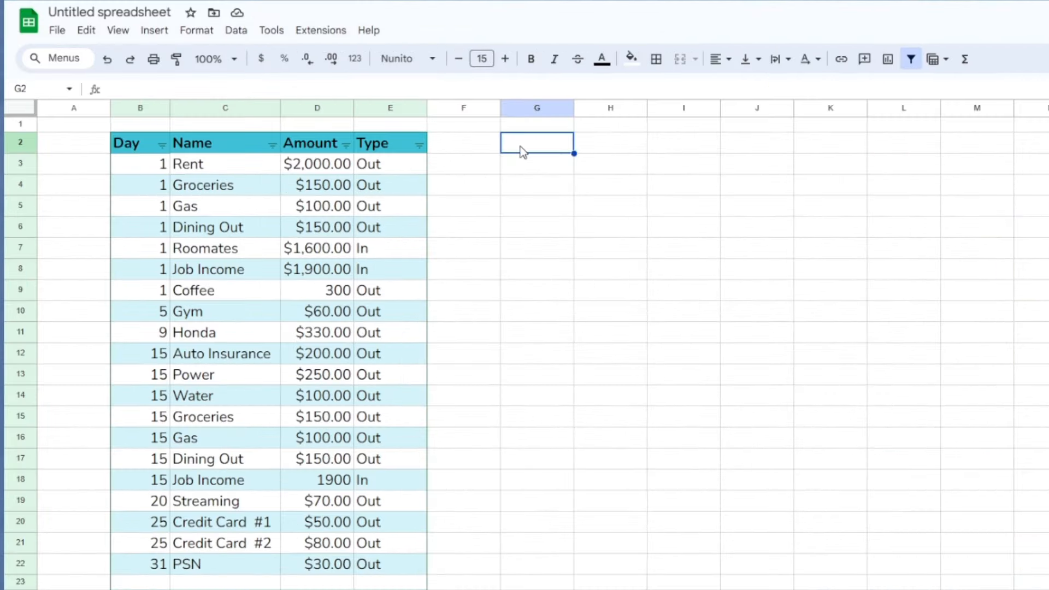
Insert a row and add a merged, bordered Master List title beside a Total label
{"action": "type", "text": "Tot"}
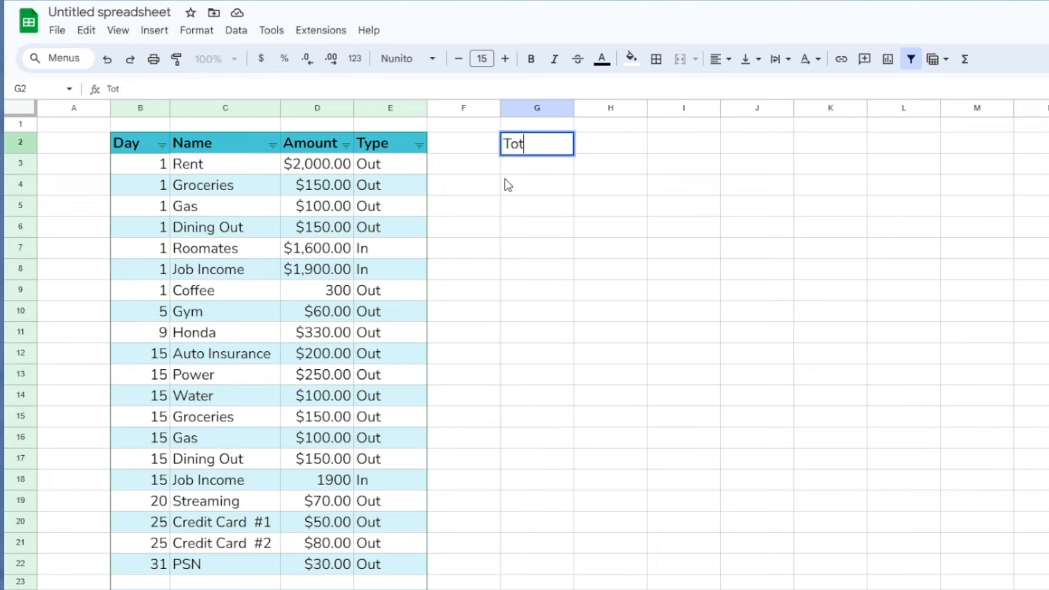
{"action": "right_click", "coordinate": [20, 142]}
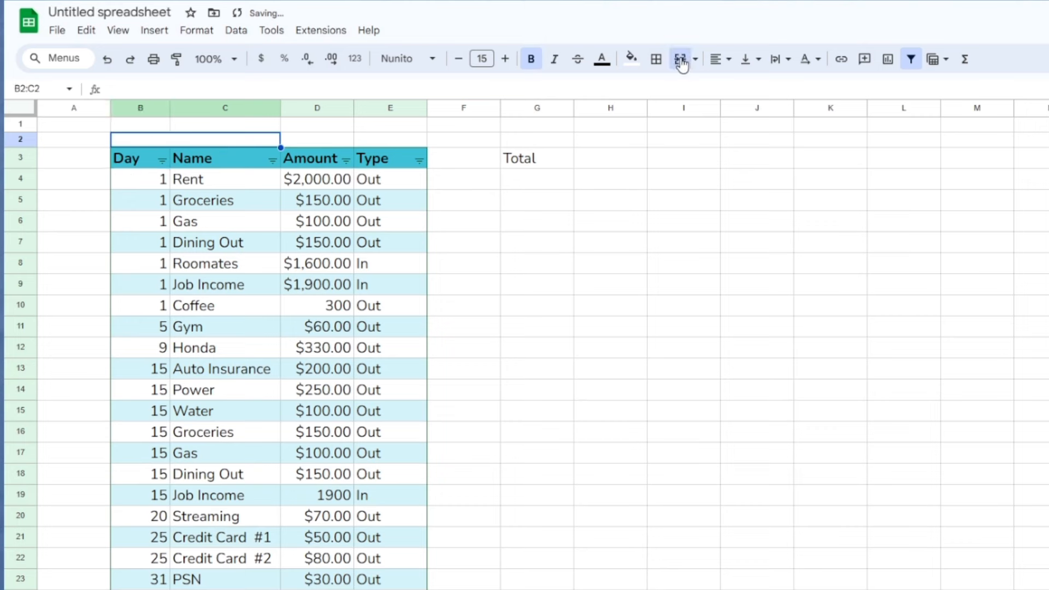
{"action": "left_click", "coordinate": [679, 59]}
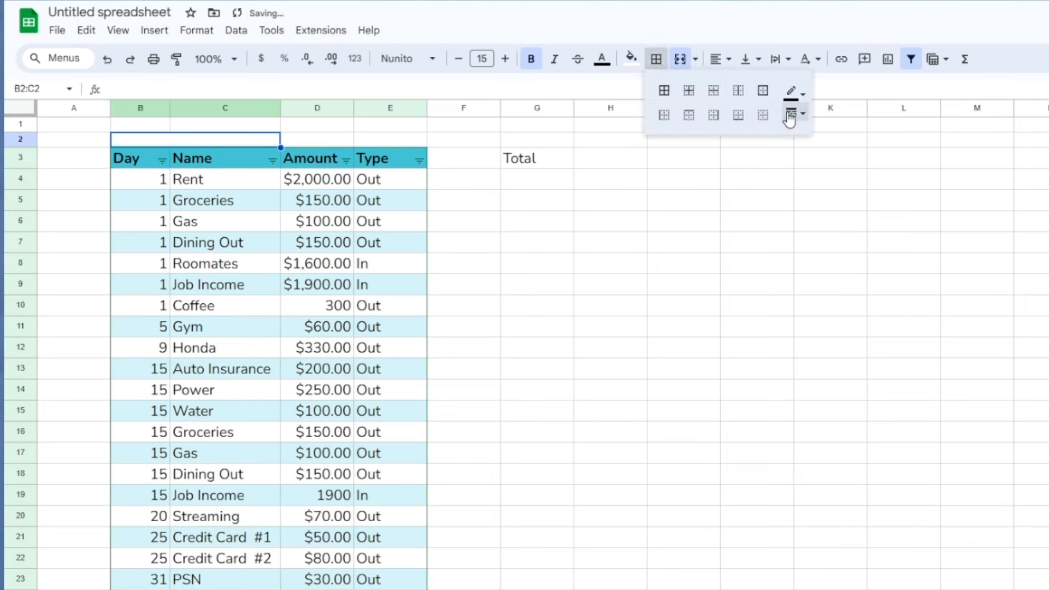
{"action": "left_click", "coordinate": [762, 90]}
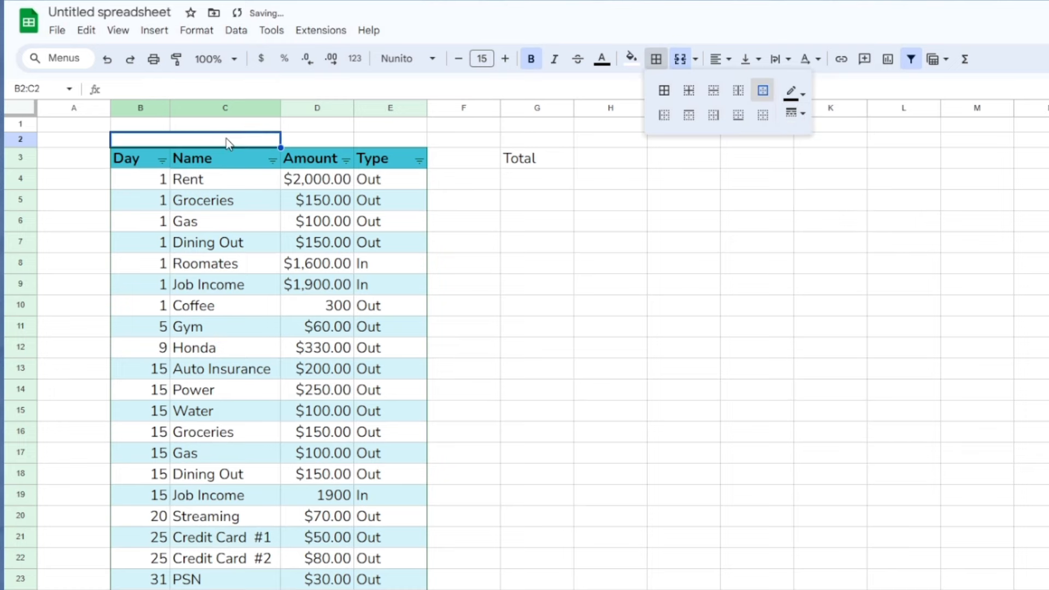
{"action": "type", "text": "Master List"}
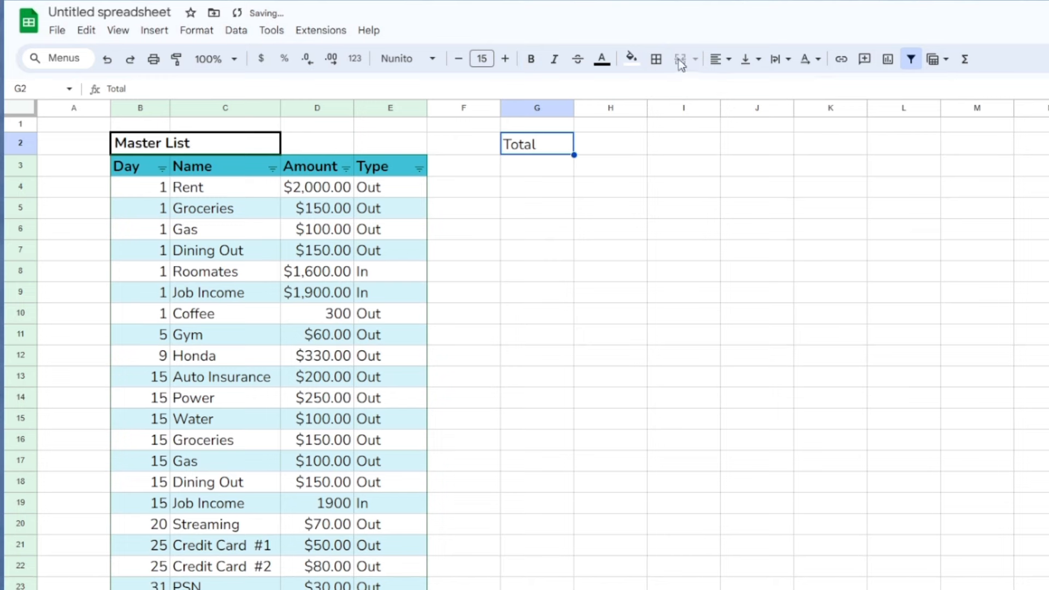
Label Expenses and Left Over, and total Out amounts with =SUMIF(E4:E28,"Out",D4:D28)
{"action": "type", "text": "Expenses"}
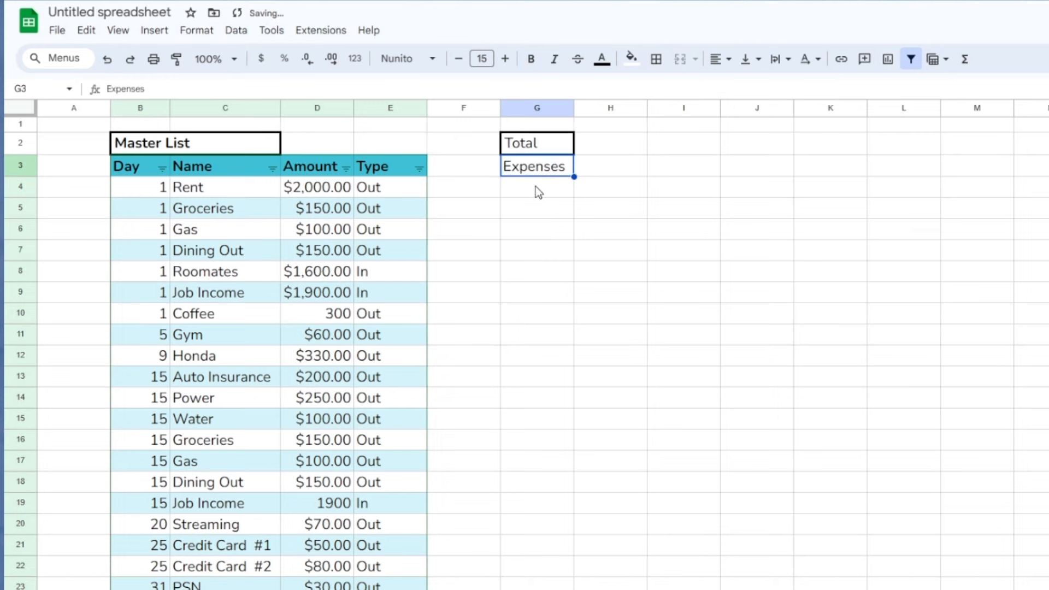
{"action": "type", "text": "Left Over"}
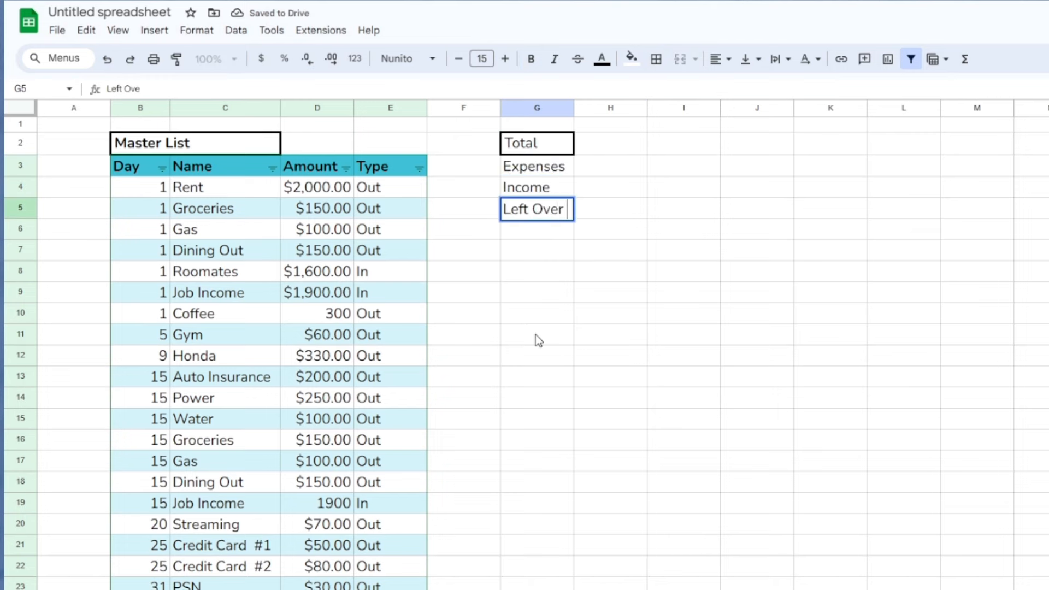
{"action": "left_click", "coordinate": [619, 166]}
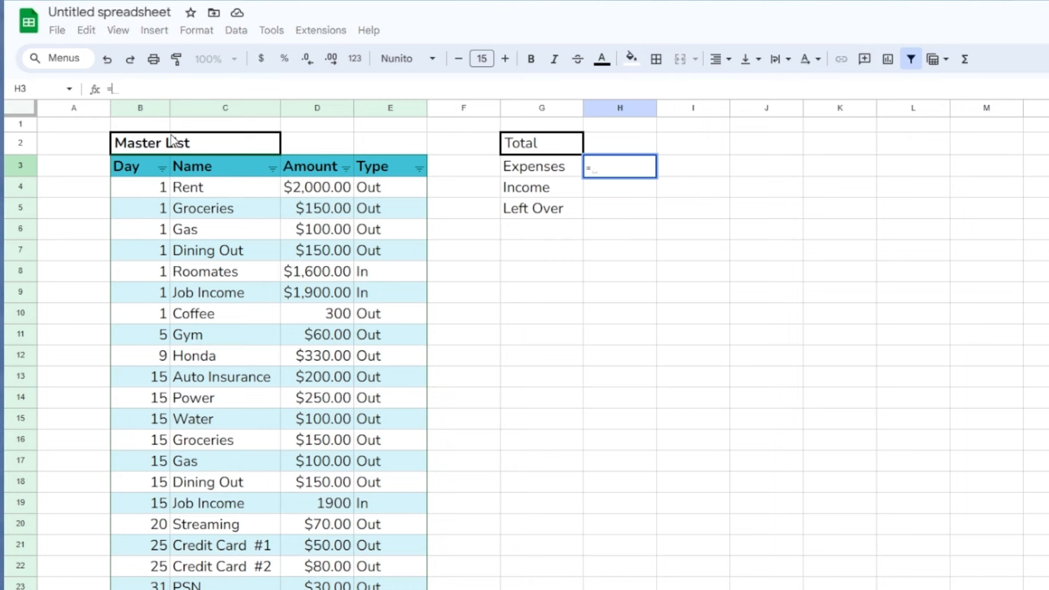
{"action": "type", "text": "sum"}
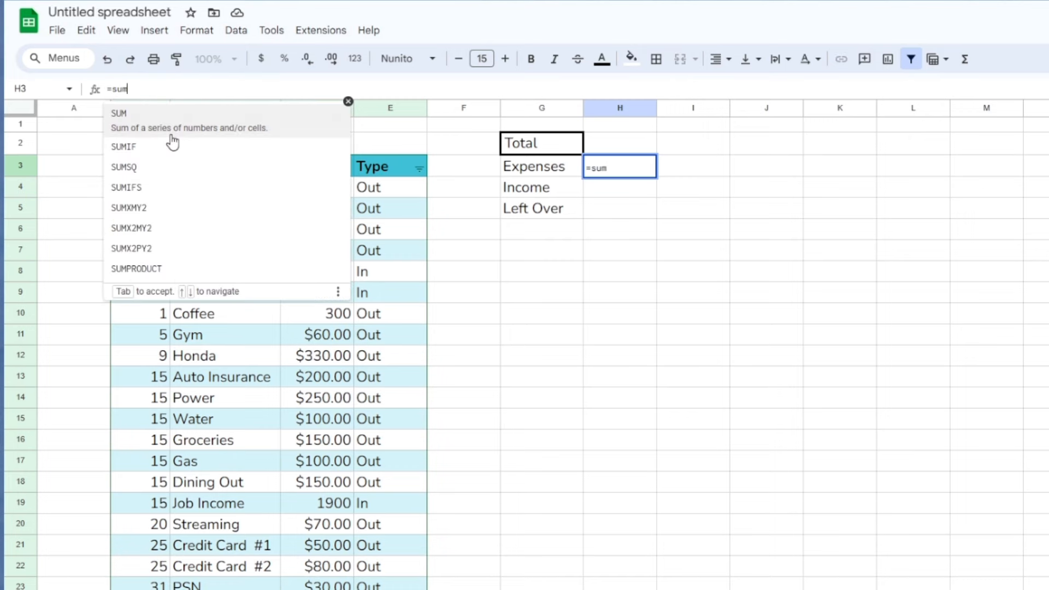
{"action": "type", "text": "if("}
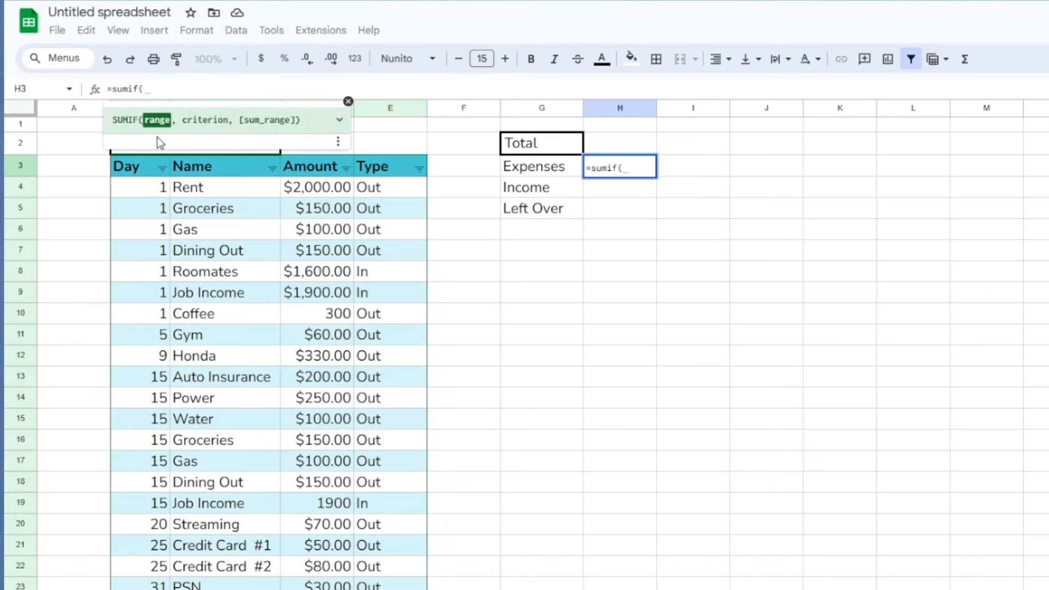
{"action": "mouse_move", "coordinate": [379, 180]}
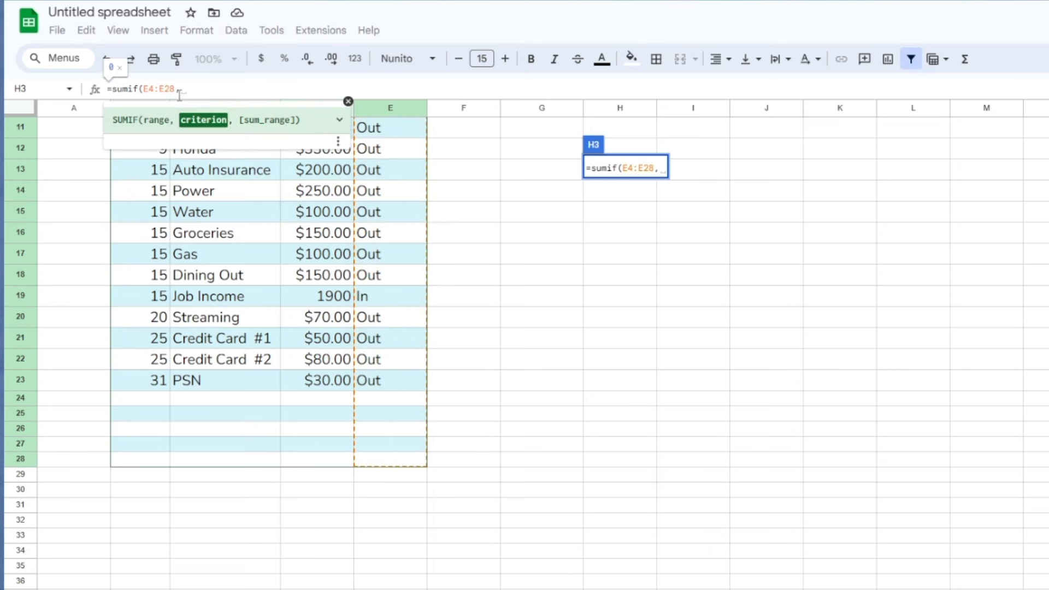
{"action": "type", "text": "\"Out\","}
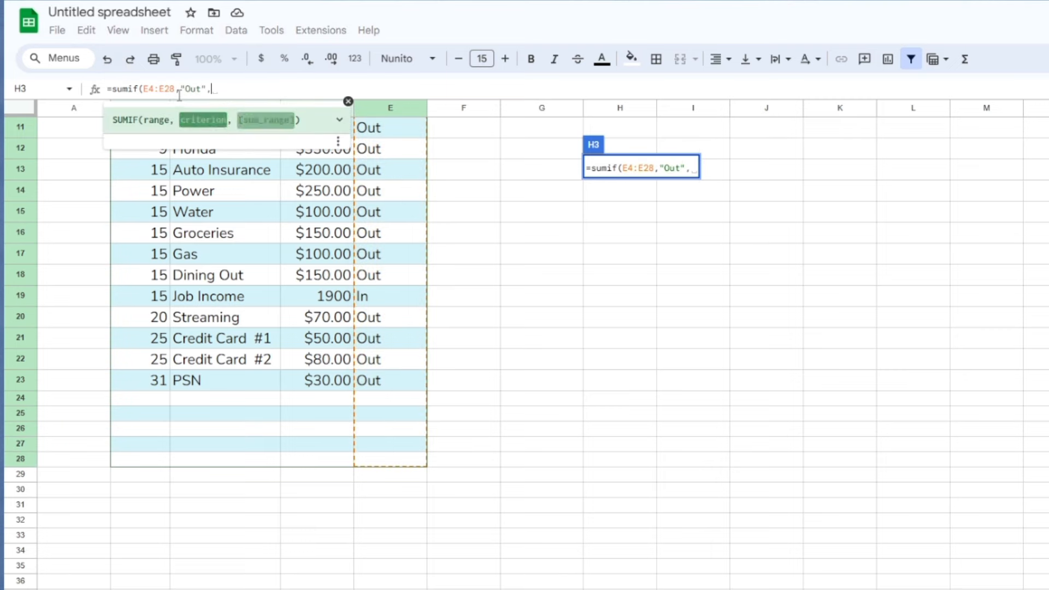
{"action": "left_click_drag", "start_coordinate": [317, 187], "coordinate": [317, 334]}
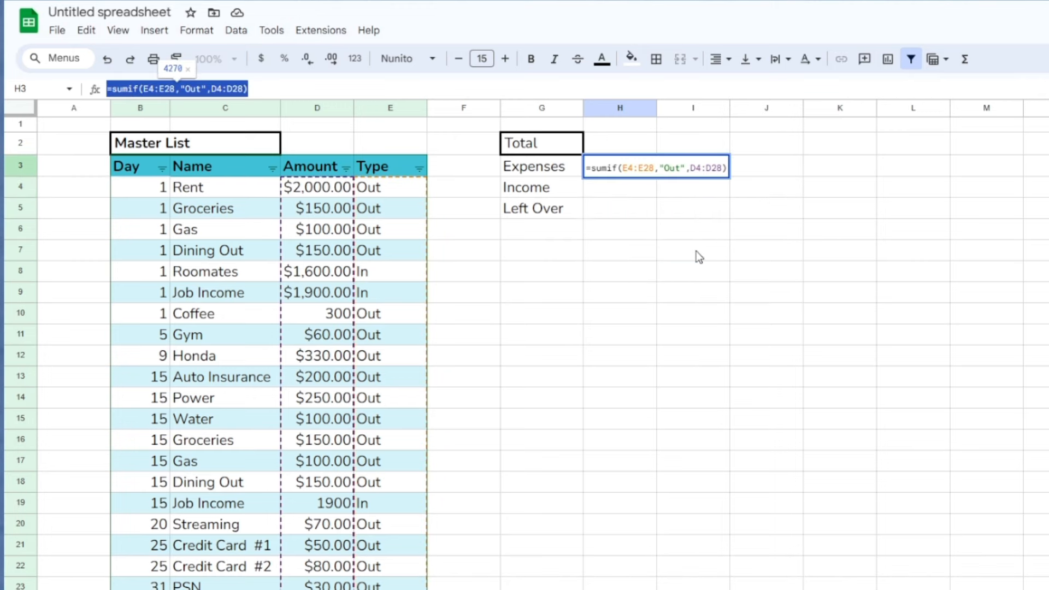
{"action": "key", "text": "Enter"}
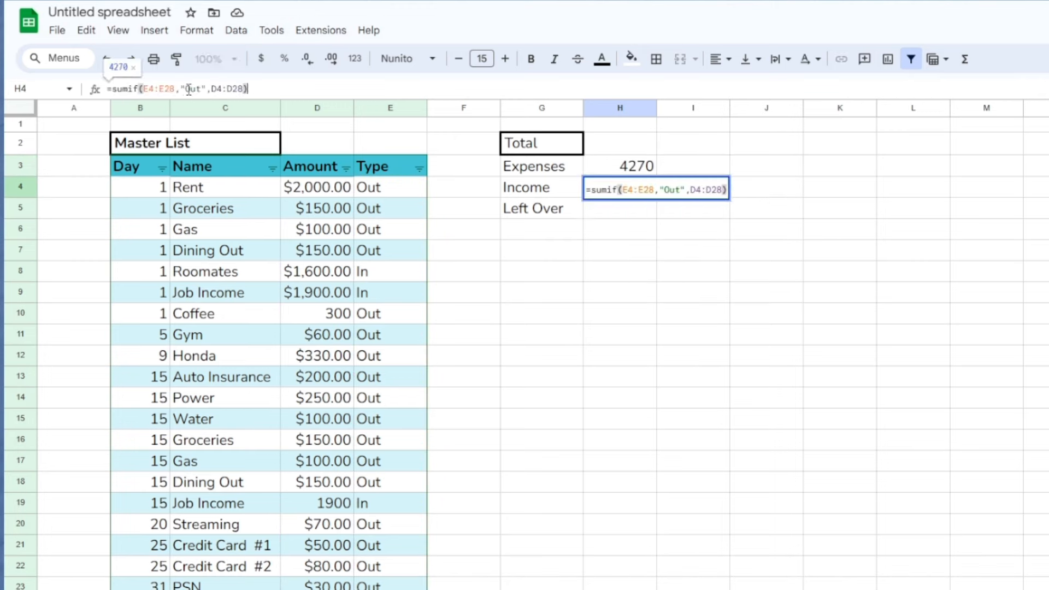
Reuse the SUMIF formula with "In" to total Income at 5400
{"action": "double_click", "coordinate": [193, 89]}
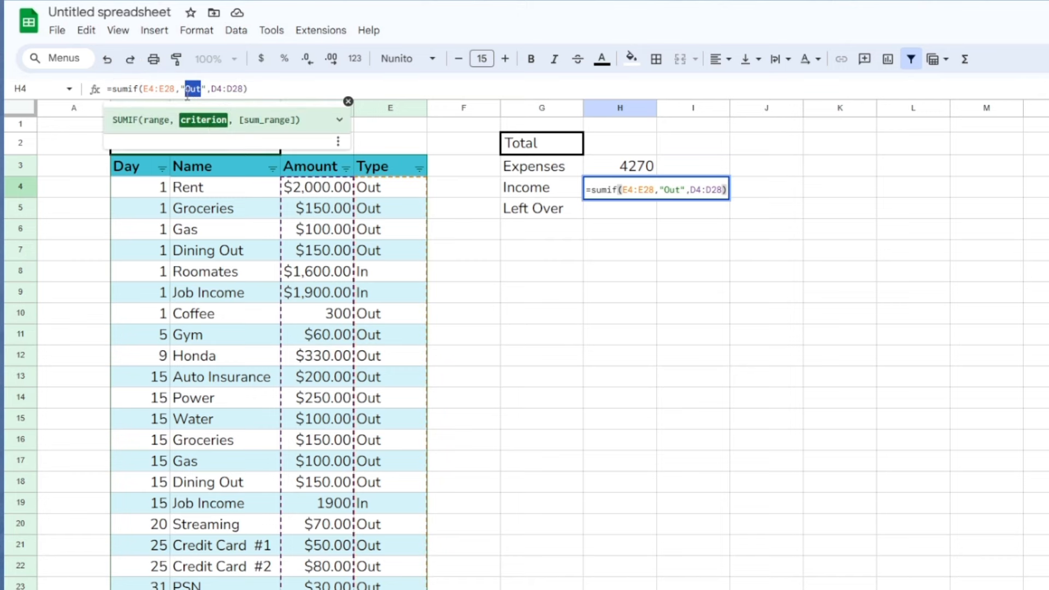
{"action": "key", "text": "Enter"}
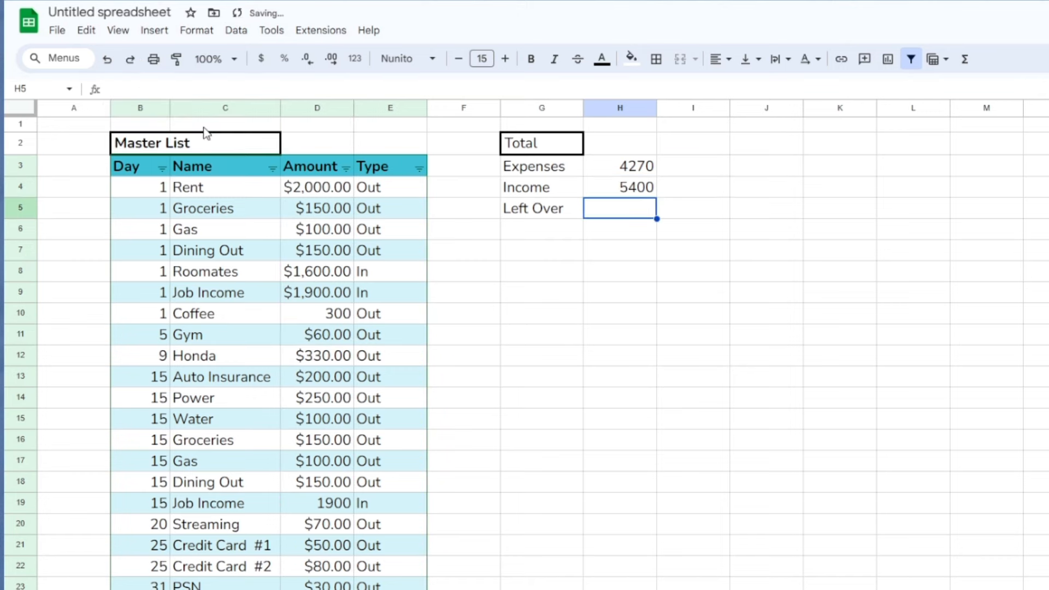
{"action": "left_click", "coordinate": [619, 166]}
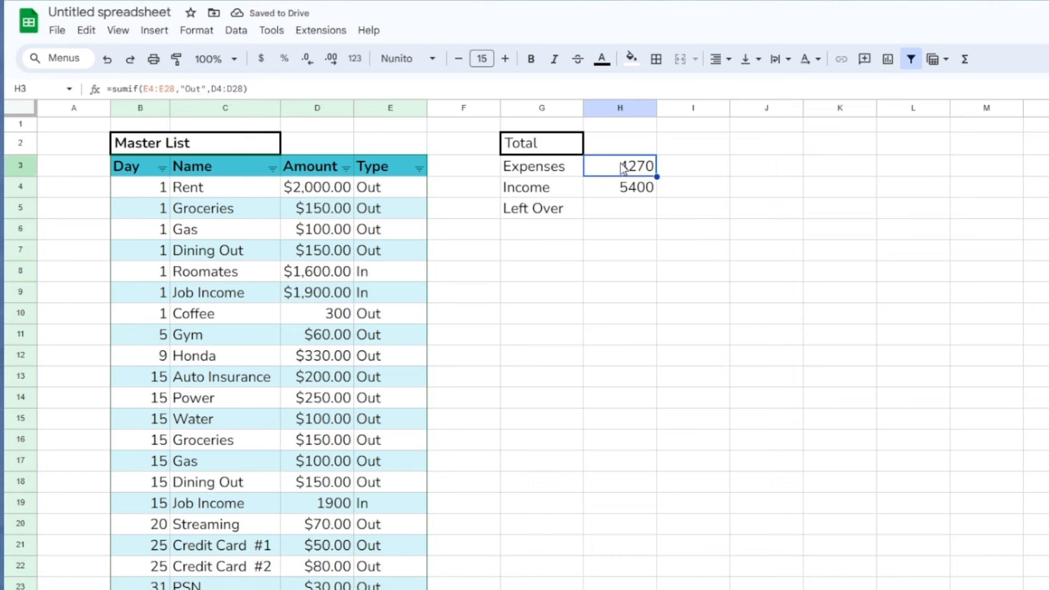
{"action": "left_click", "coordinate": [619, 187]}
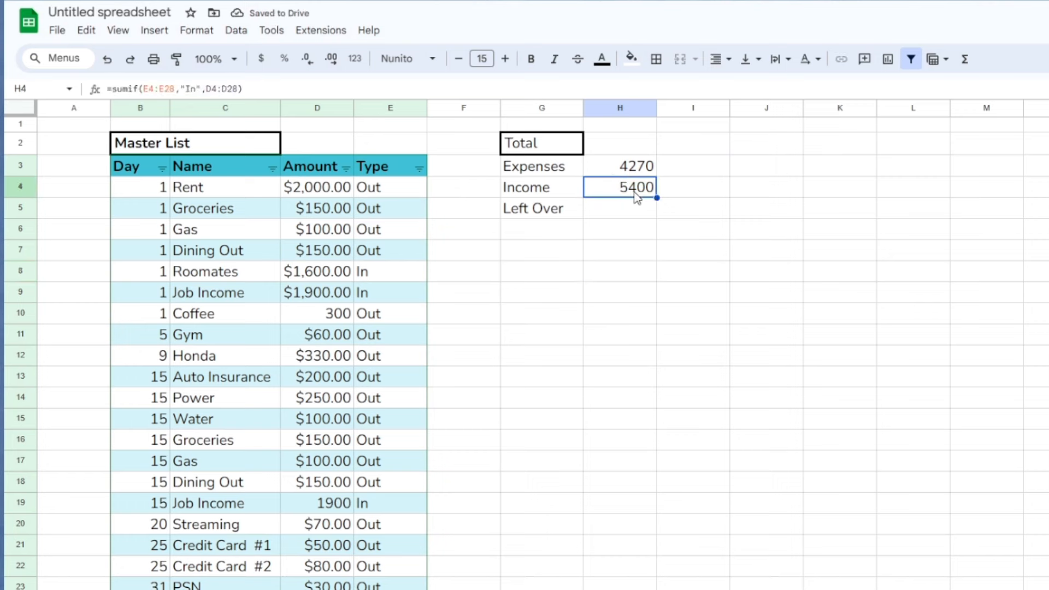
{"action": "mouse_move", "coordinate": [673, 411]}
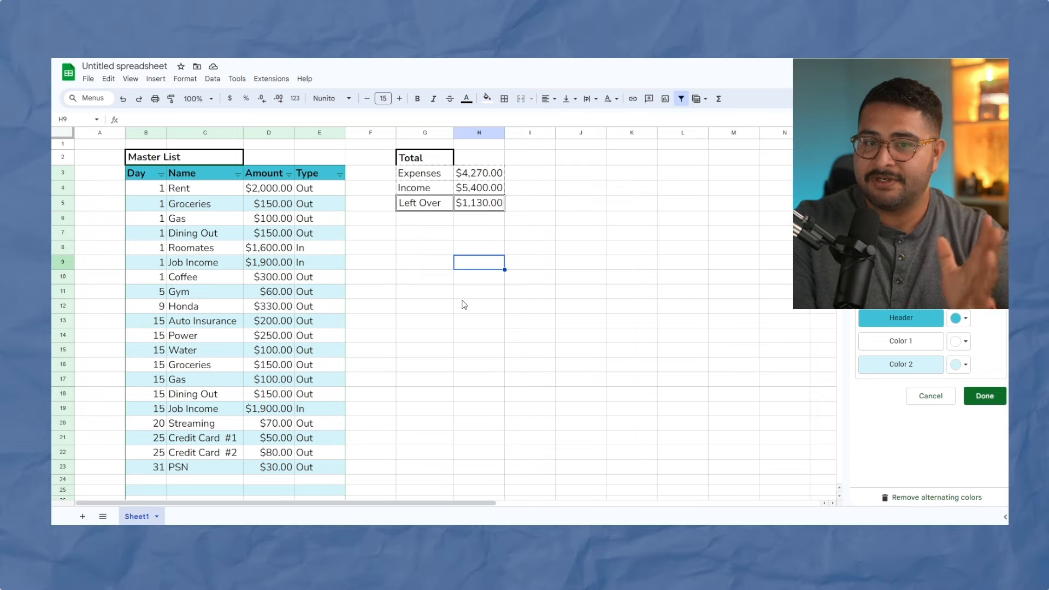
{"action": "mouse_move", "coordinate": [418, 216]}
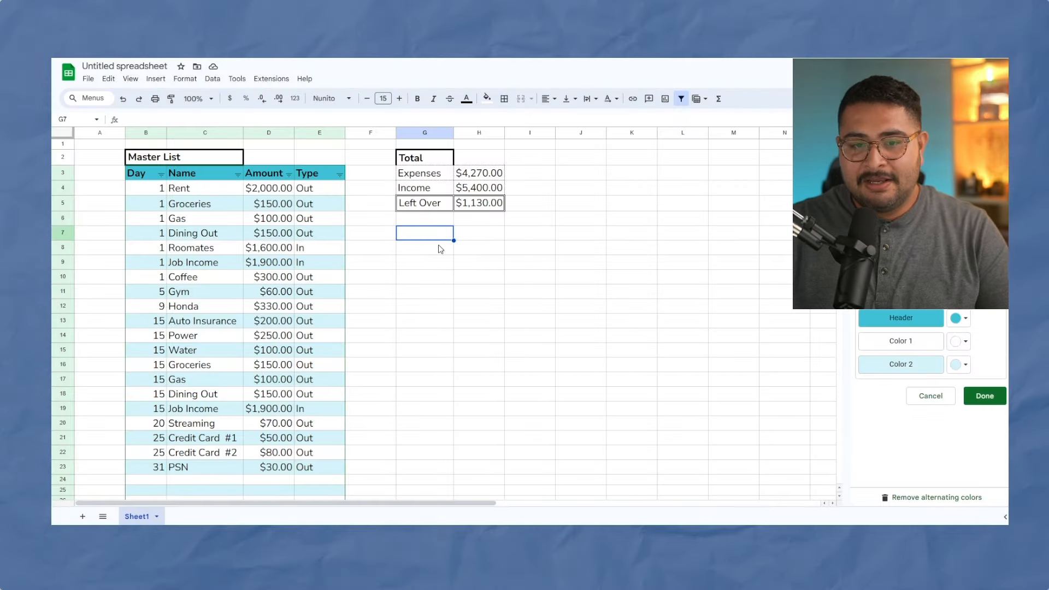
Enter a bold Goal heading in H7 with Needs 50%, Wants 30%, Goals 20% in a narrow column
{"action": "type", "text": "Goal"}
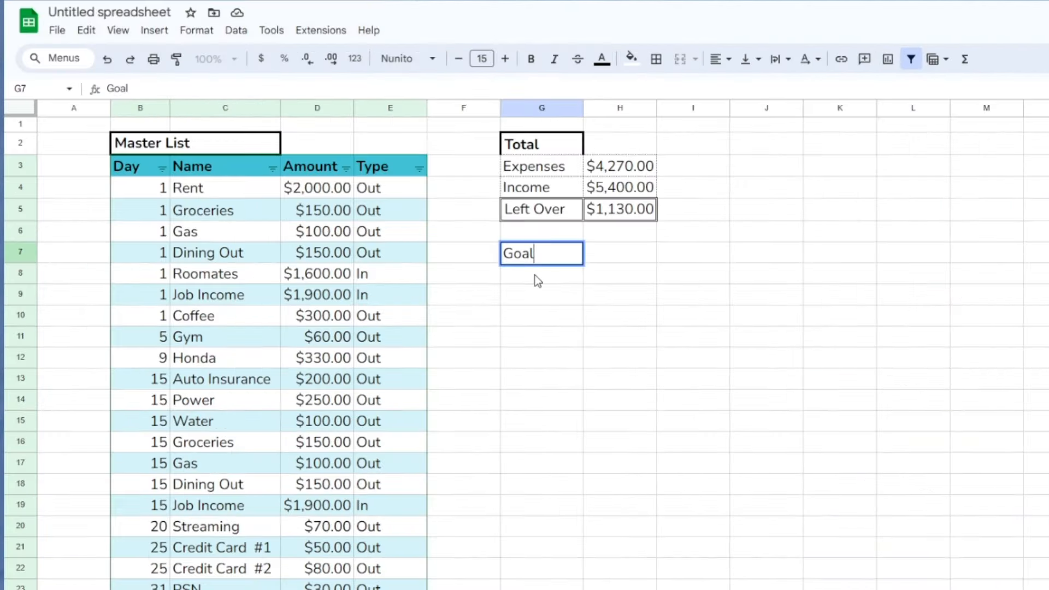
{"action": "type", "text": "Necessities"}
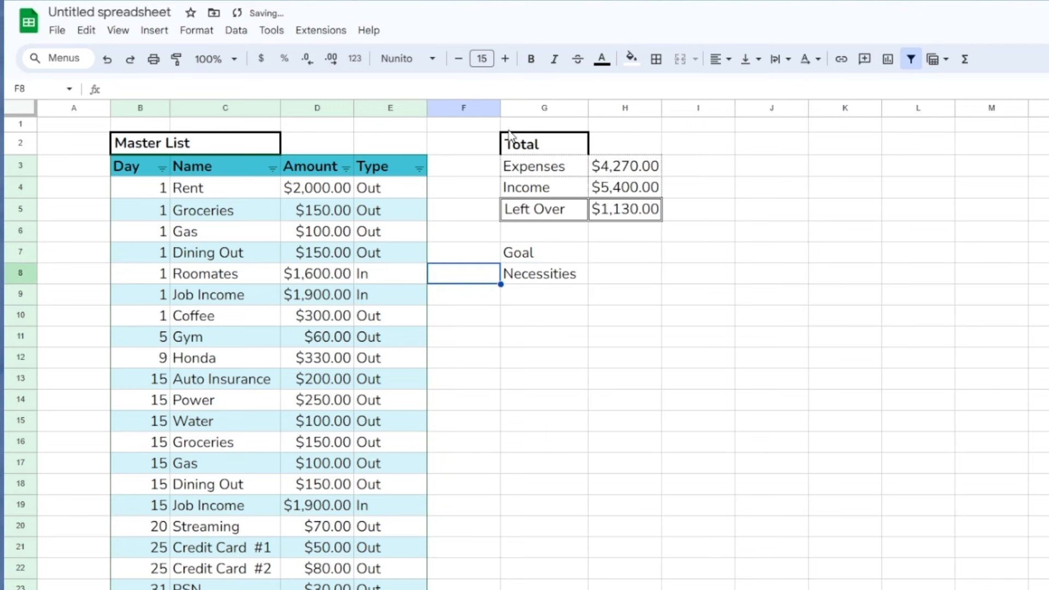
{"action": "left_click_drag", "start_coordinate": [501, 108], "coordinate": [525, 108]}
{"action": "type", "text": "2"}
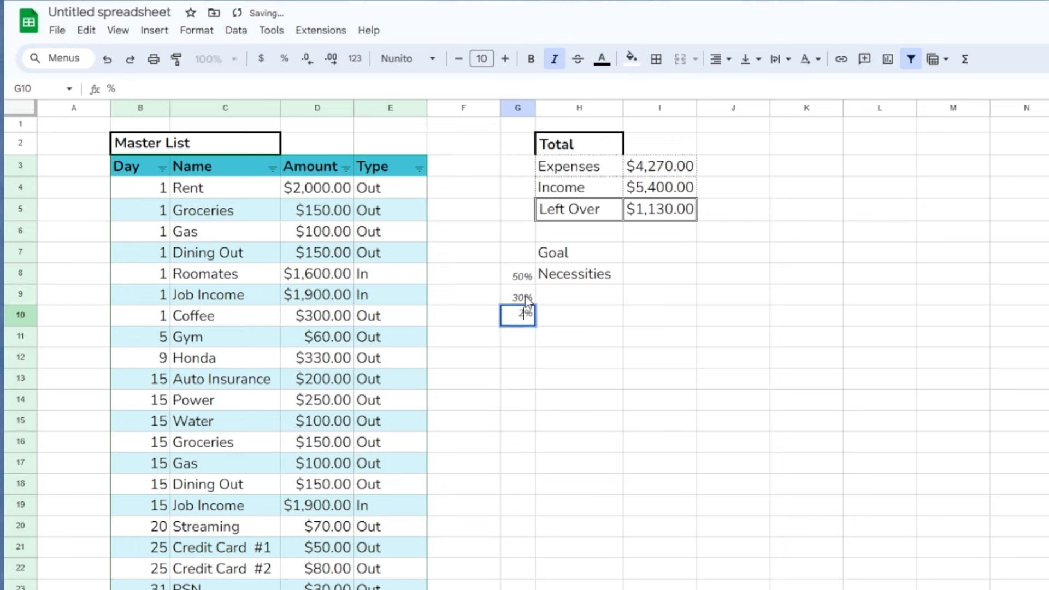
{"action": "left_click", "coordinate": [579, 274]}
{"action": "type", "text": "Needs"}
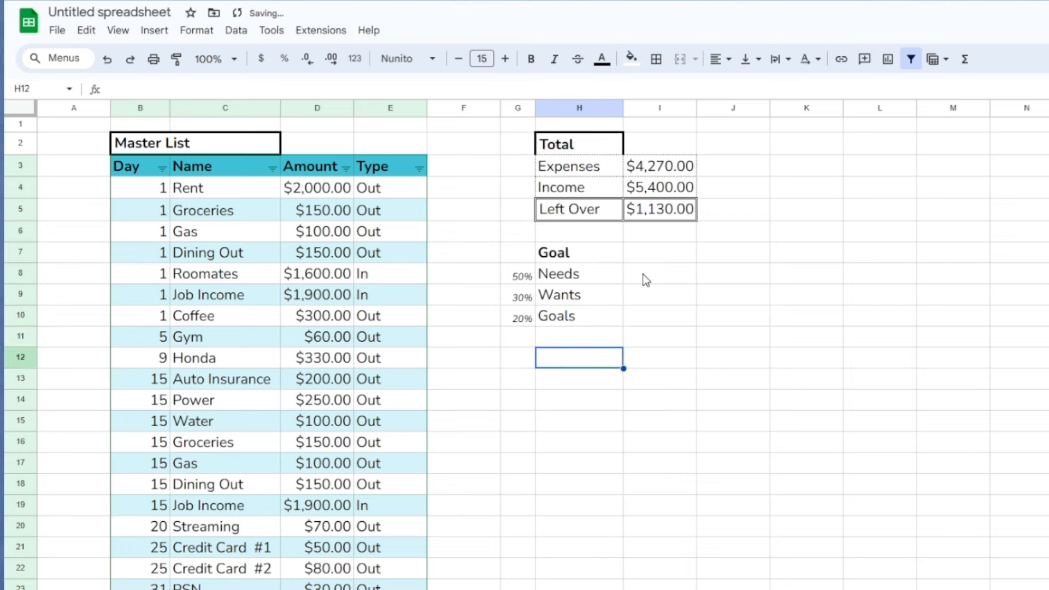
{"action": "left_click", "coordinate": [659, 274]}
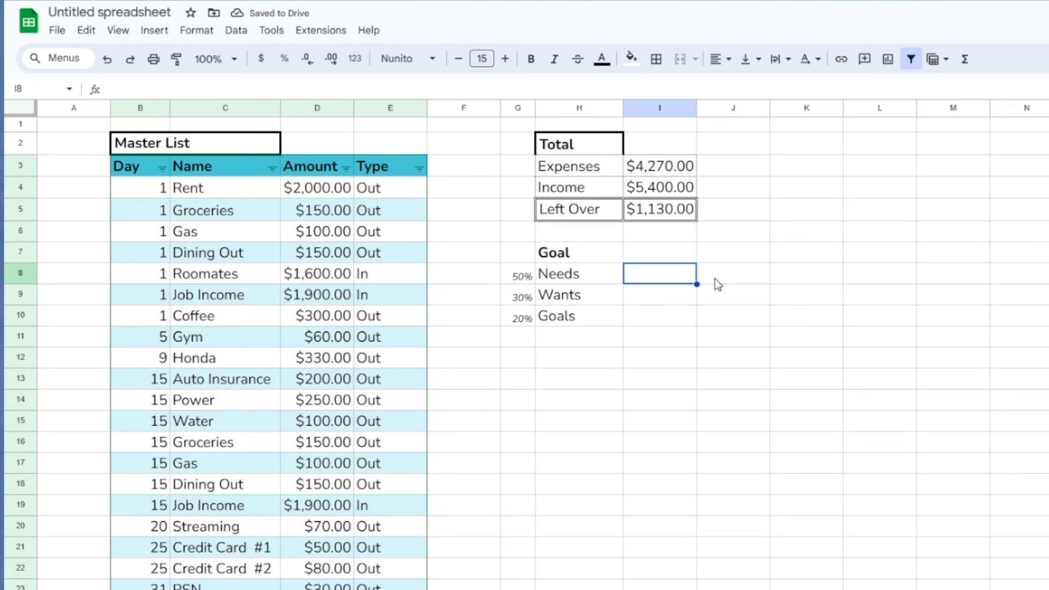
{"action": "mouse_move", "coordinate": [660, 303]}
{"action": "type", "text": "=G8*"}
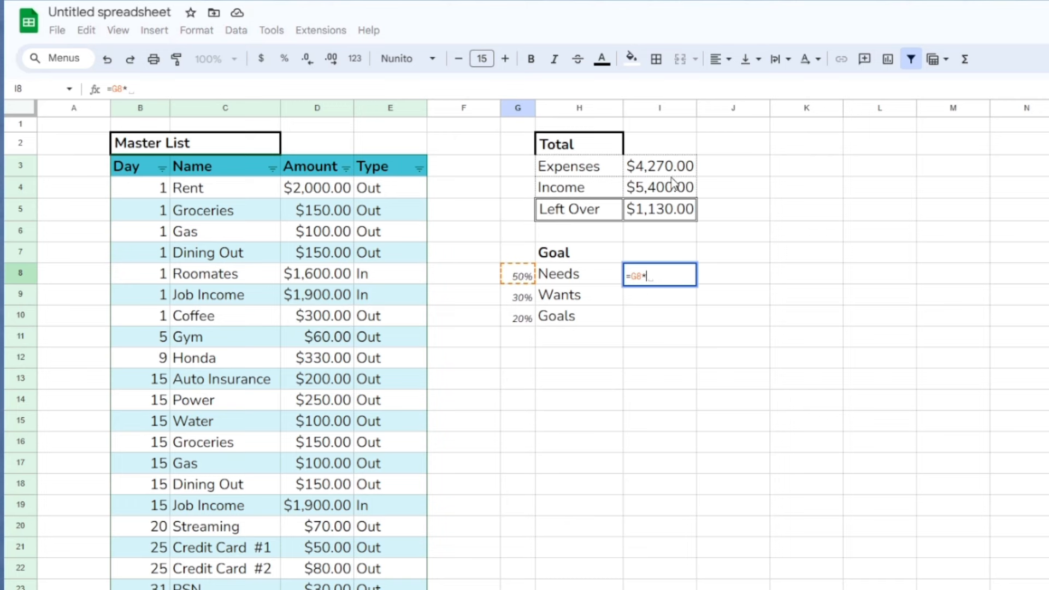
Multiply each percentage by Income in I8:I10, giving $2,700.00, $1,620.00 and $1,080.00
{"action": "key", "text": "enter"}
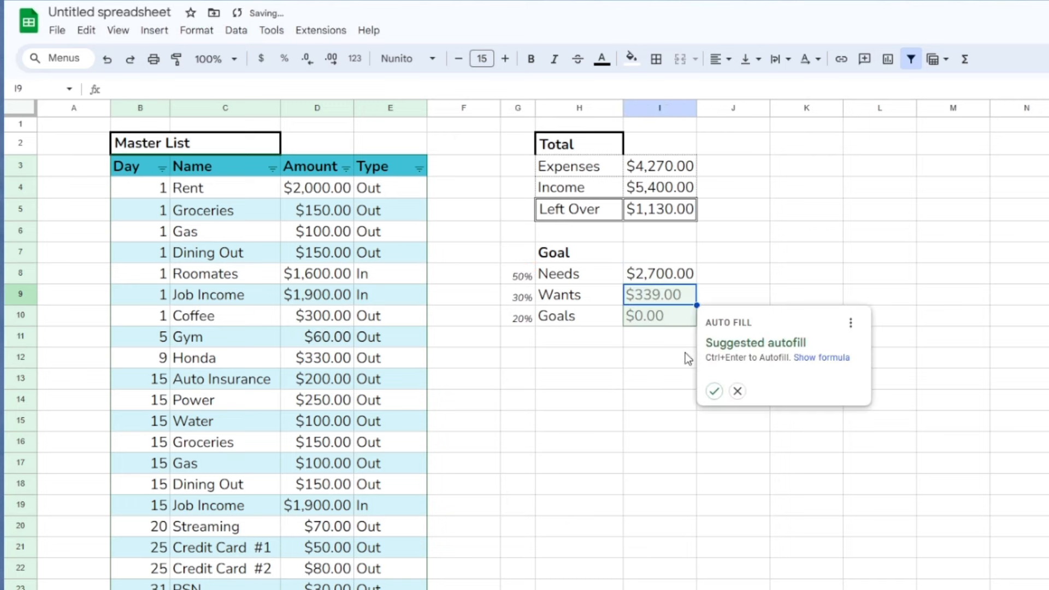
{"action": "left_click", "coordinate": [737, 391]}
{"action": "type", "text": "="}
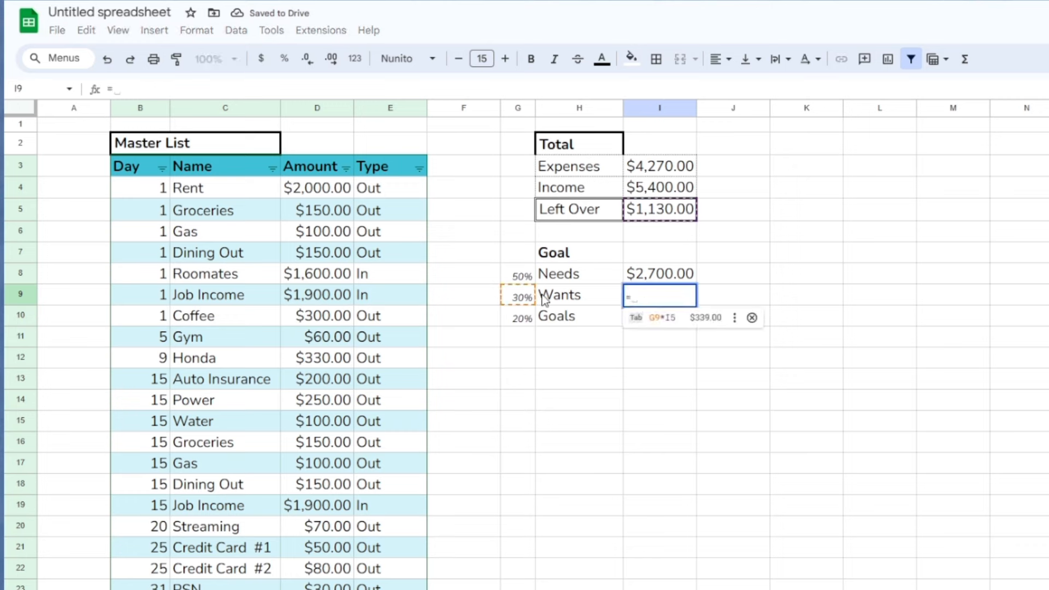
{"action": "left_click", "coordinate": [659, 187]}
{"action": "type", "text": "="}
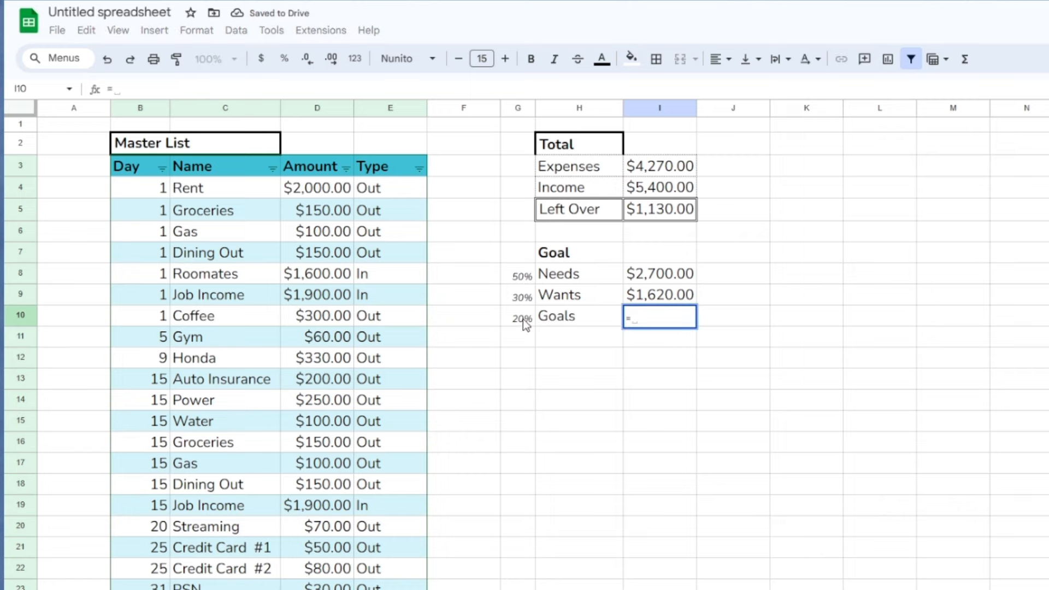
{"action": "left_click", "coordinate": [659, 187]}
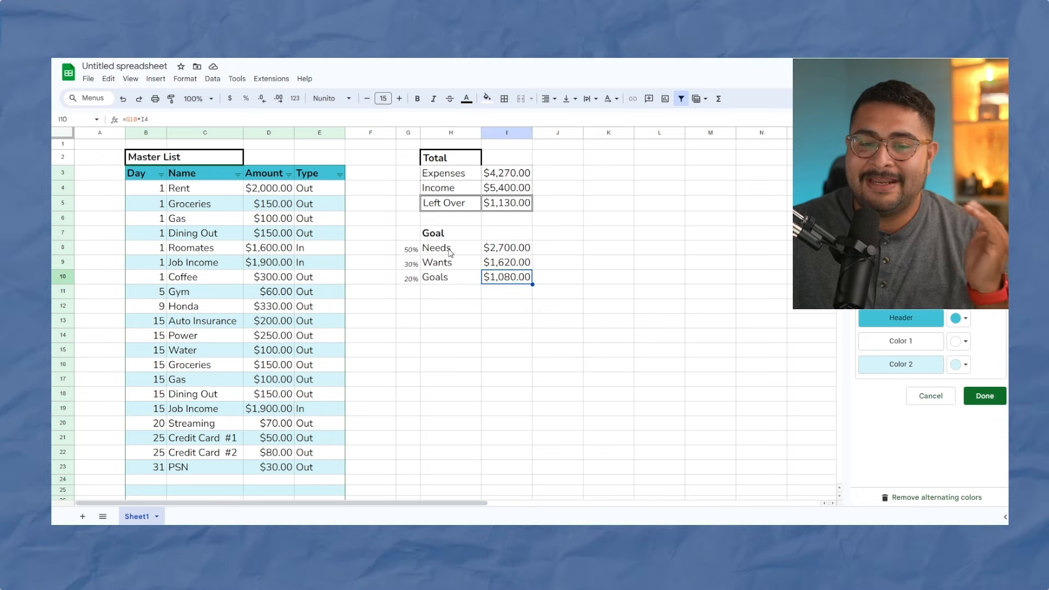
{"action": "left_click", "coordinate": [437, 248]}
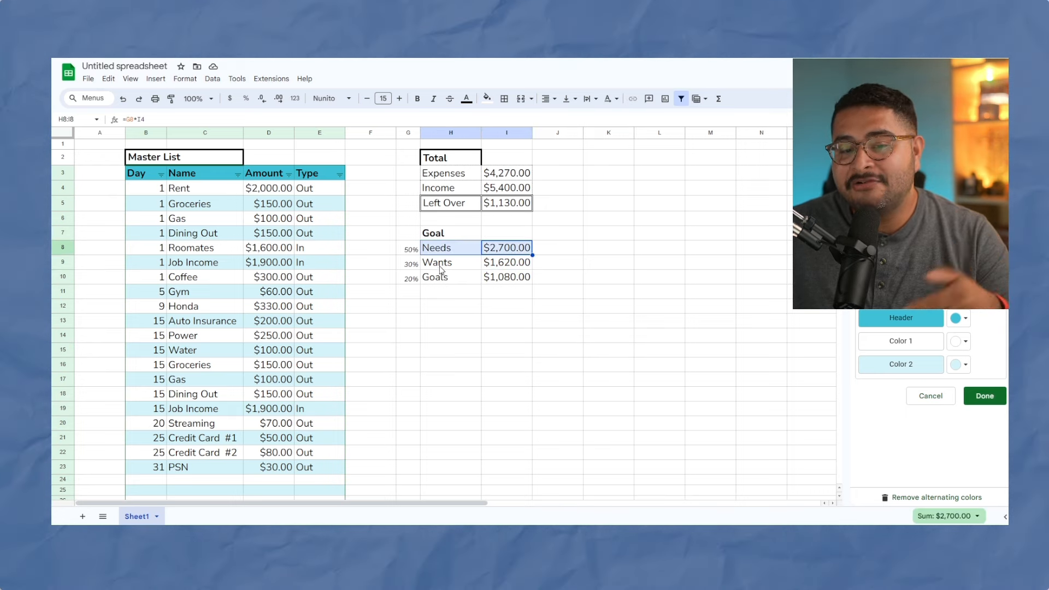
{"action": "left_click", "coordinate": [450, 320]}
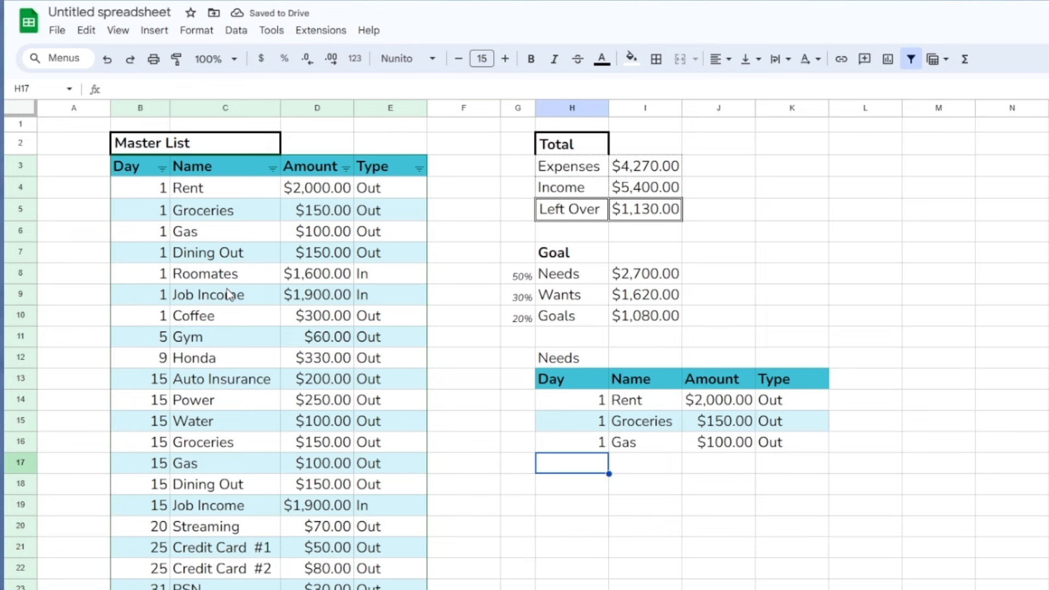
Copy essential bills like Rent, Groceries, Honda, Power and both credit cards into the Needs table
{"action": "left_click", "coordinate": [140, 315]}
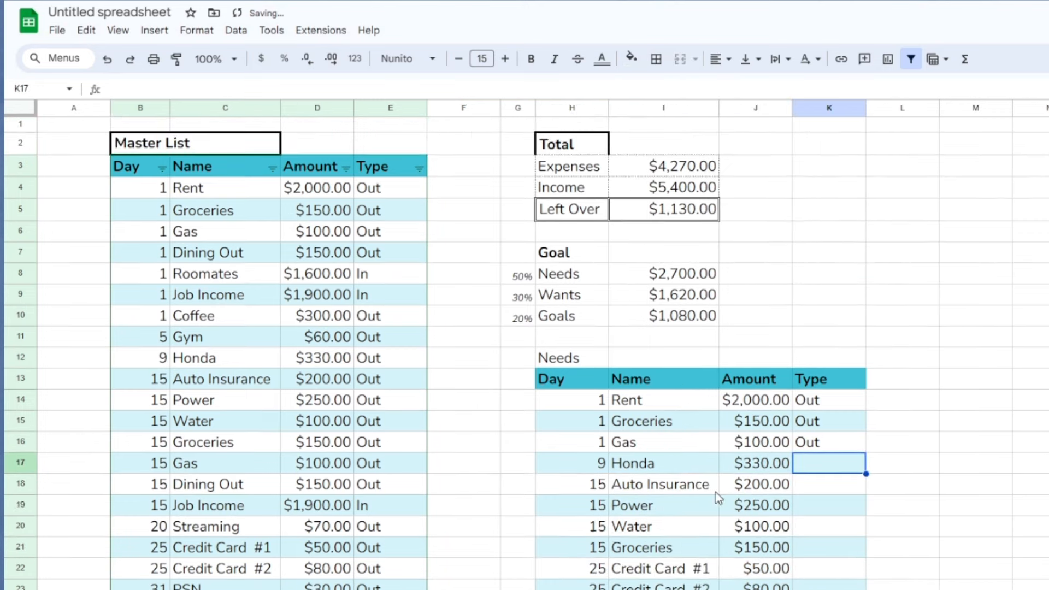
{"action": "scroll", "scroll_direction": "down", "scroll_amount": 3}
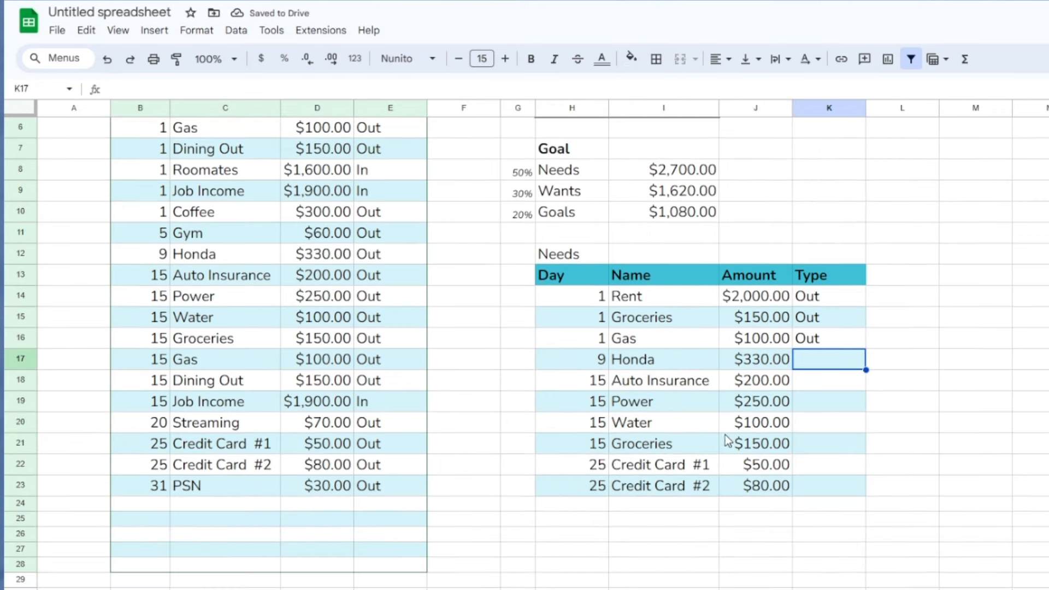
{"action": "mouse_move", "coordinate": [746, 400]}
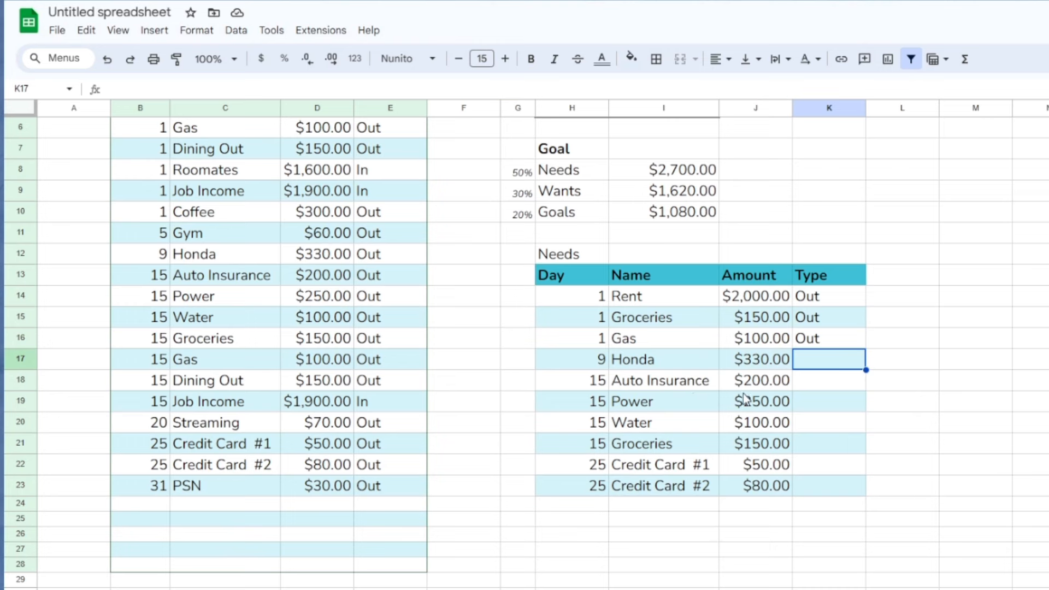
{"action": "mouse_move", "coordinate": [668, 418]}
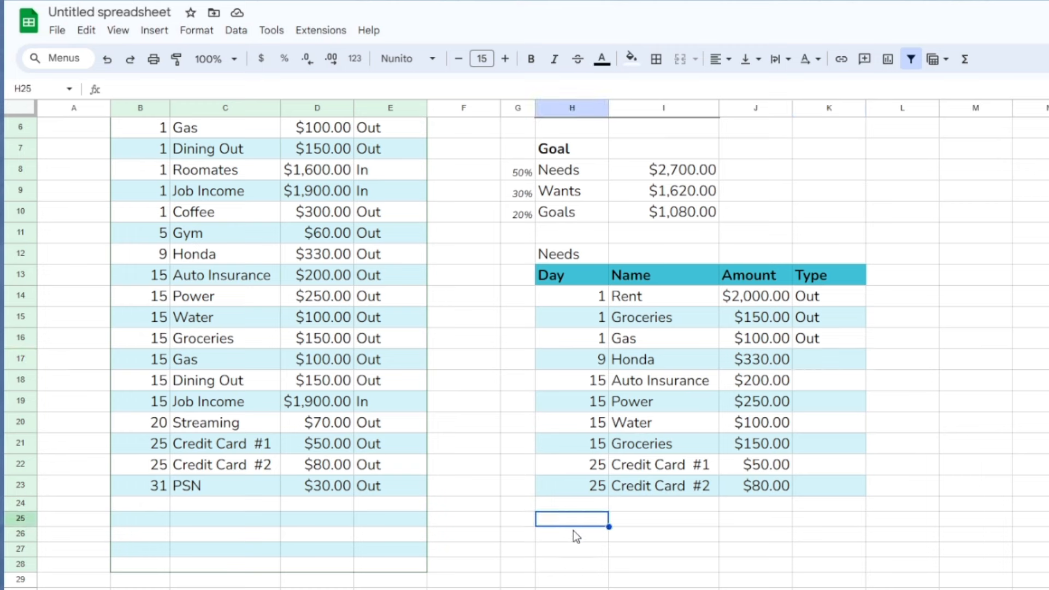
Label a Total row and SUM the Needs amounts to $3,410.00
{"action": "type", "text": "Total"}
{"action": "left_click", "coordinate": [664, 534]}
{"action": "type", "text": "="}
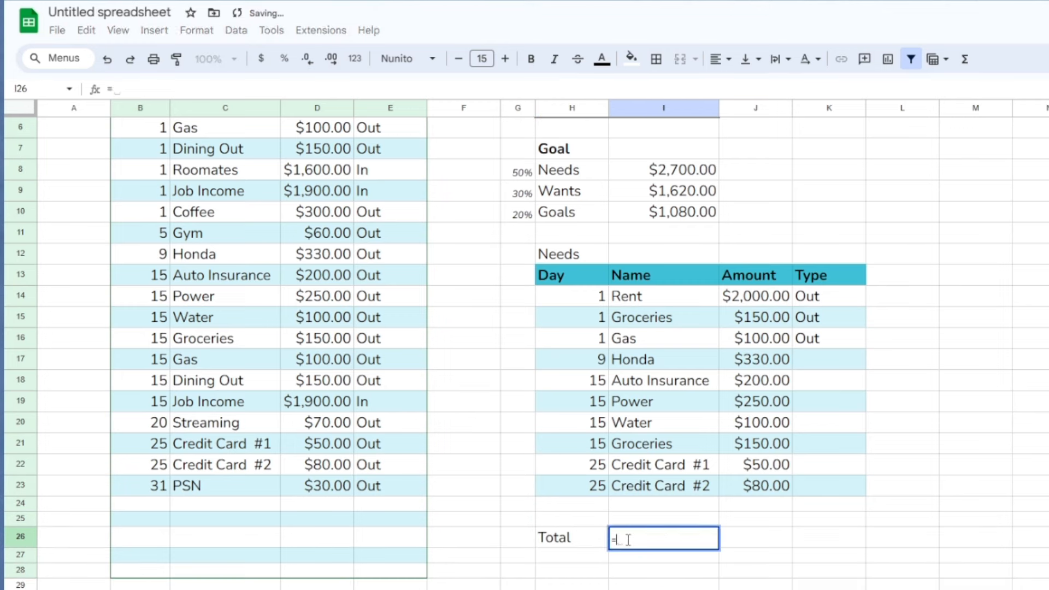
{"action": "type", "text": "sum"}
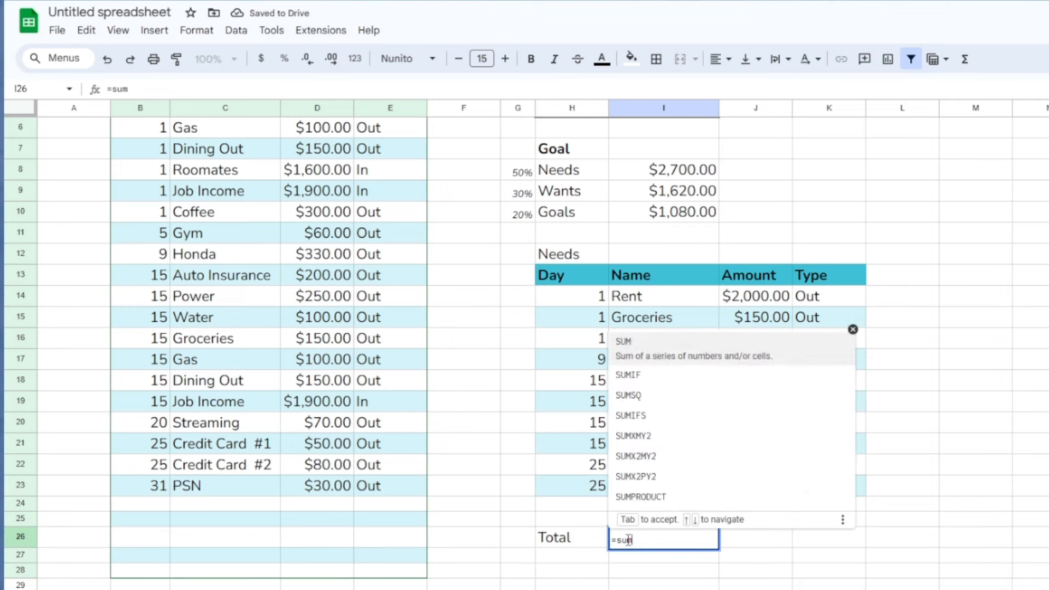
{"action": "left_click_drag", "start_coordinate": [756, 295], "coordinate": [755, 486]}
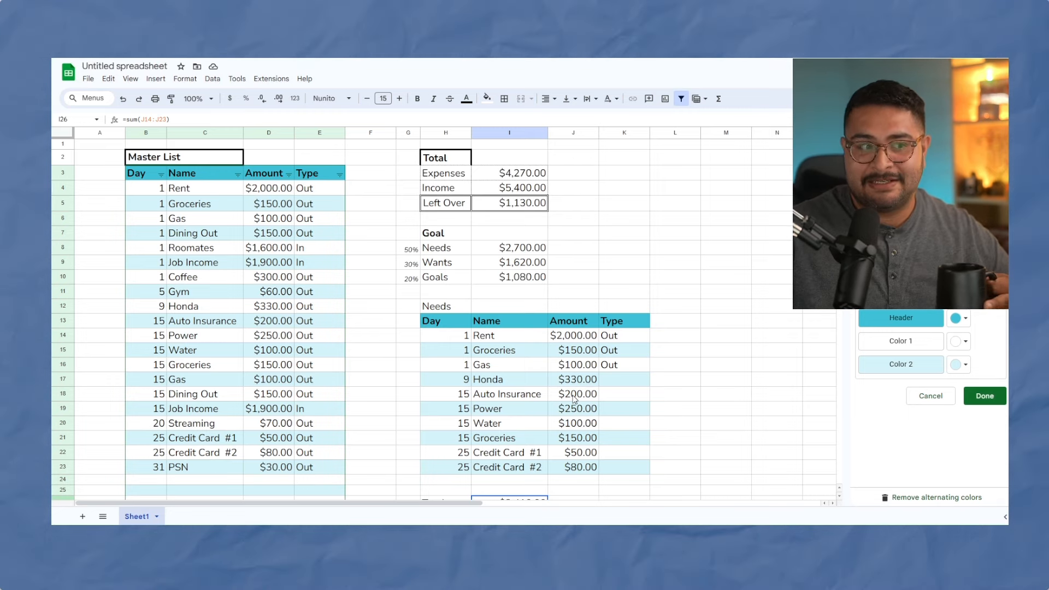
{"action": "mouse_move", "coordinate": [789, 105]}
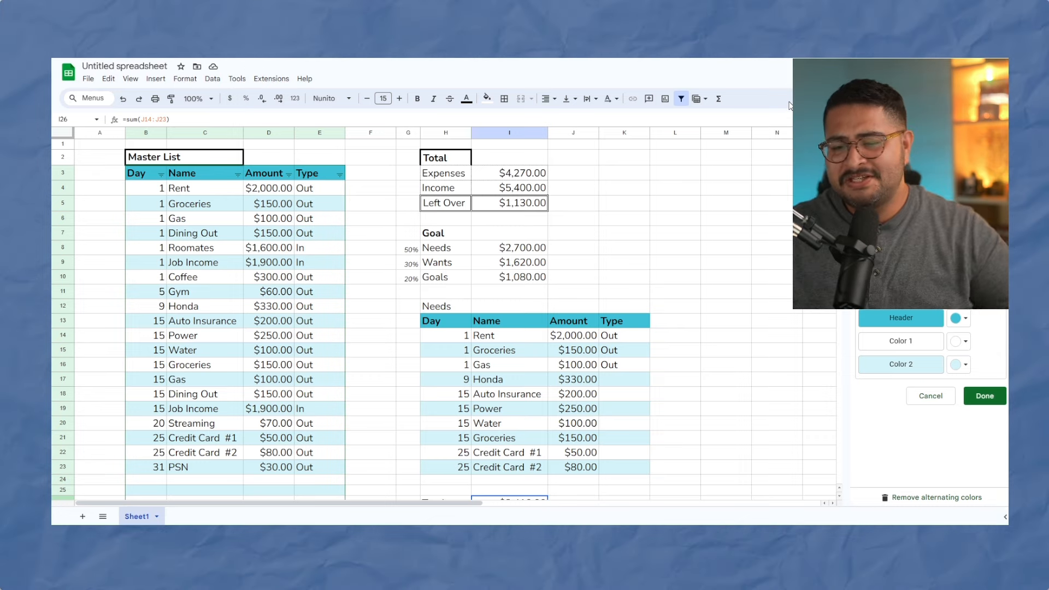
{"action": "mouse_move", "coordinate": [747, 139]}
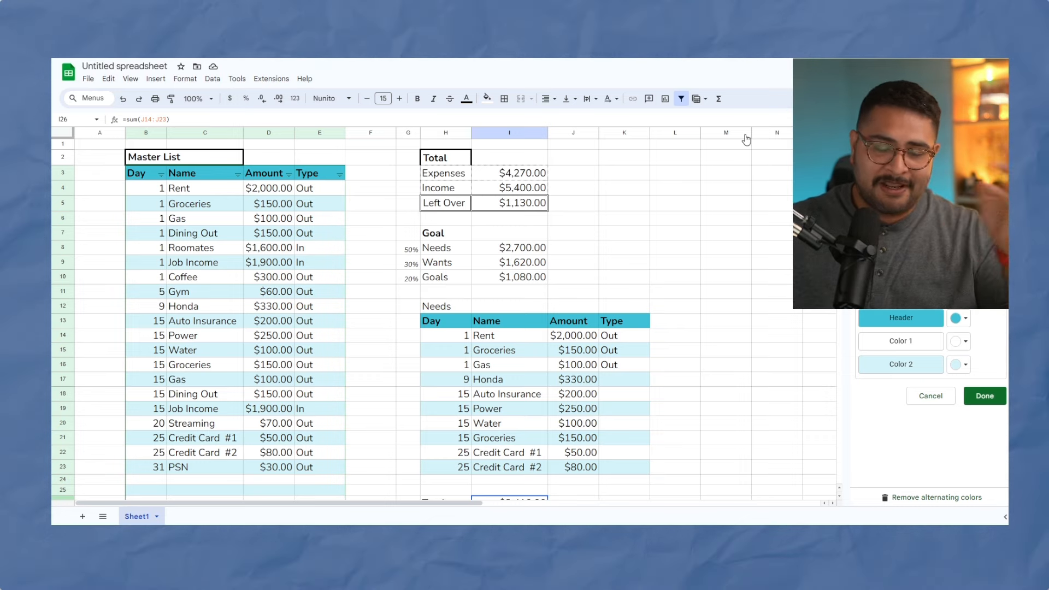
{"action": "scroll", "scroll_direction": "down", "scroll_amount": 3}
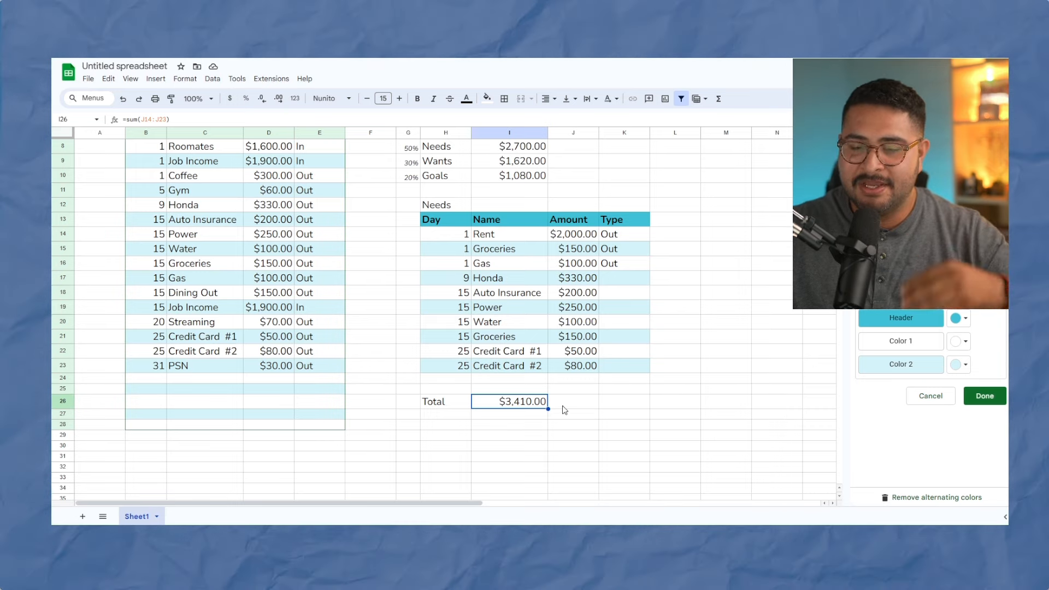
{"action": "scroll", "scroll_direction": "up", "scroll_amount": 3}
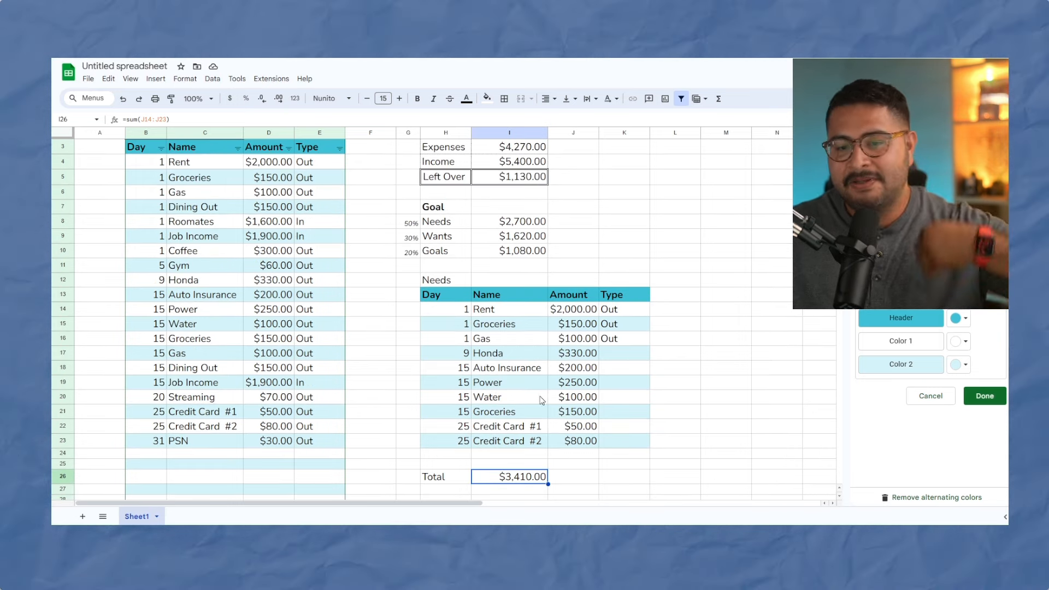
{"action": "scroll", "scroll_direction": "down", "scroll_amount": 3}
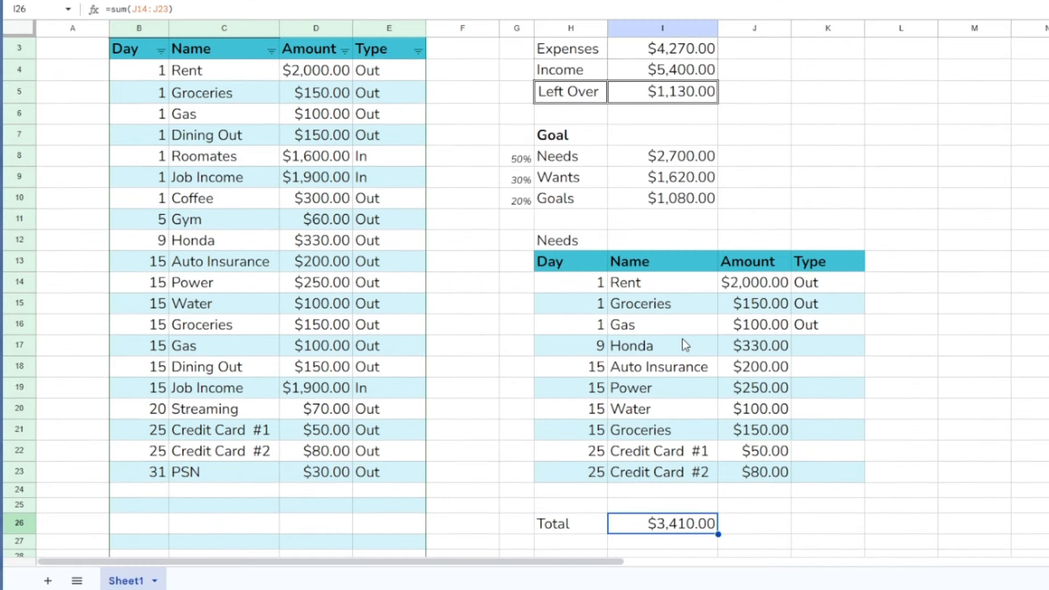
{"action": "left_click", "coordinate": [753, 135]}
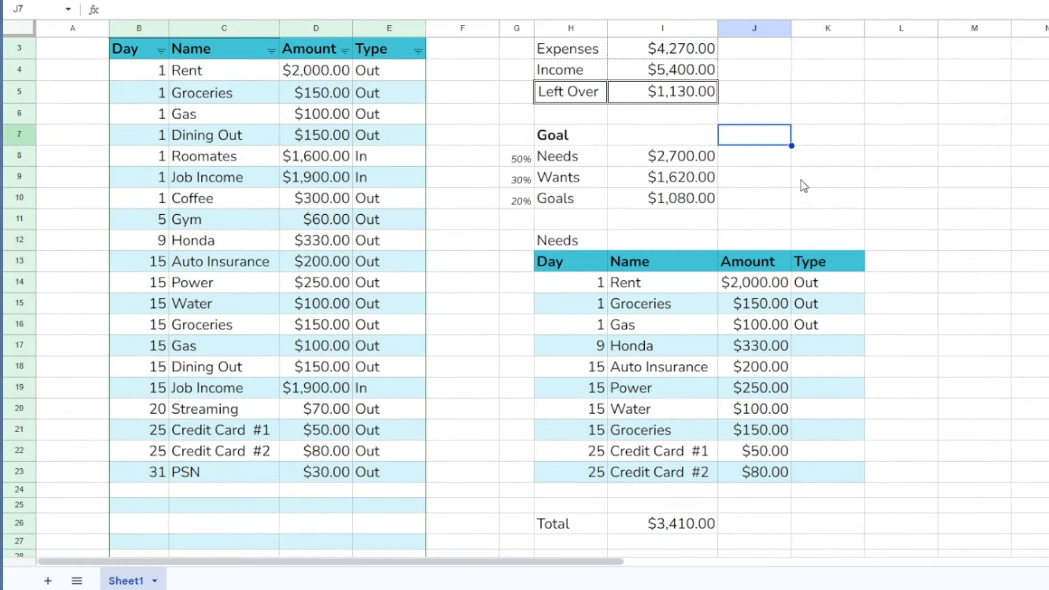
{"action": "type", "text": "Actual"}
{"action": "left_click", "coordinate": [754, 156]}
{"action": "type", "text": "="}
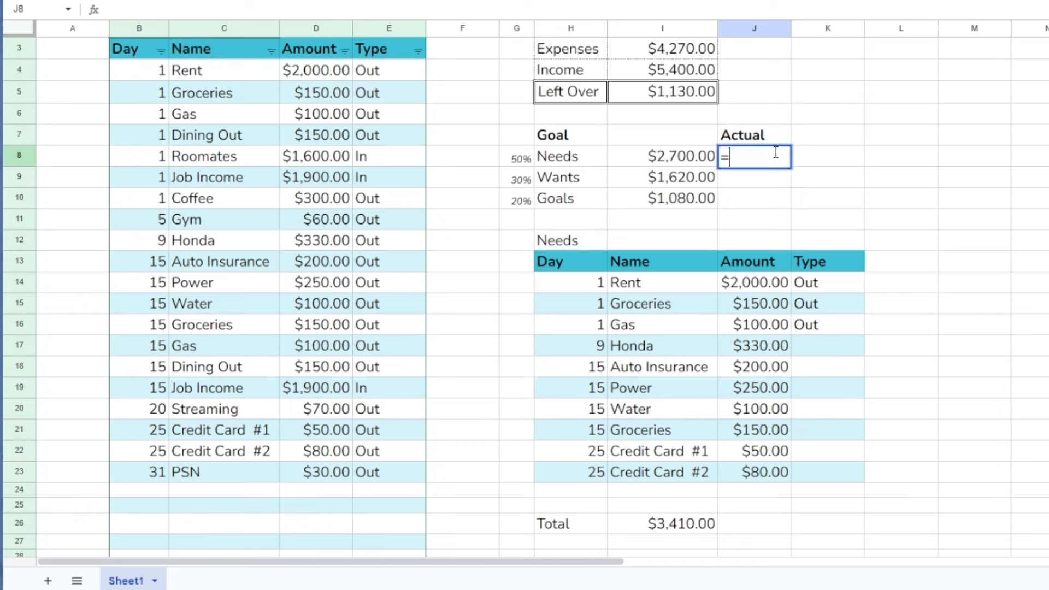
{"action": "left_click", "coordinate": [663, 524]}
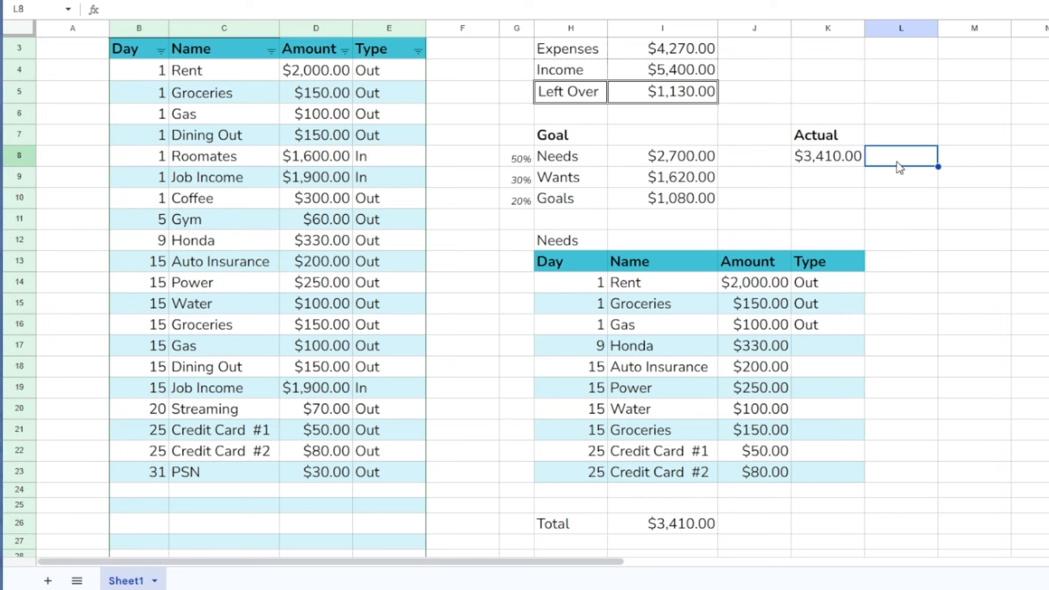
{"action": "type", "text": "=K8"}
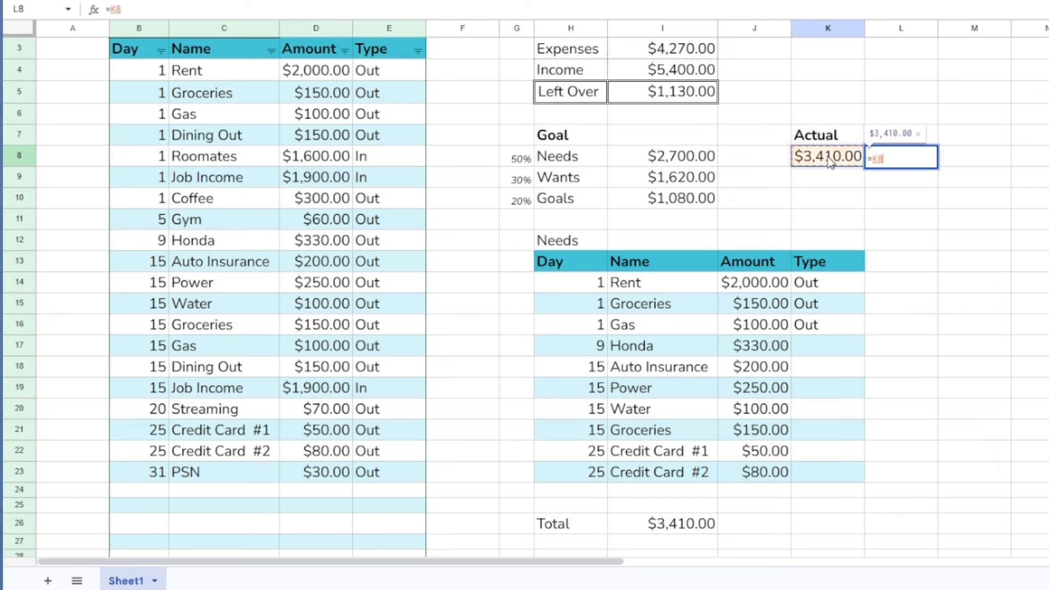
{"action": "type", "text": "/"}
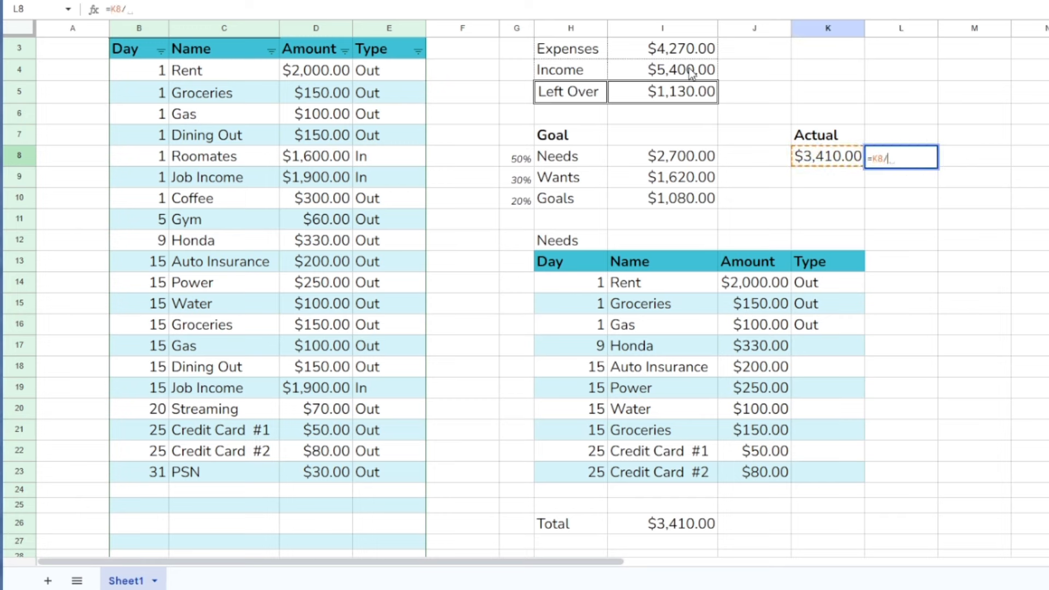
{"action": "key", "text": "enter"}
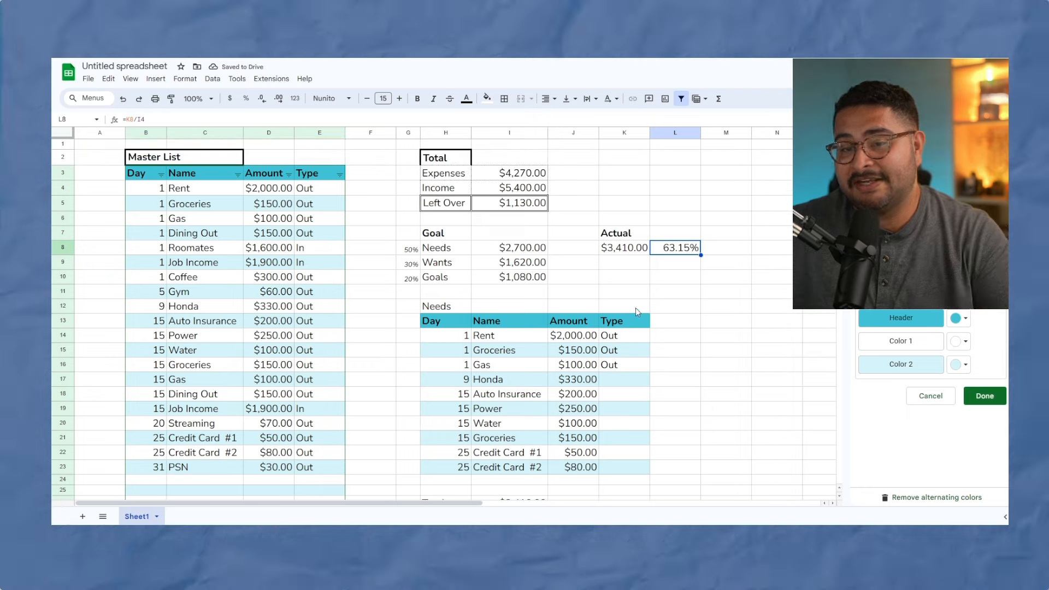
{"action": "mouse_move", "coordinate": [609, 342]}
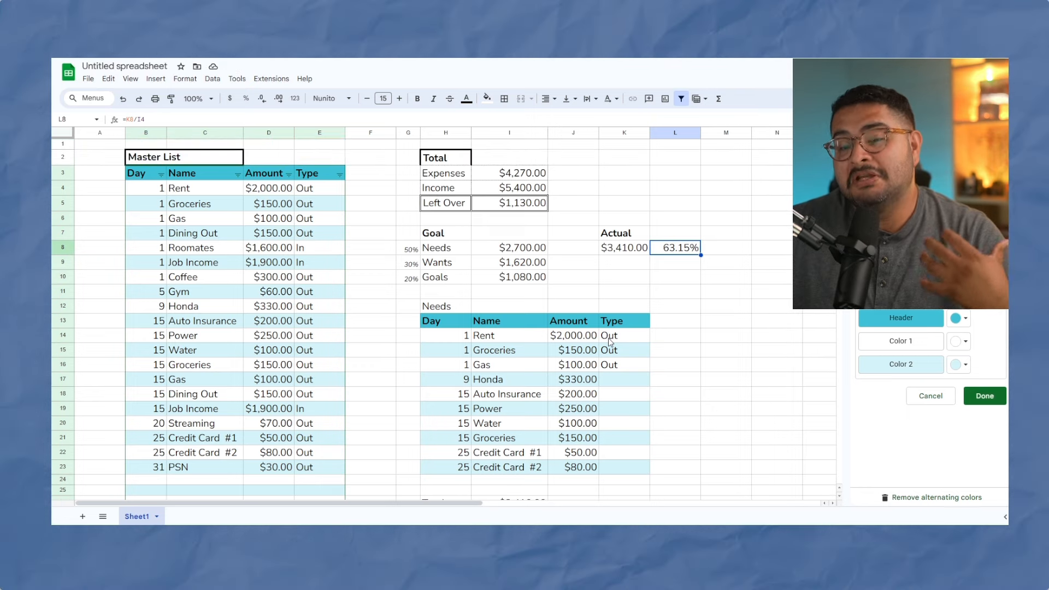
{"action": "mouse_move", "coordinate": [580, 325]}
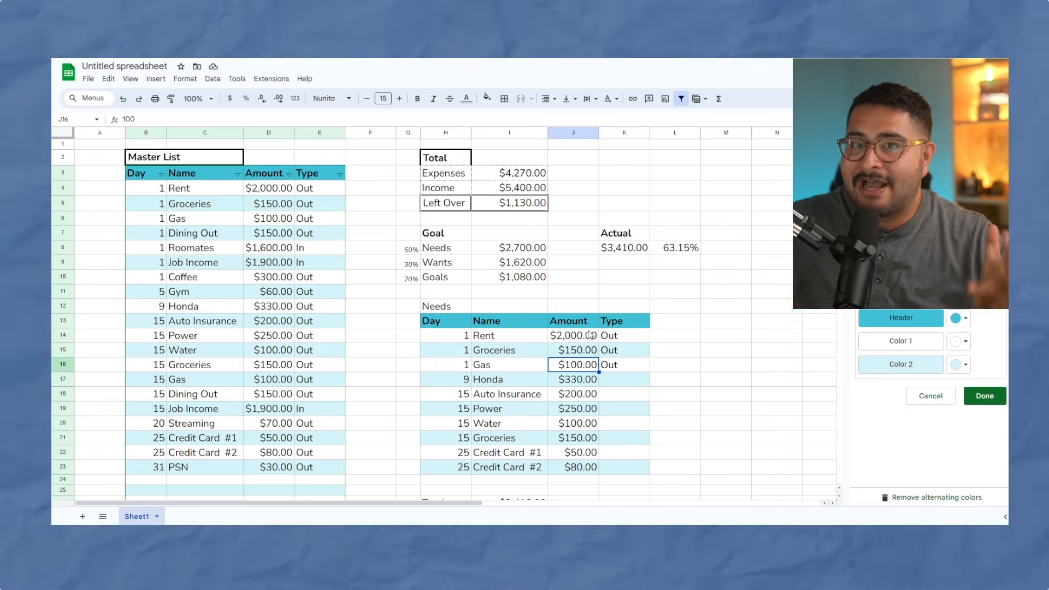
{"action": "mouse_move", "coordinate": [426, 295]}
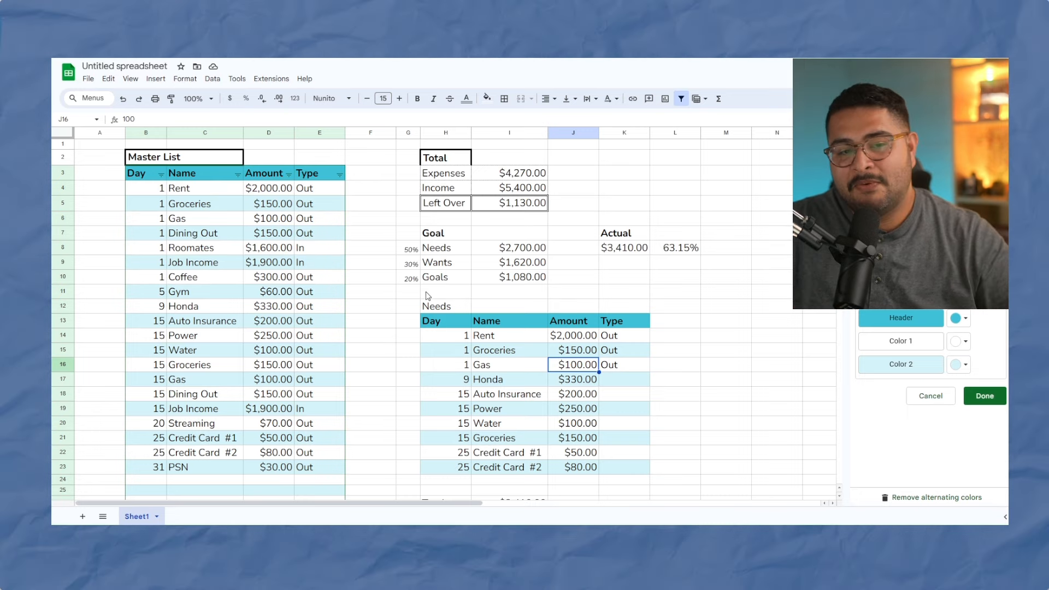
{"action": "mouse_move", "coordinate": [658, 312]}
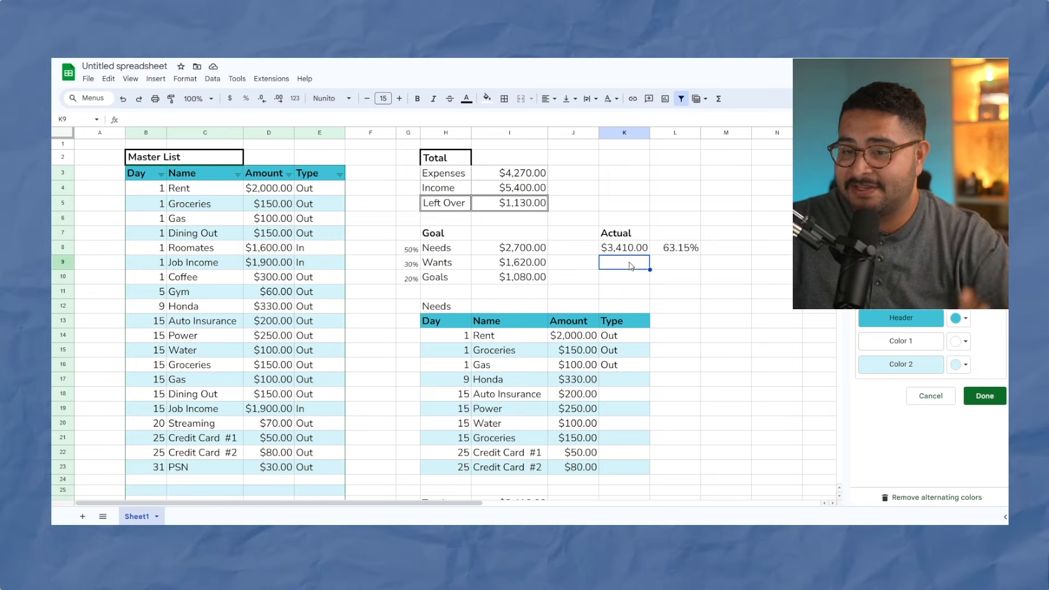
Add a 'Top Goal #1' heading labelled '3 months survival' with =K8*3 giving $10,230.00
{"action": "left_click", "coordinate": [624, 248]}
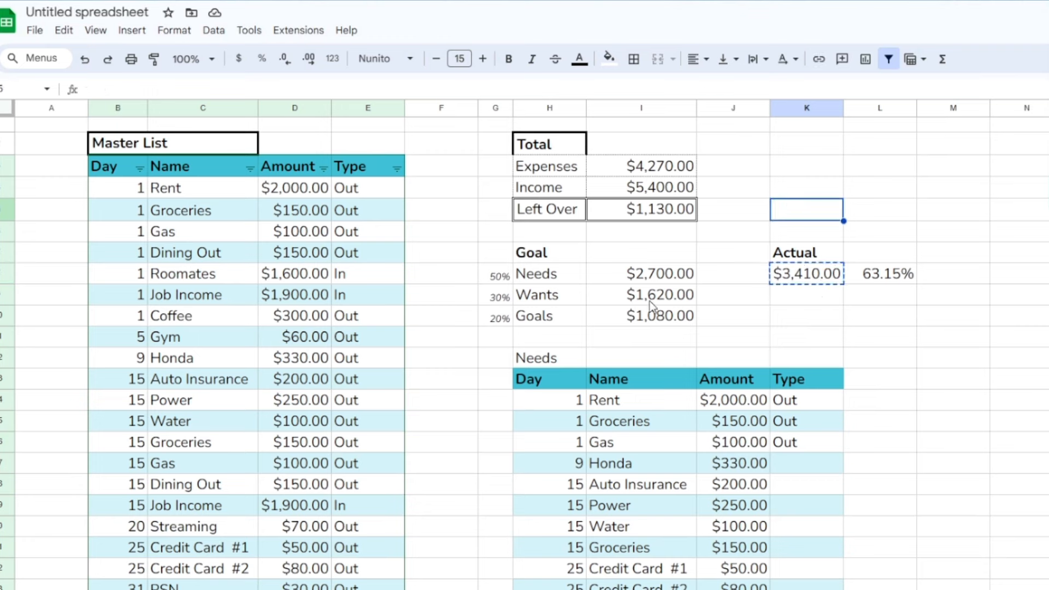
{"action": "left_click", "coordinate": [807, 177]}
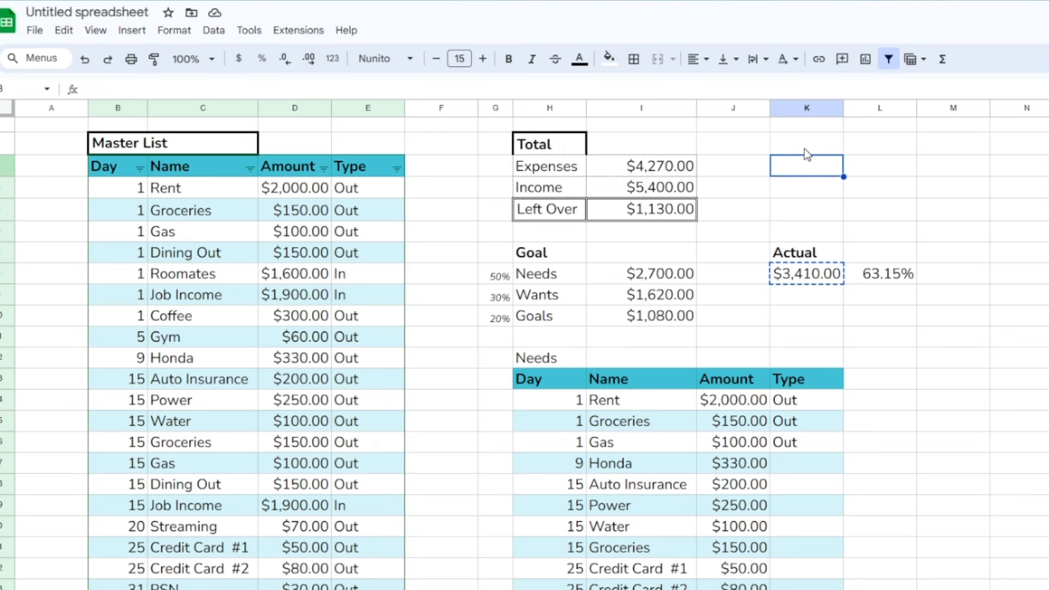
{"action": "type", "text": "Top Goal #1"}
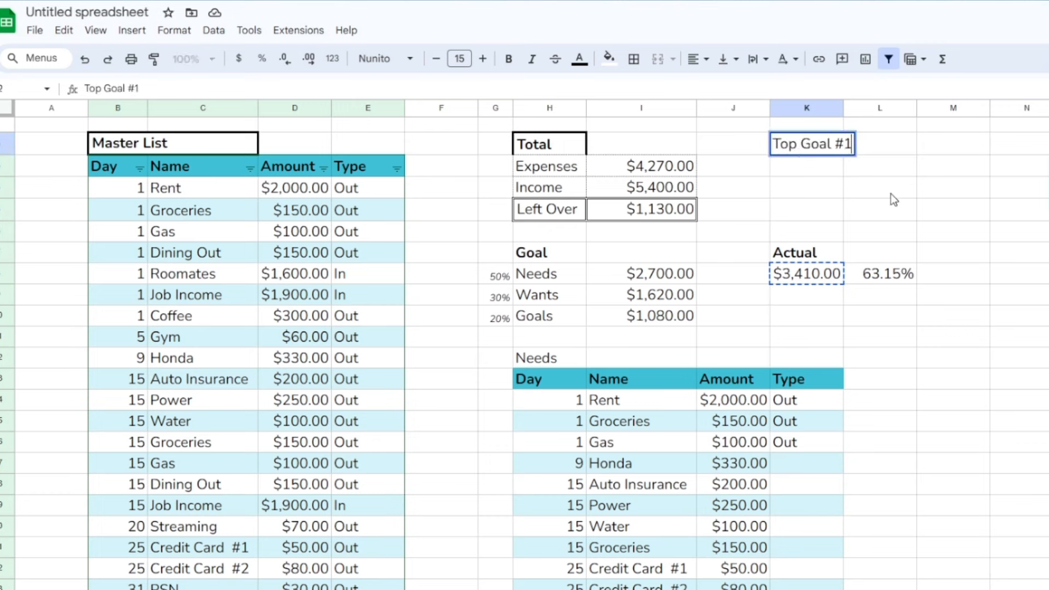
{"action": "type", "text": "3 months survival"}
{"action": "left_click", "coordinate": [807, 166]}
{"action": "type", "text": "=K8"}
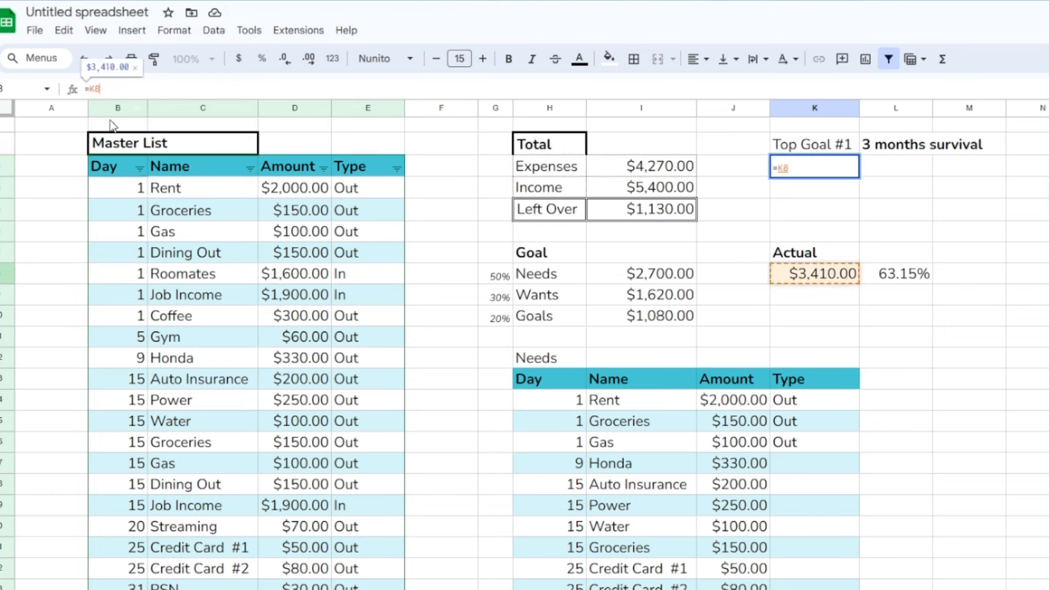
{"action": "type", "text": "*3"}
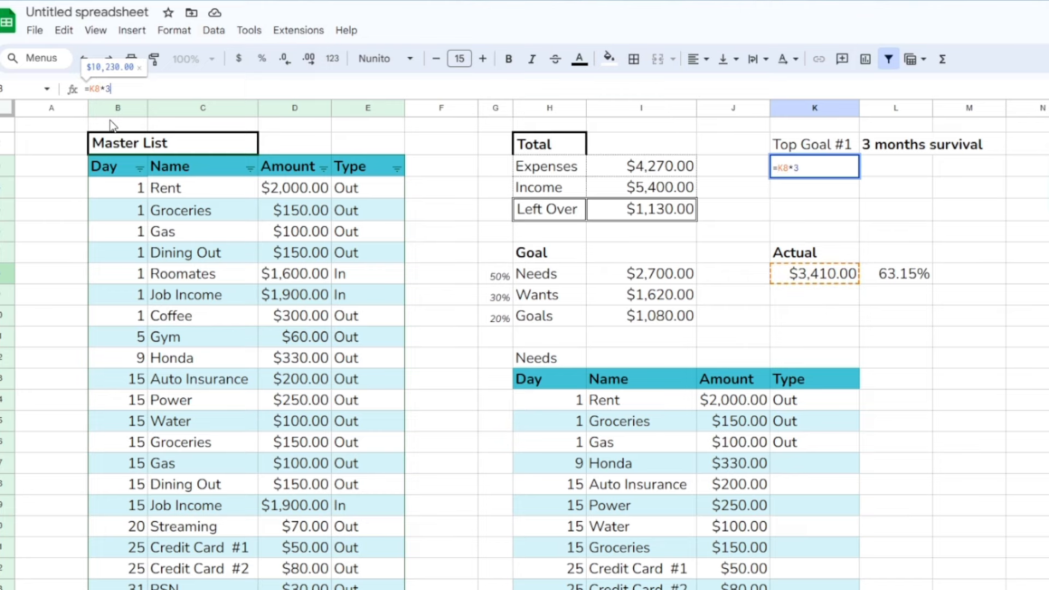
{"action": "key", "text": "Enter"}
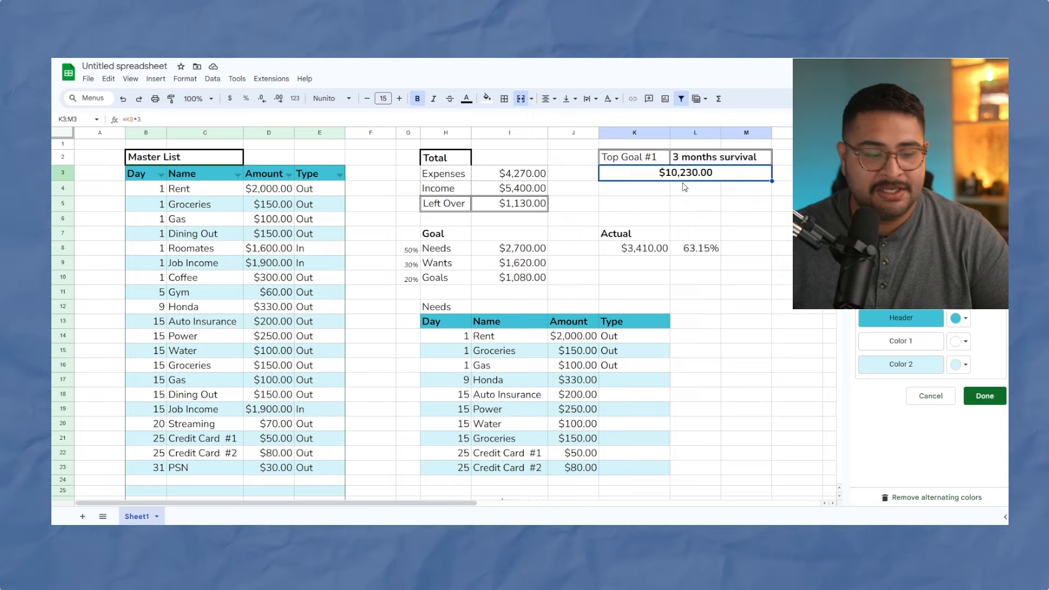
{"action": "left_click", "coordinate": [629, 157]}
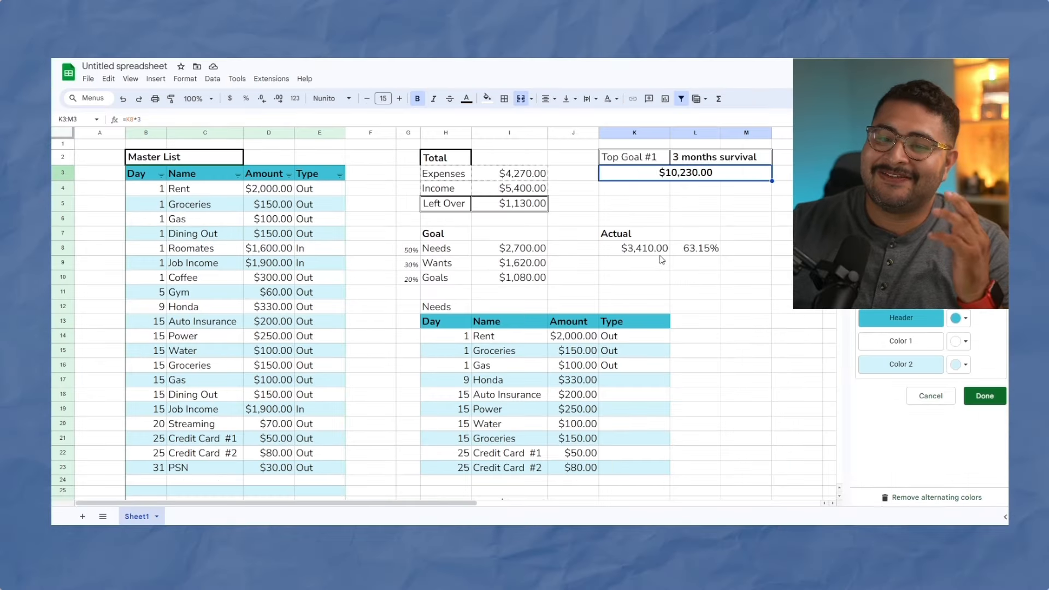
{"action": "left_click", "coordinate": [644, 249]}
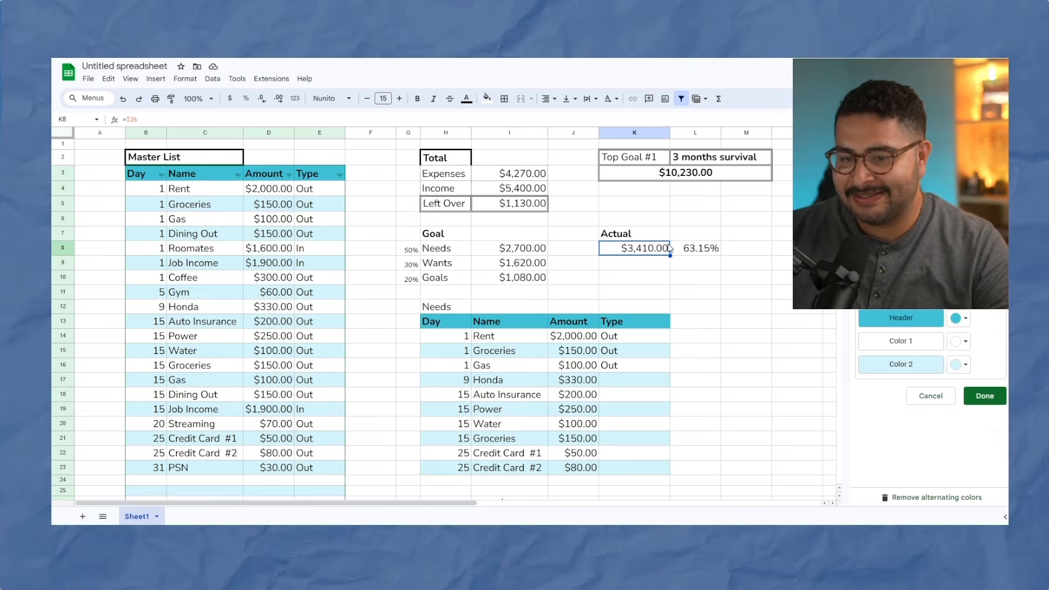
{"action": "scroll", "scroll_direction": "down", "scroll_amount": 3}
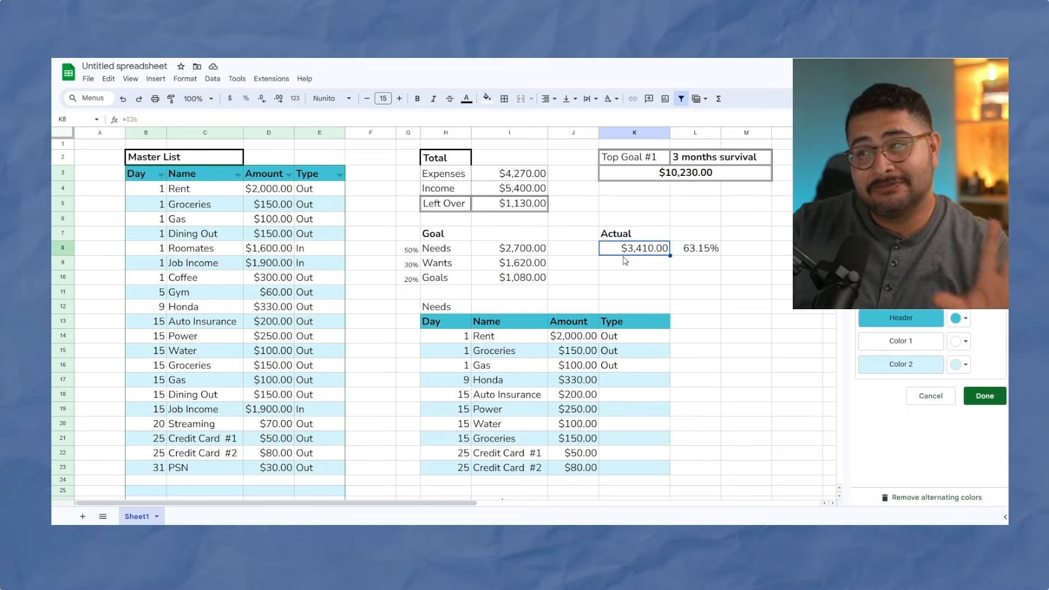
{"action": "mouse_move", "coordinate": [669, 277]}
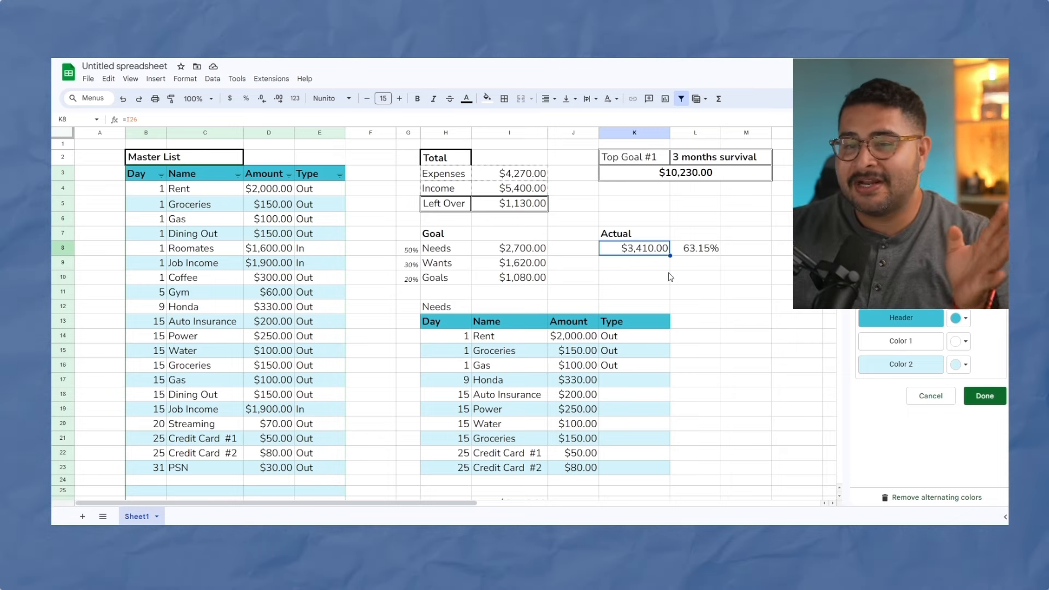
Remove the Day column and credit card rows from Needs, totalling $3,280.00
{"action": "scroll", "scroll_direction": "down", "scroll_amount": 3}
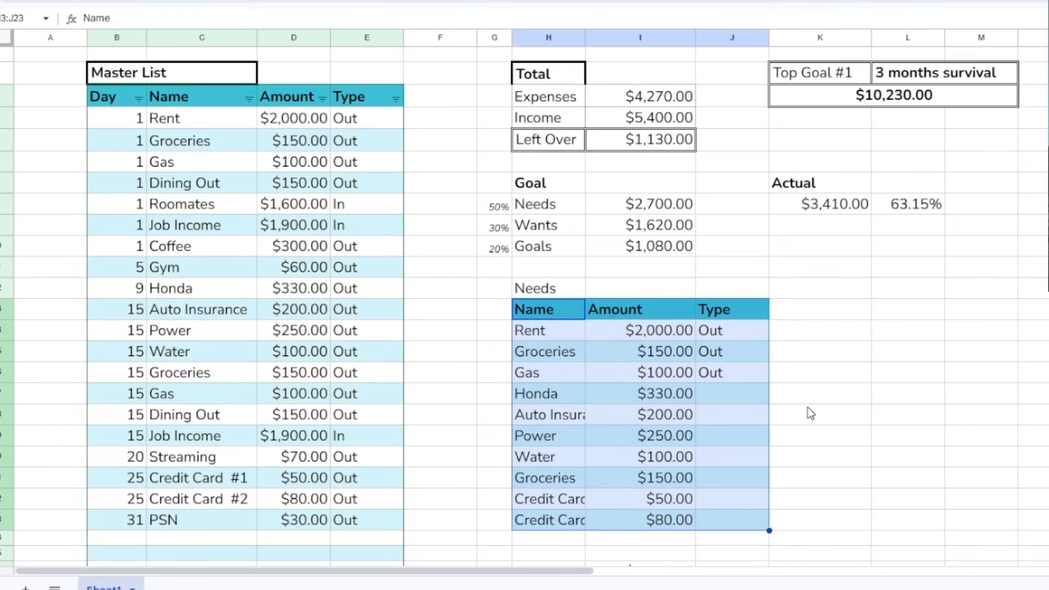
{"action": "type", "text": "Wa"}
{"action": "left_click", "coordinate": [549, 541]}
{"action": "type", "text": "Total"}
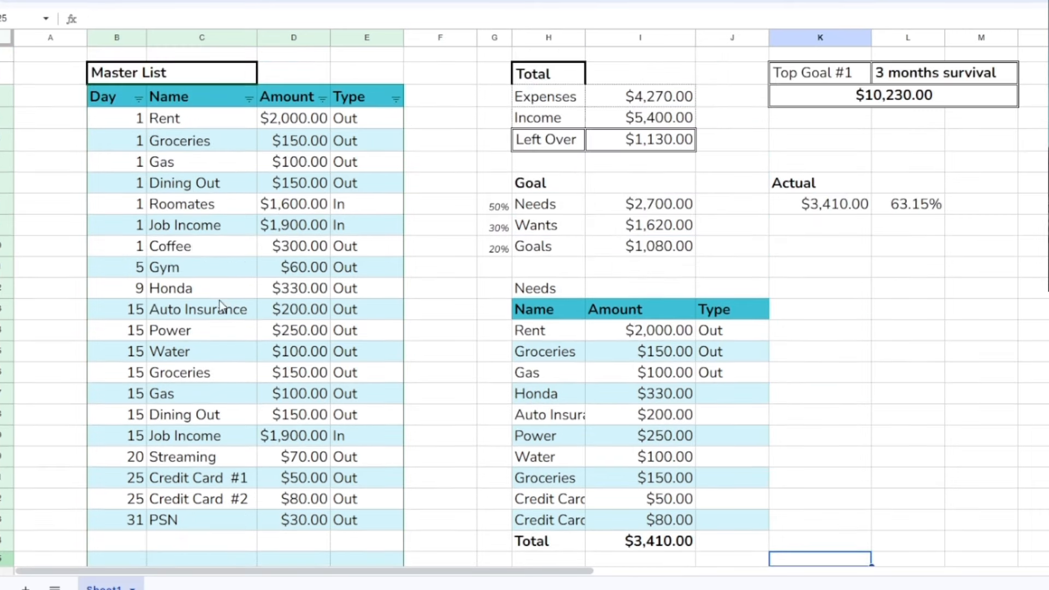
{"action": "mouse_move", "coordinate": [146, 193]}
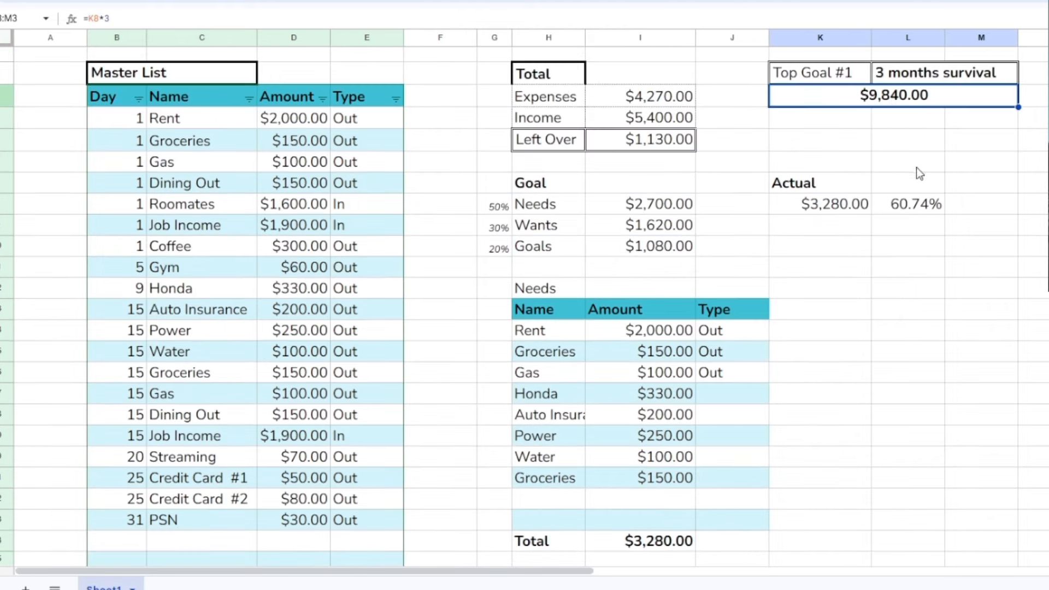
List Dining Out, Coffee, Gym, Streaming and PSN in a Wants table below Needs
{"action": "scroll", "scroll_direction": "down", "scroll_amount": 3}
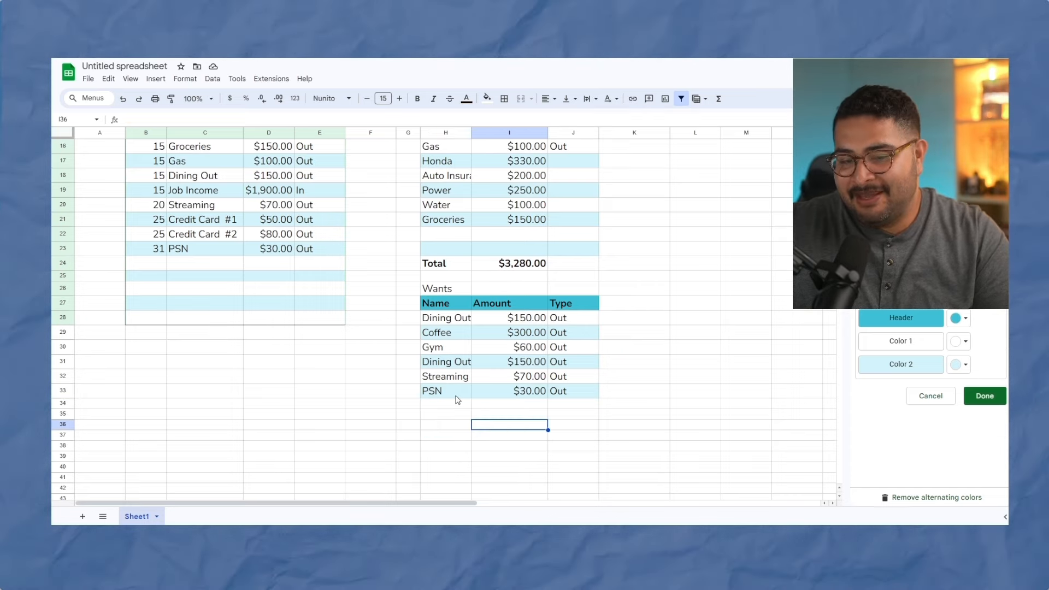
Add Vidya Games at $140 as an Out expense and start a Pokemon Cards row
{"action": "left_click", "coordinate": [146, 263]}
{"action": "type", "text": "1"}
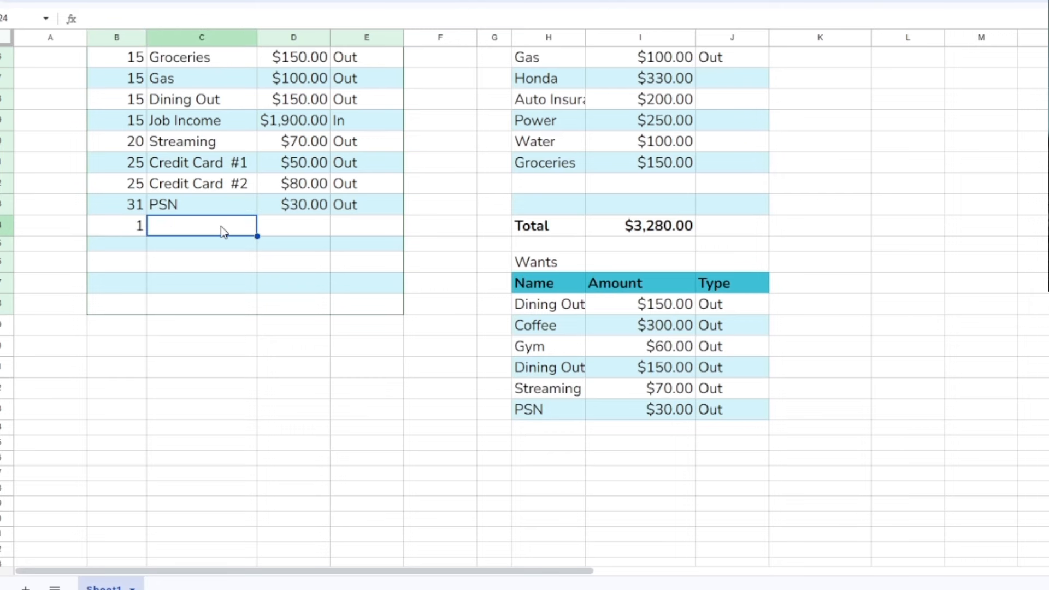
{"action": "type", "text": "Vidya Games"}
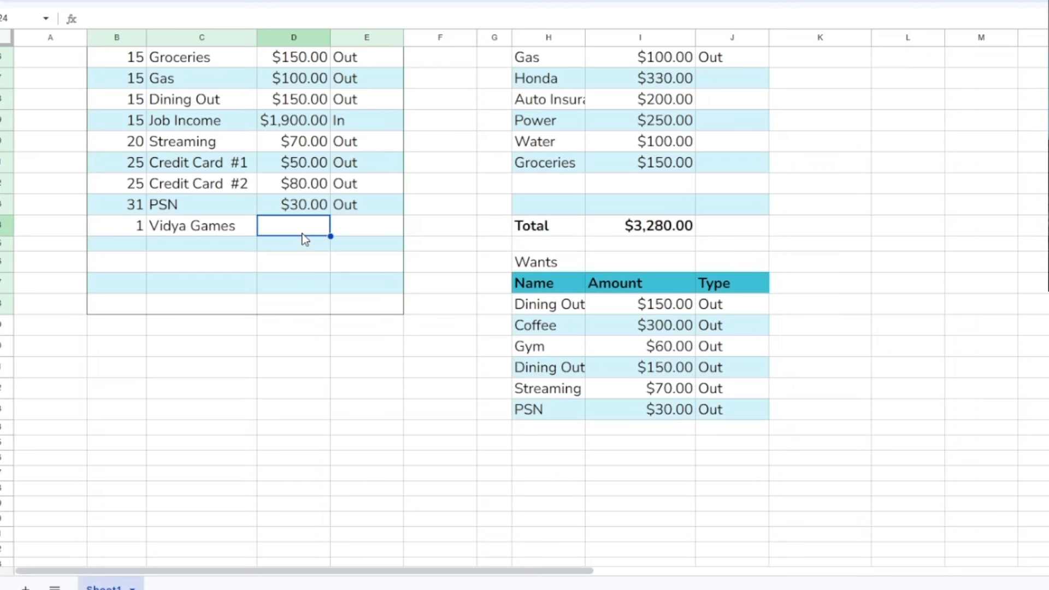
{"action": "type", "text": "140.00"}
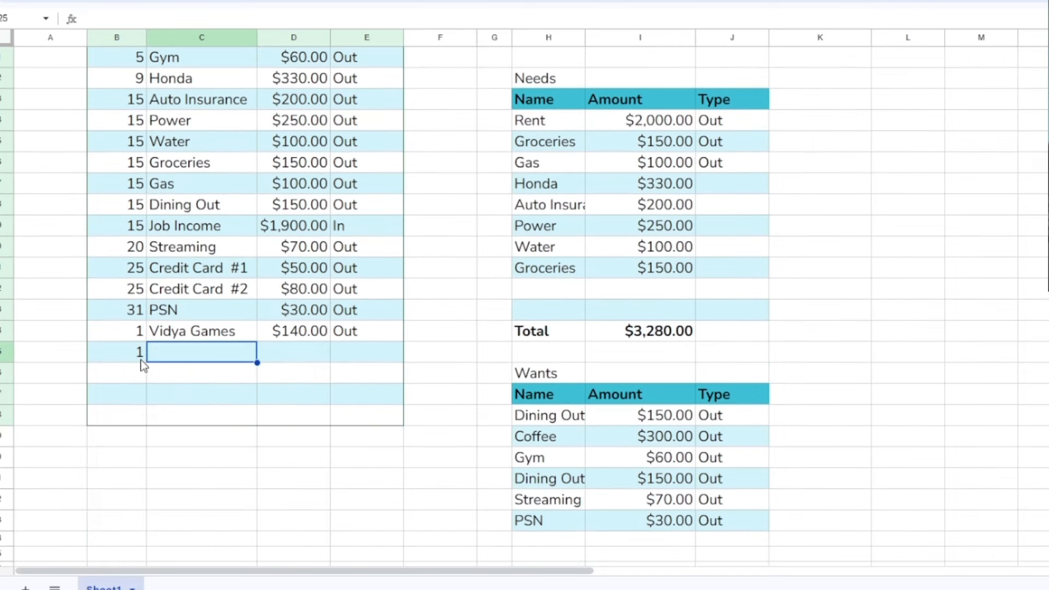
{"action": "type", "text": "Pokemon Cards"}
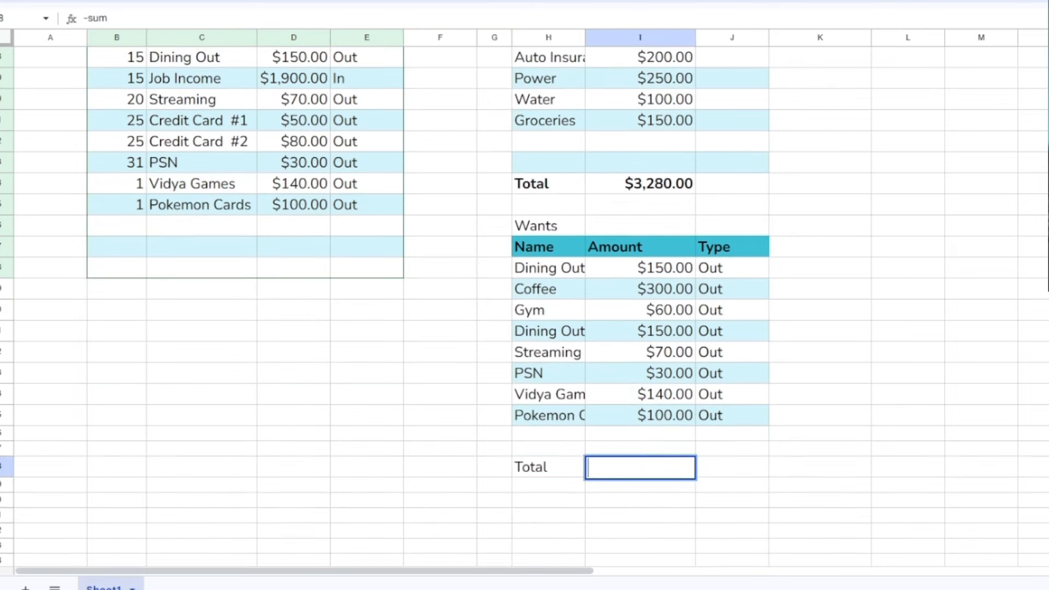
Total the Wants table with =SUM(I26:I35) after appending Vidya Games and Pokemon Cards
{"action": "type", "text": "=sum("}
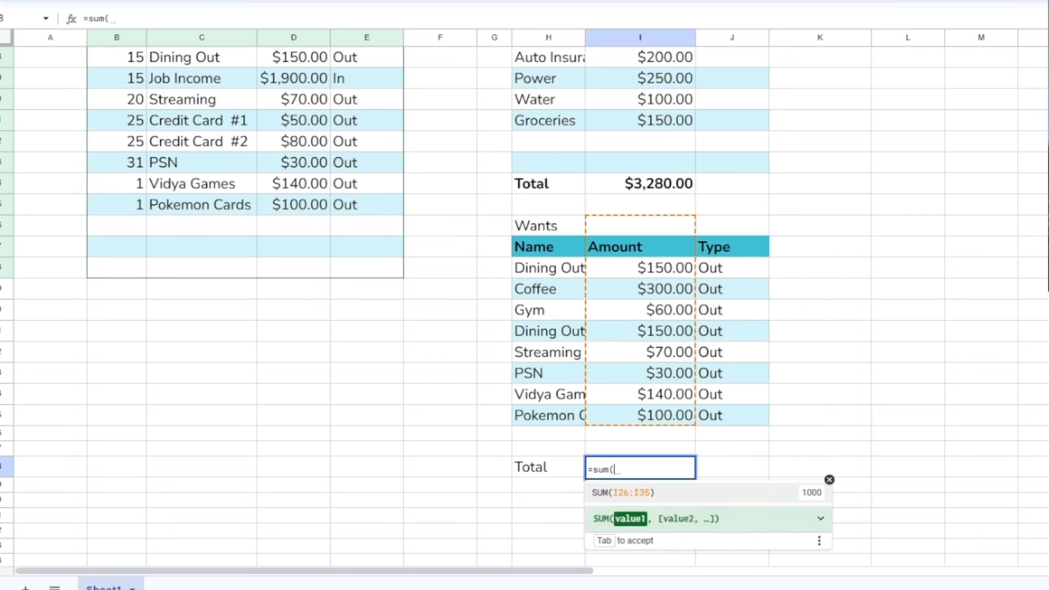
{"action": "key", "text": "Enter"}
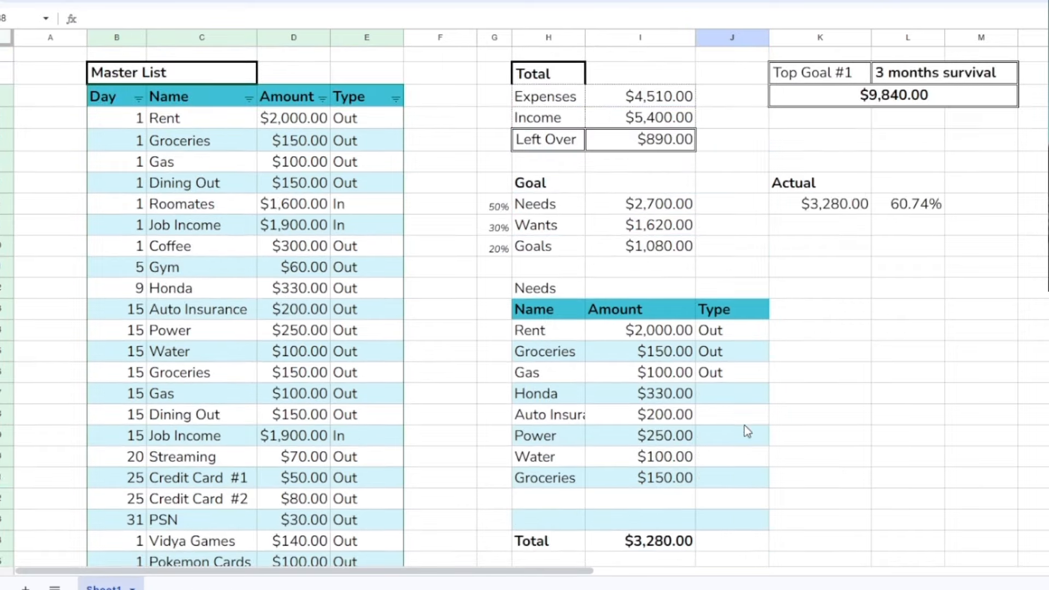
Give the Actual column a left border and show Wants at $1,000.00, 18.5% of income
{"action": "scroll", "scroll_direction": "down", "scroll_amount": 3}
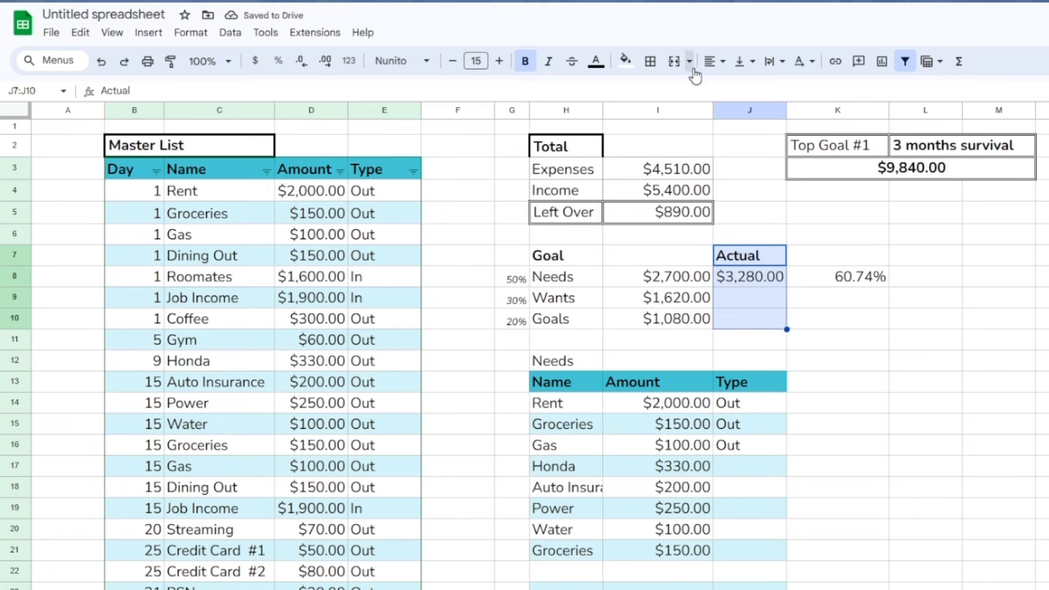
{"action": "left_click", "coordinate": [650, 60]}
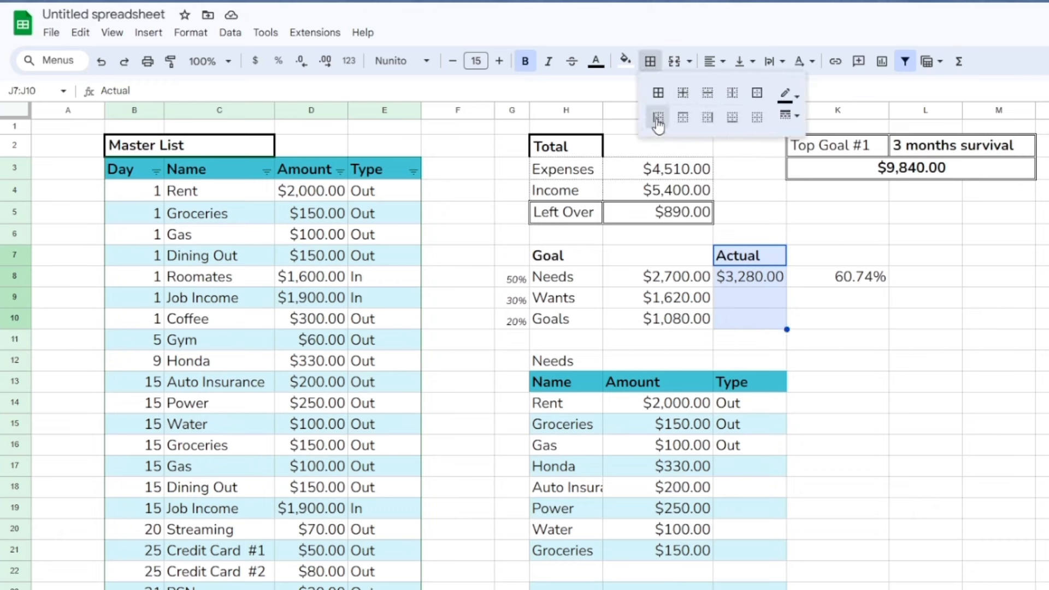
{"action": "left_click", "coordinate": [658, 116]}
{"action": "type", "text": "=J9/I4"}
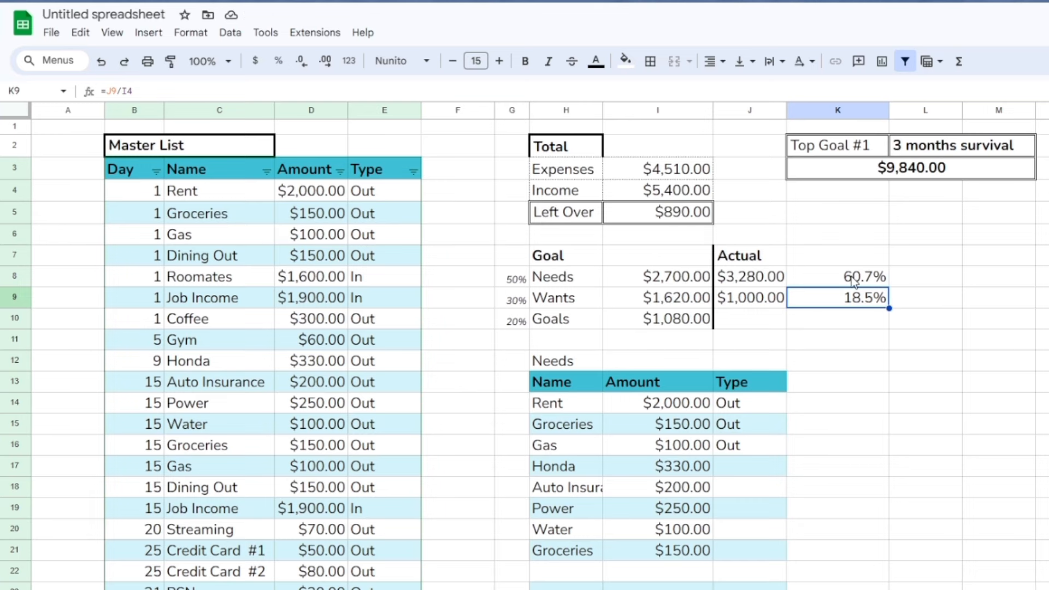
{"action": "left_click", "coordinate": [838, 277]}
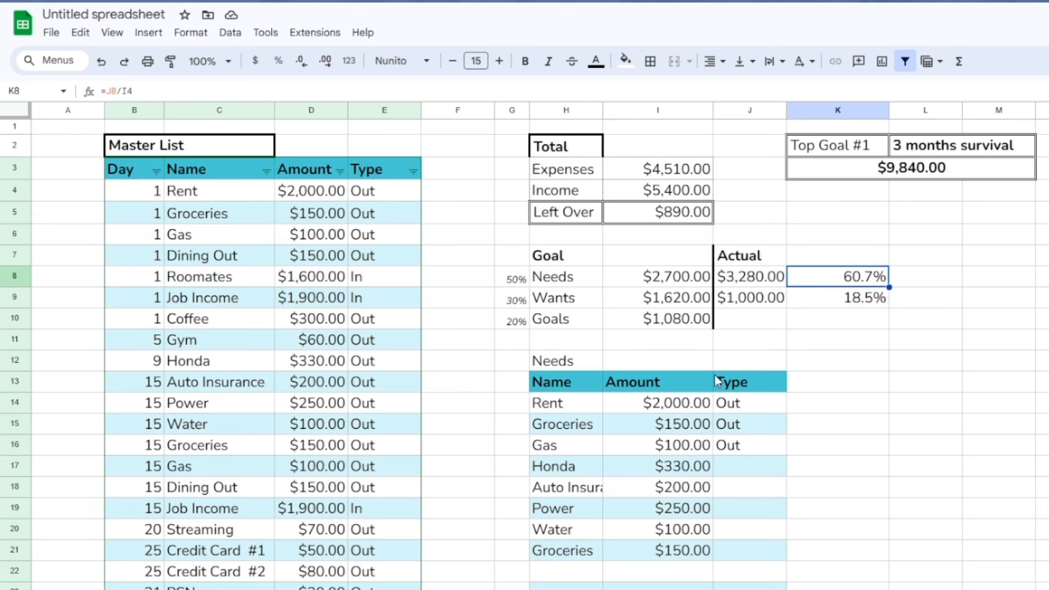
{"action": "scroll", "scroll_direction": "down", "scroll_amount": 3}
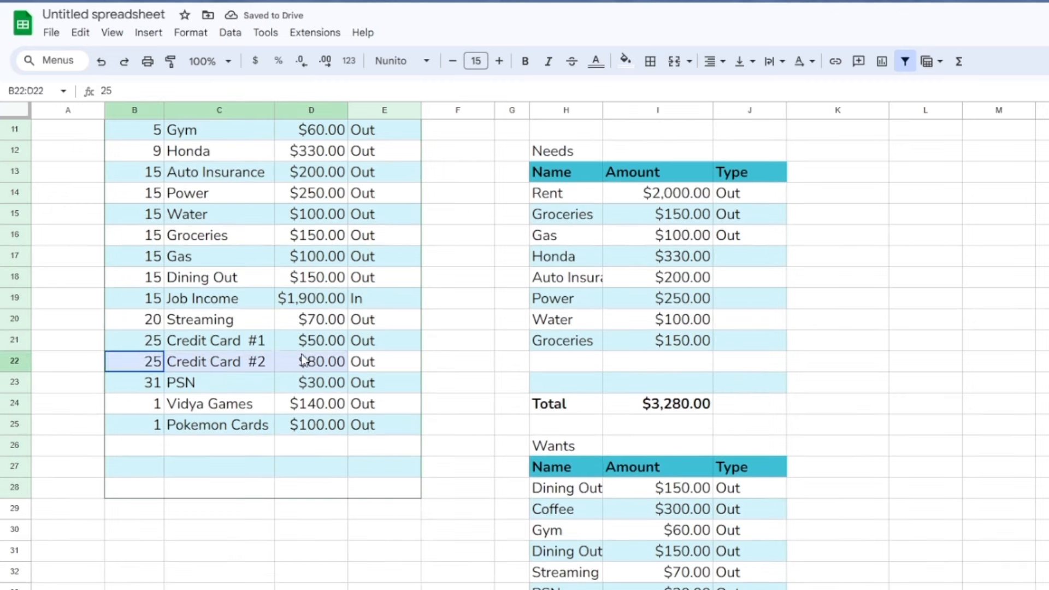
Enter the $130.00 Goals actual and check the $5,400.00 Goal total
{"action": "left_click", "coordinate": [218, 362]}
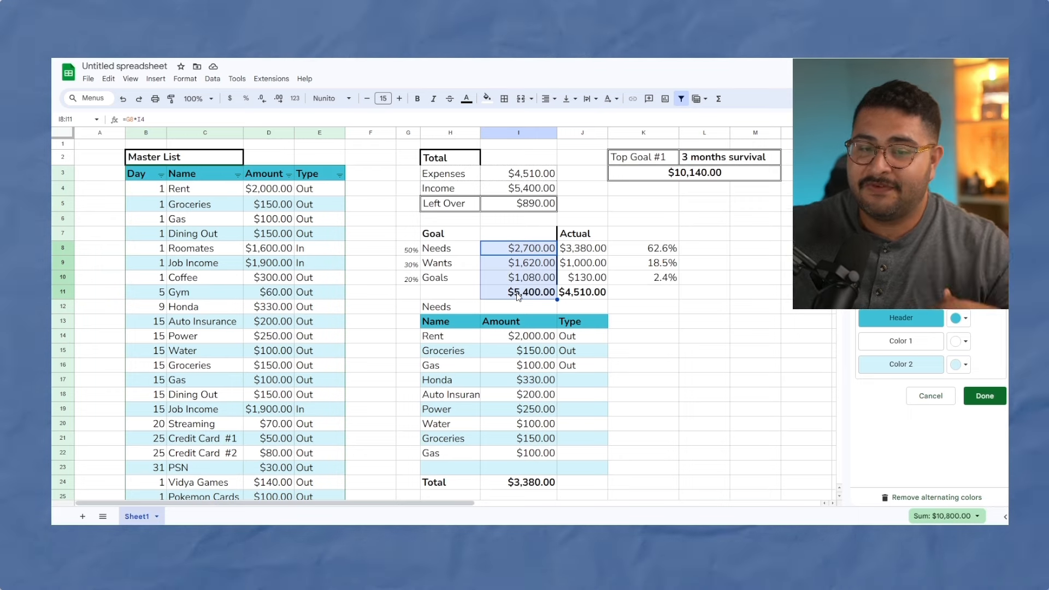
{"action": "left_click", "coordinate": [517, 292]}
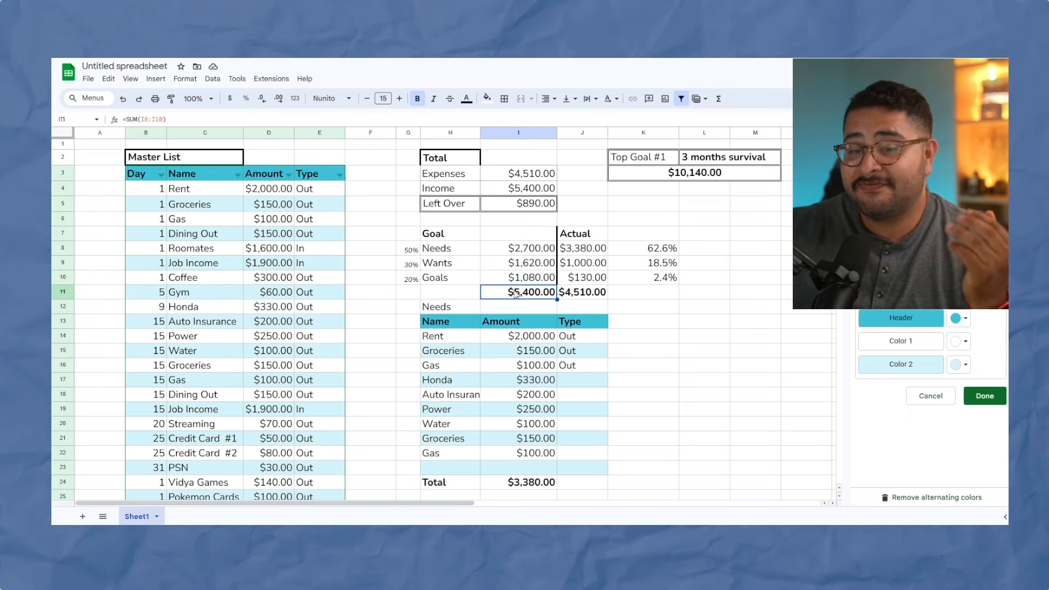
{"action": "mouse_move", "coordinate": [596, 286]}
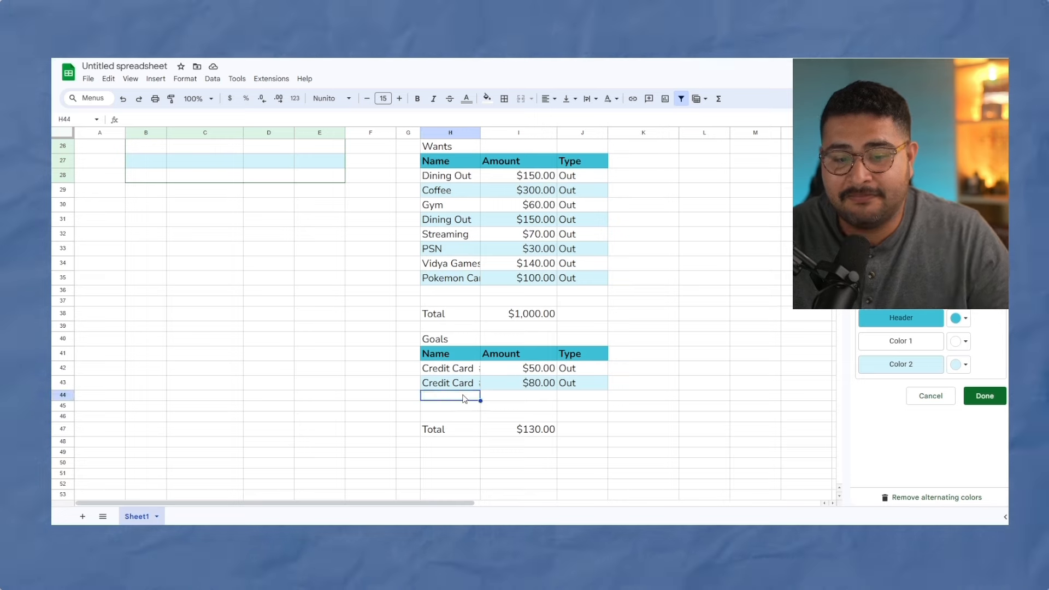
Add a $890 Savings Goal row and paste it into the Master List
{"action": "type", "text": "Savings Goal"}
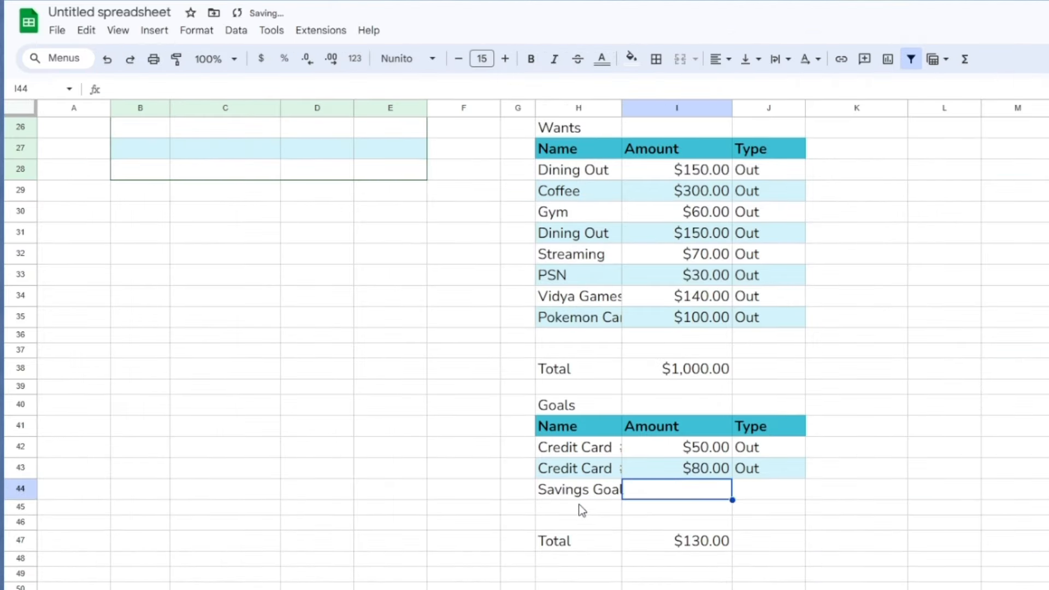
{"action": "type", "text": "890"}
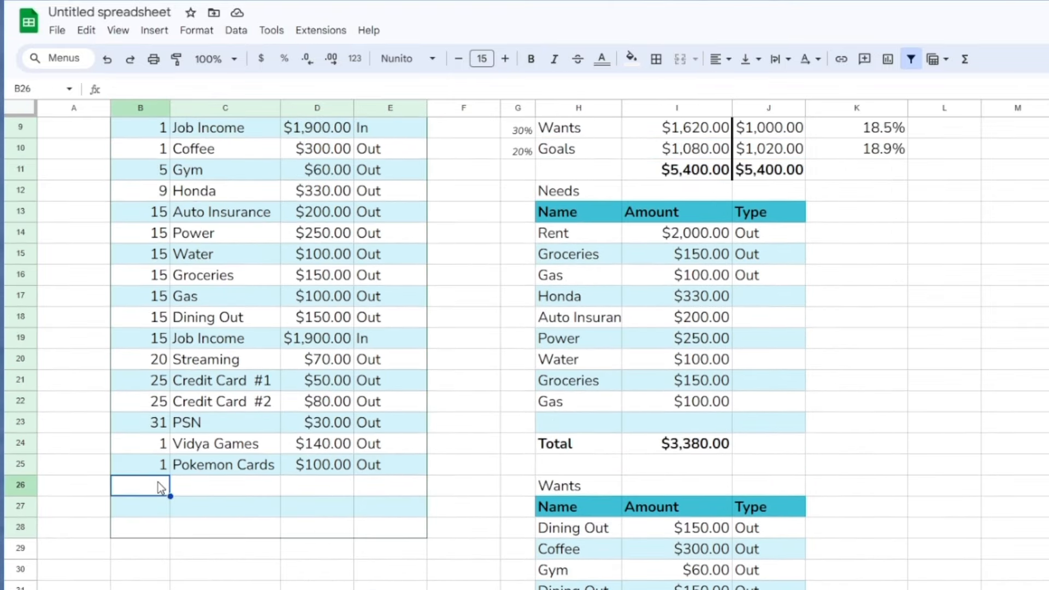
{"action": "key", "text": "ctrl+v"}
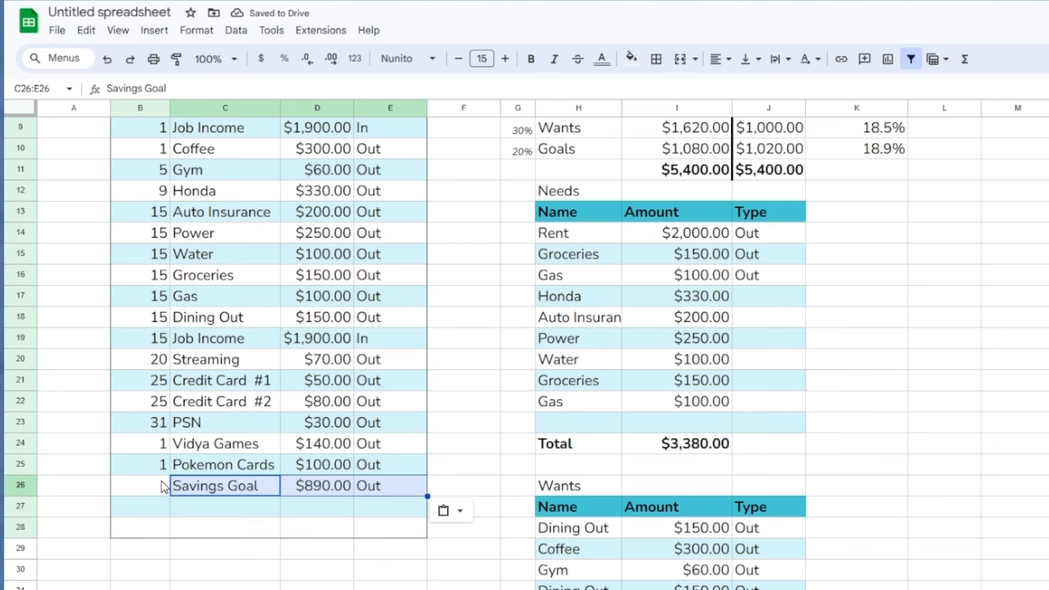
{"action": "left_click", "coordinate": [140, 485]}
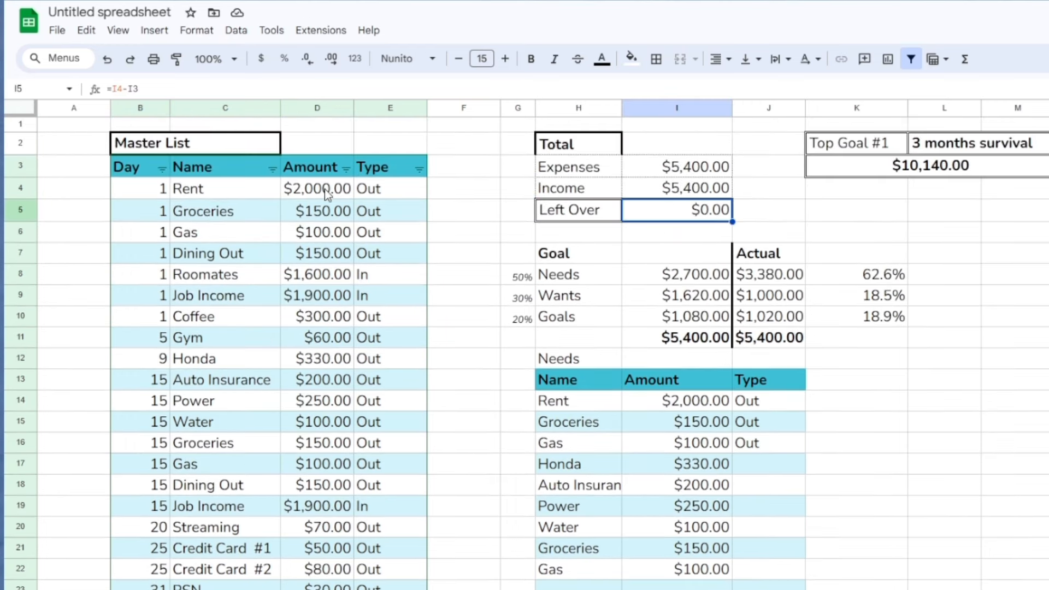
{"action": "scroll", "scroll_direction": "down", "scroll_amount": 3}
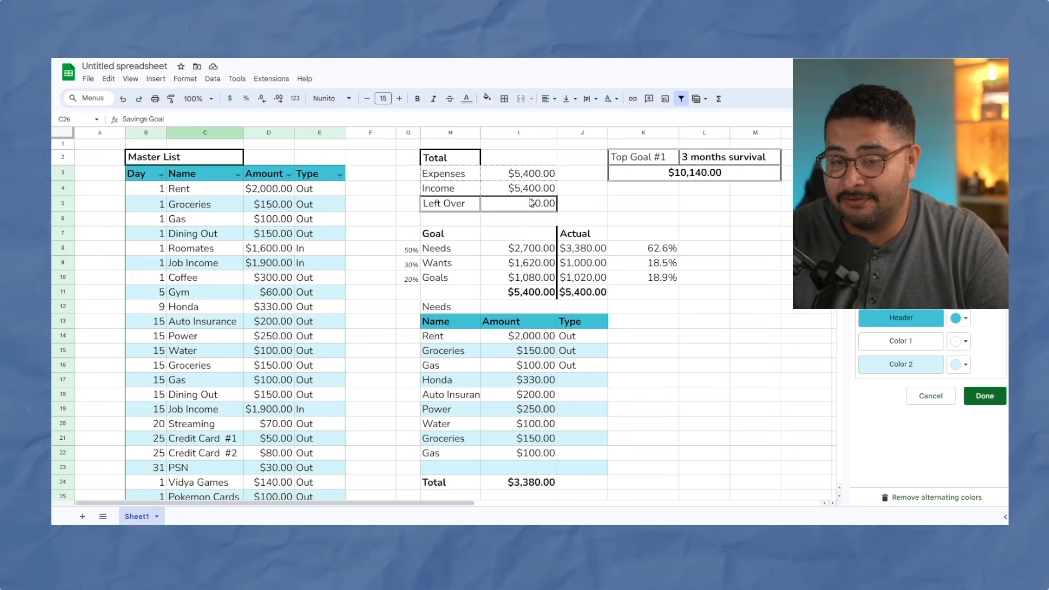
Enter $890 monthly savings in K5 and the 'months' label in L6
{"action": "left_click", "coordinate": [643, 248]}
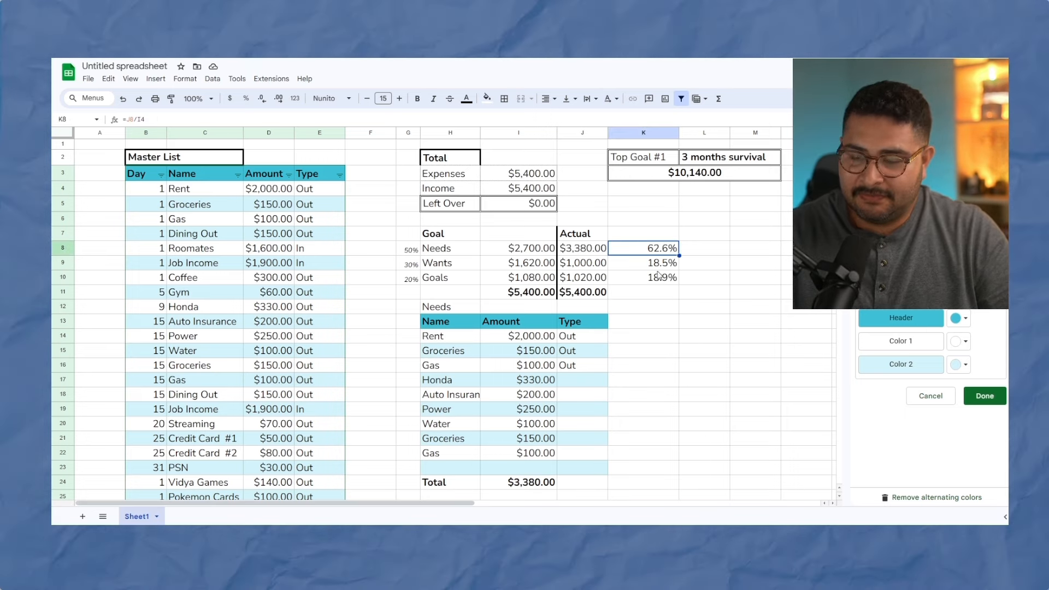
{"action": "mouse_move", "coordinate": [599, 242]}
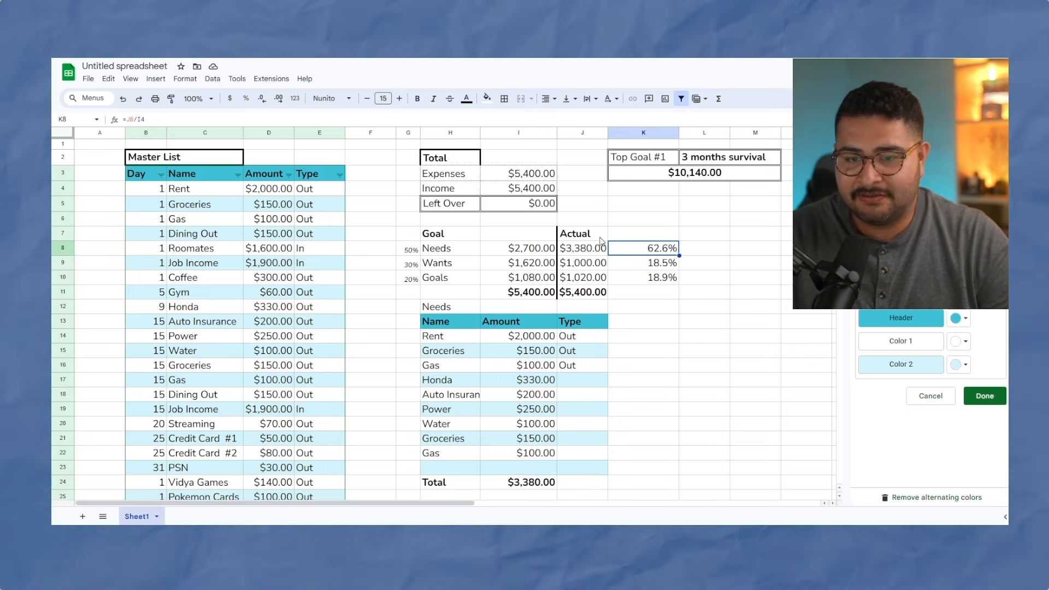
{"action": "left_click", "coordinate": [643, 188]}
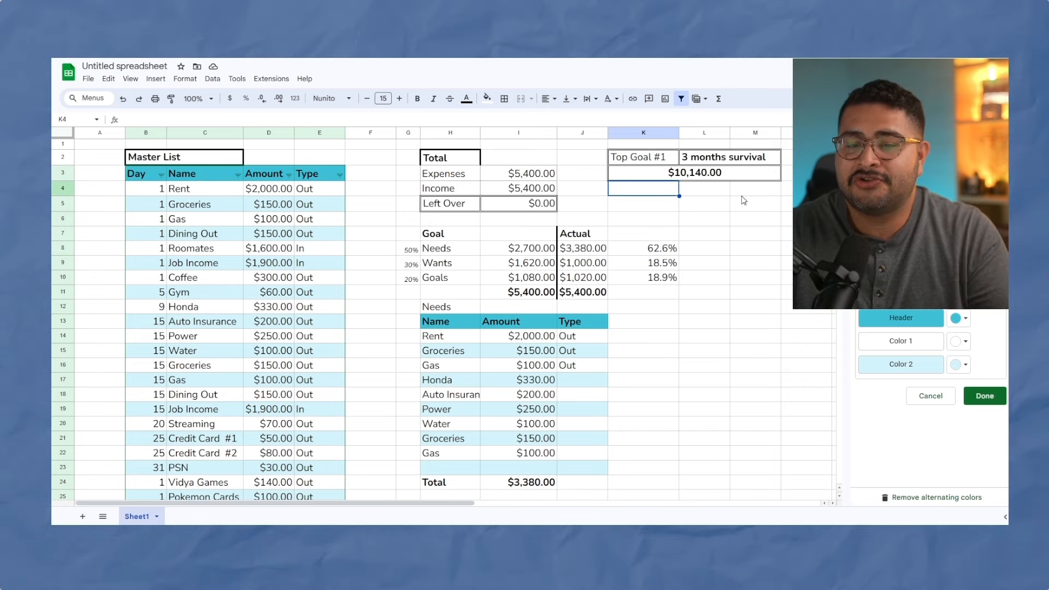
{"action": "left_click", "coordinate": [643, 203]}
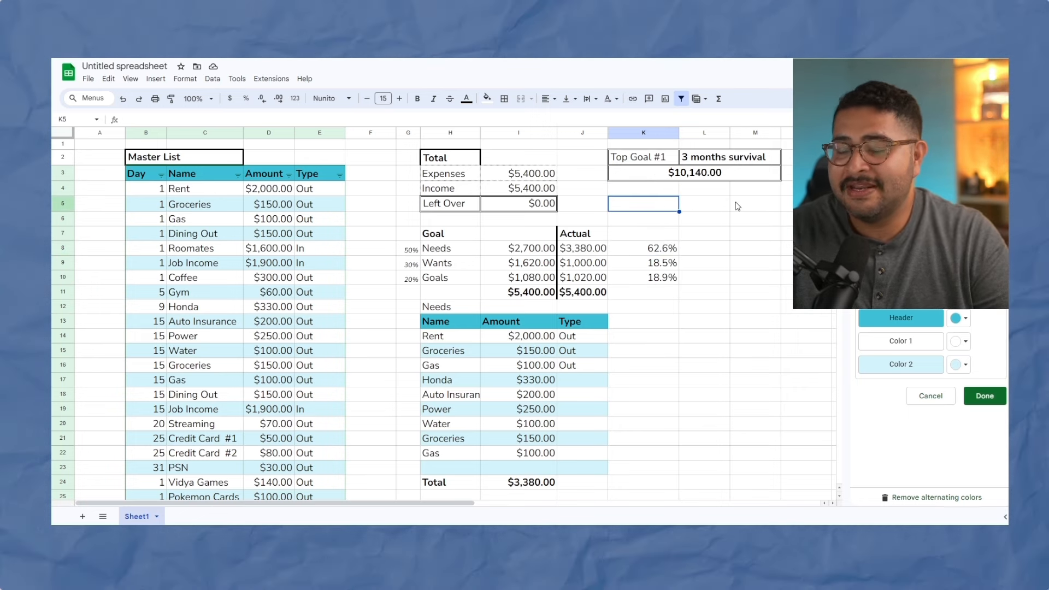
{"action": "mouse_move", "coordinate": [673, 205]}
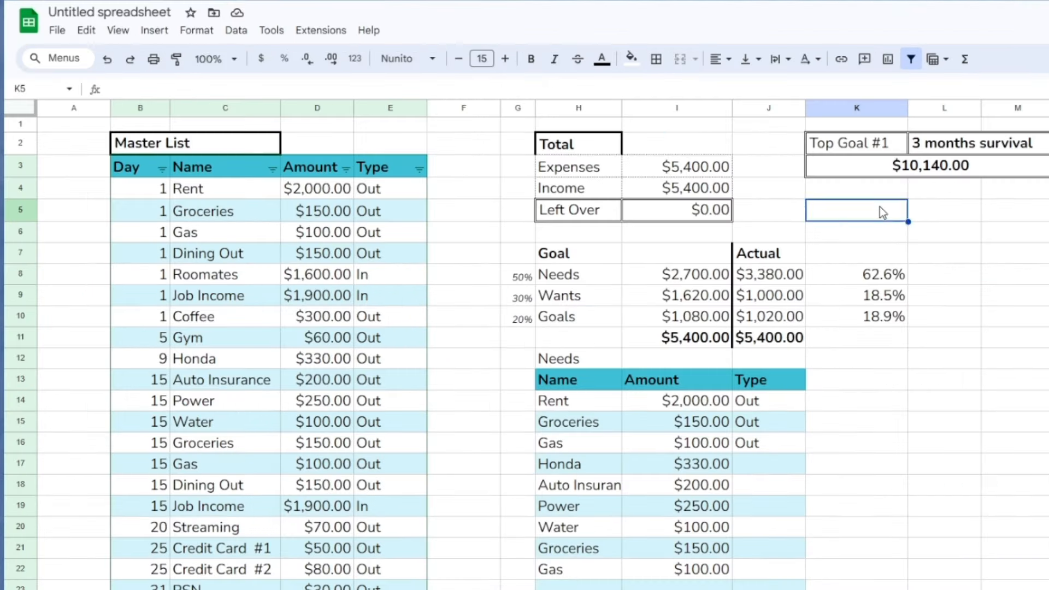
{"action": "type", "text": "$890"}
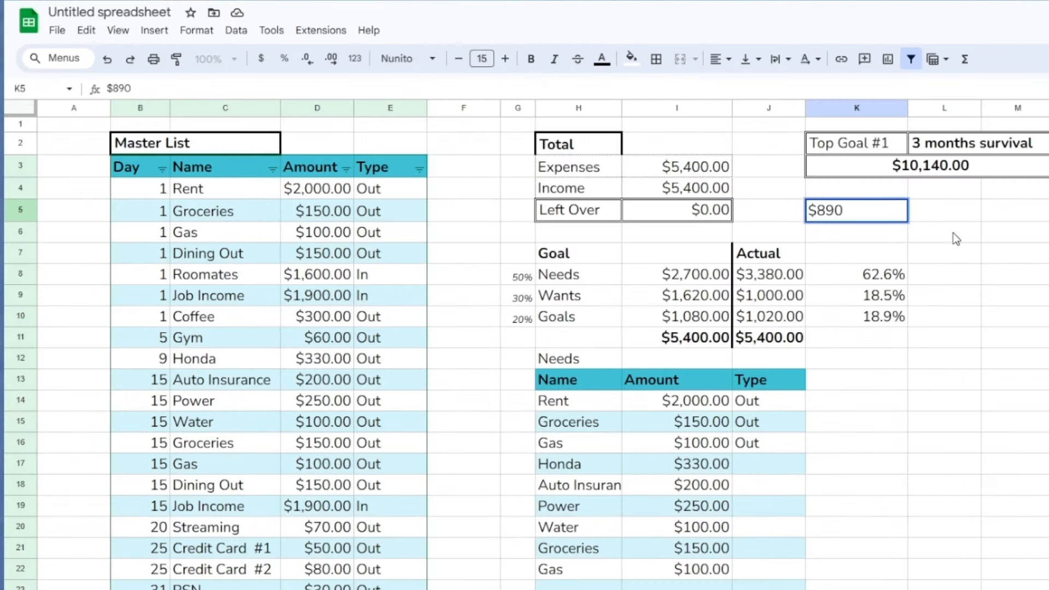
{"action": "type", "text": "months"}
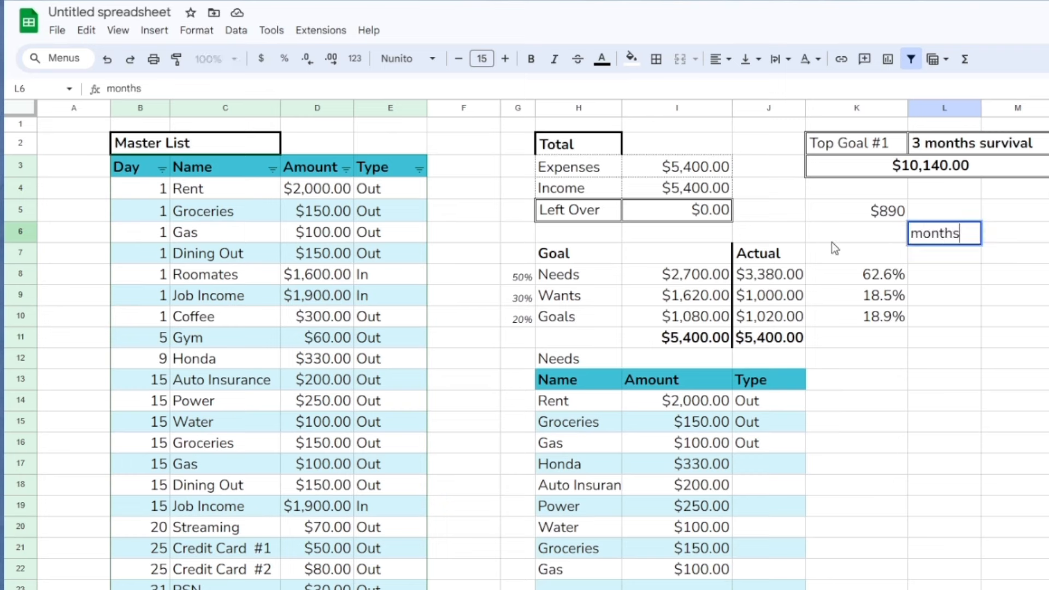
Compute months-to-goal with =K3/K5, trimmed to one decimal (11.4)
{"action": "left_click", "coordinate": [856, 210]}
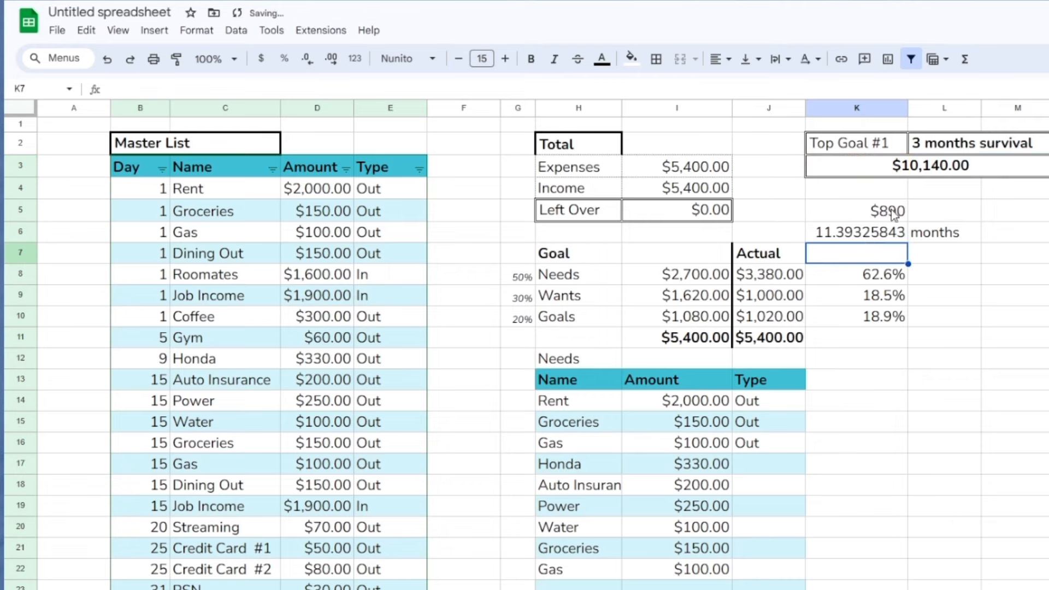
{"action": "left_click", "coordinate": [857, 233]}
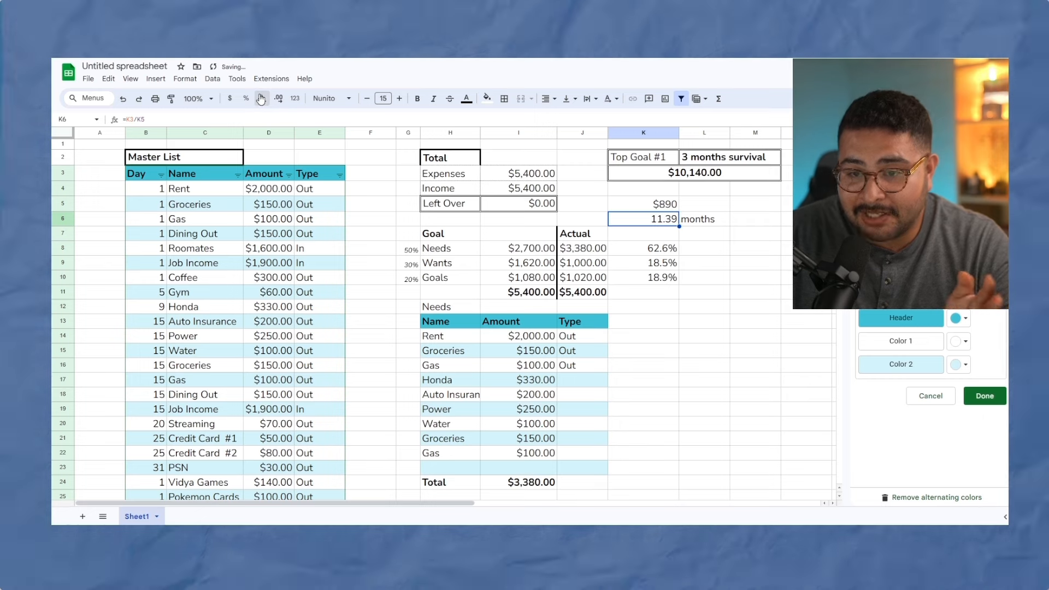
{"action": "left_click", "coordinate": [704, 277]}
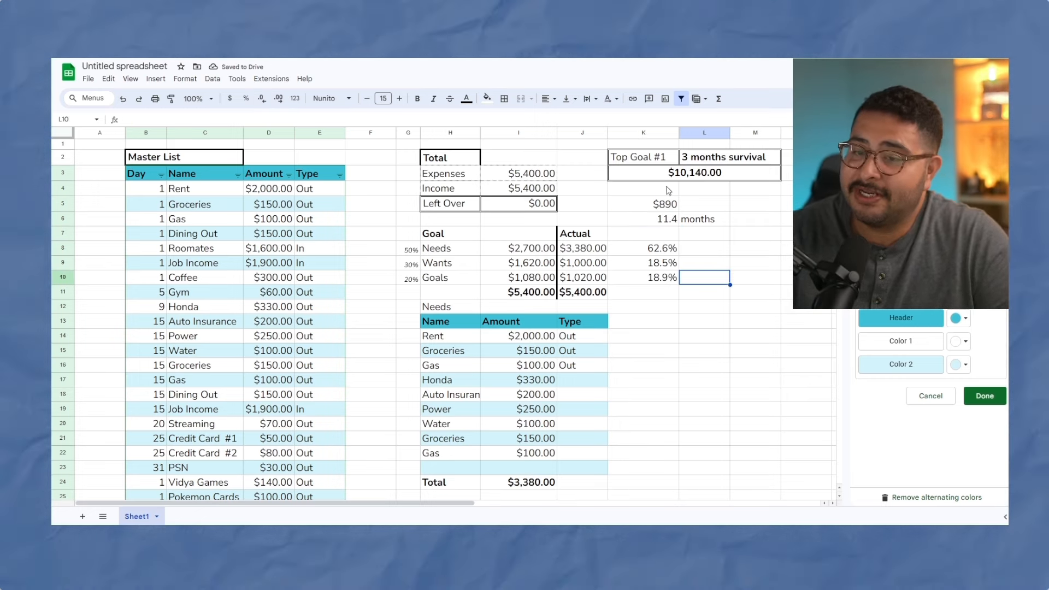
{"action": "left_click", "coordinate": [644, 218]}
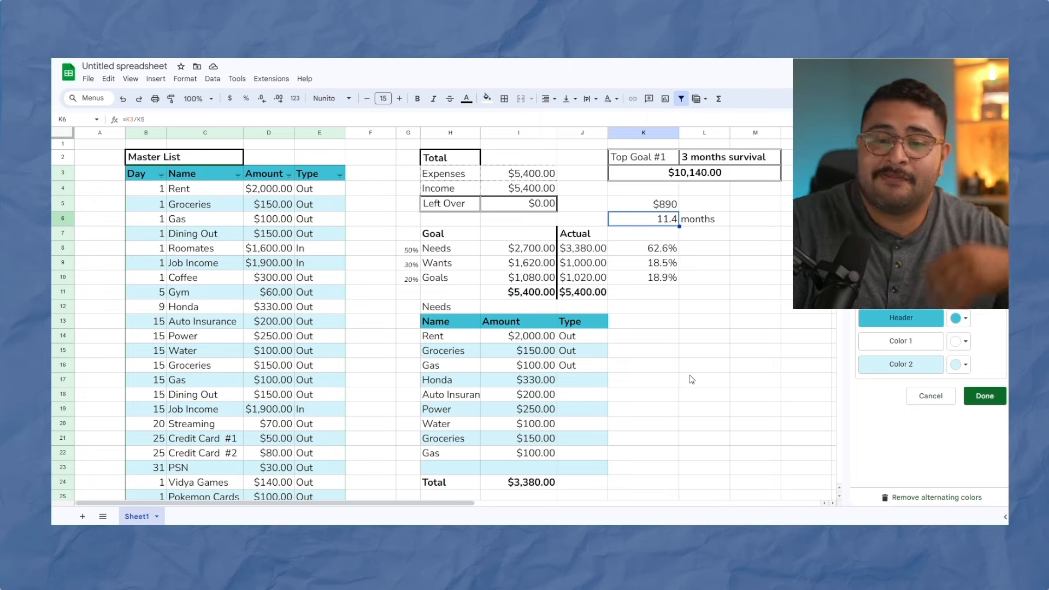
{"action": "mouse_move", "coordinate": [689, 290]}
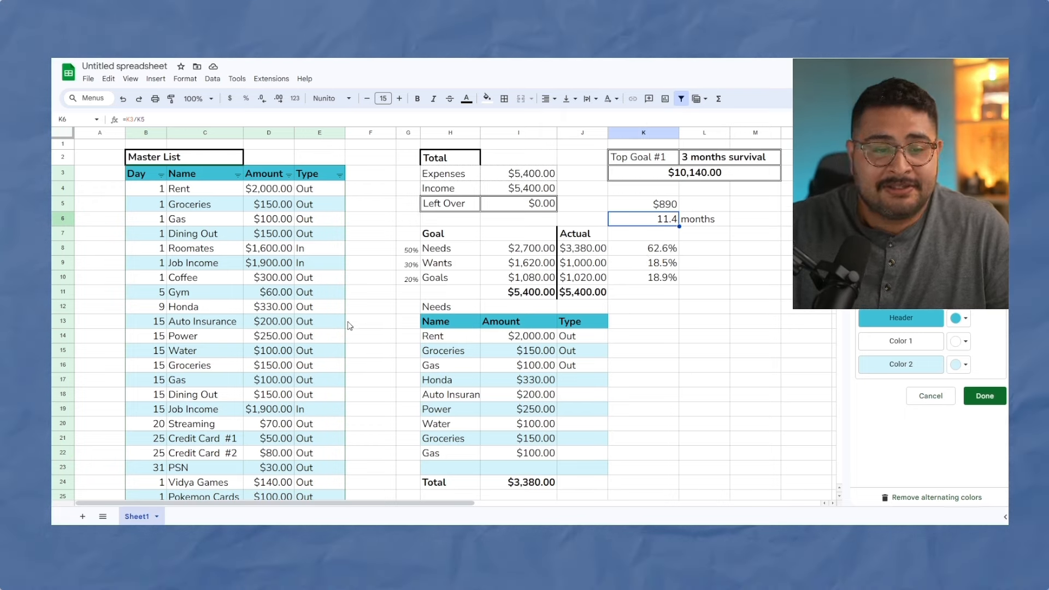
Set Auto Insurance 150, Power 200, Roommates 1800 and Dining Out 75 in the Master List
{"action": "scroll", "scroll_direction": "down", "scroll_amount": 3}
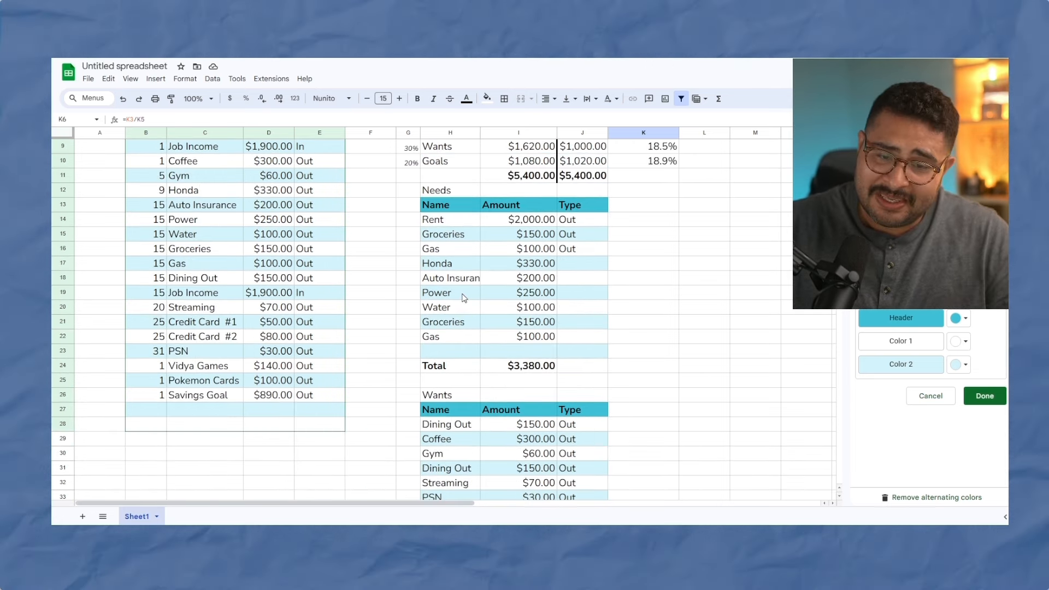
{"action": "left_click", "coordinate": [450, 278]}
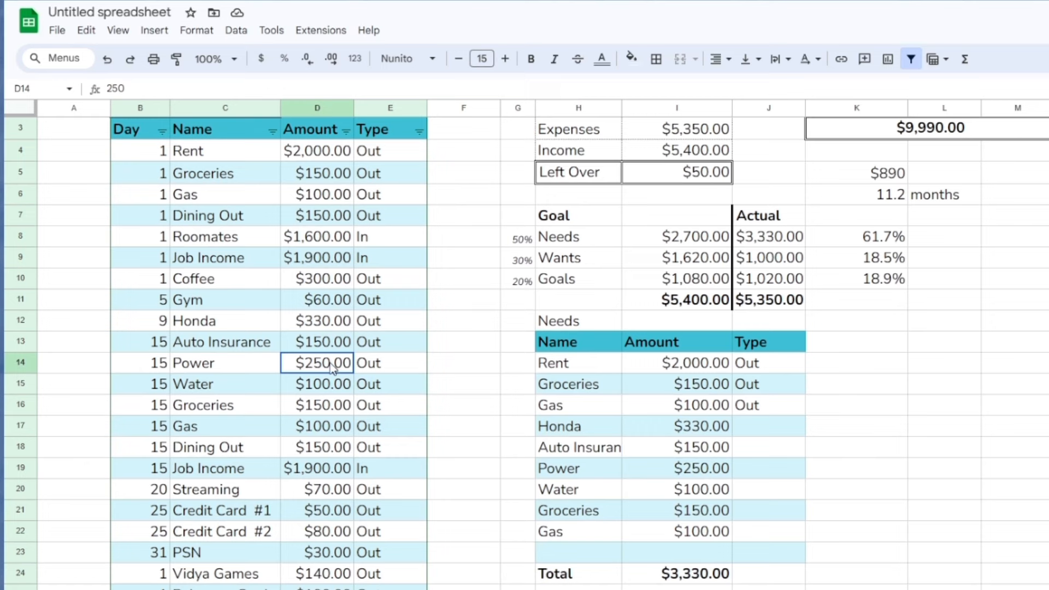
{"action": "type", "text": "20"}
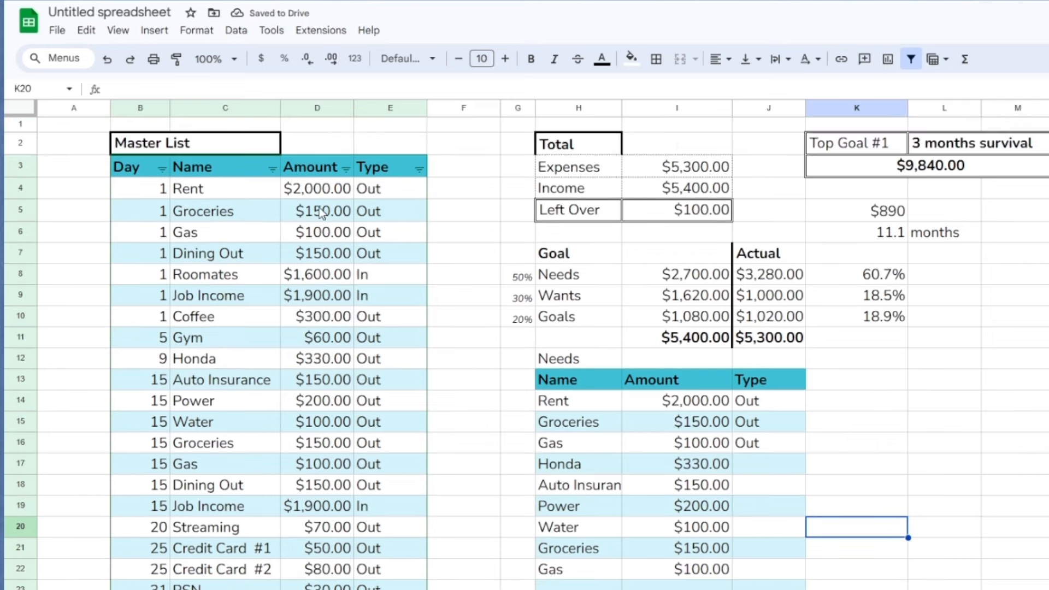
{"action": "scroll", "scroll_direction": "down", "scroll_amount": 3}
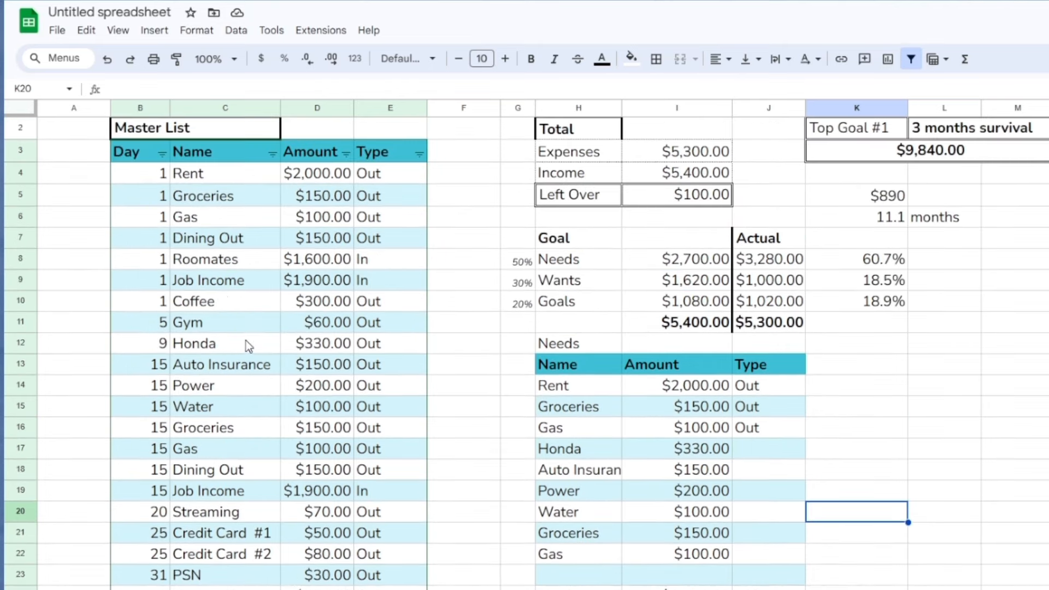
{"action": "left_click", "coordinate": [317, 259]}
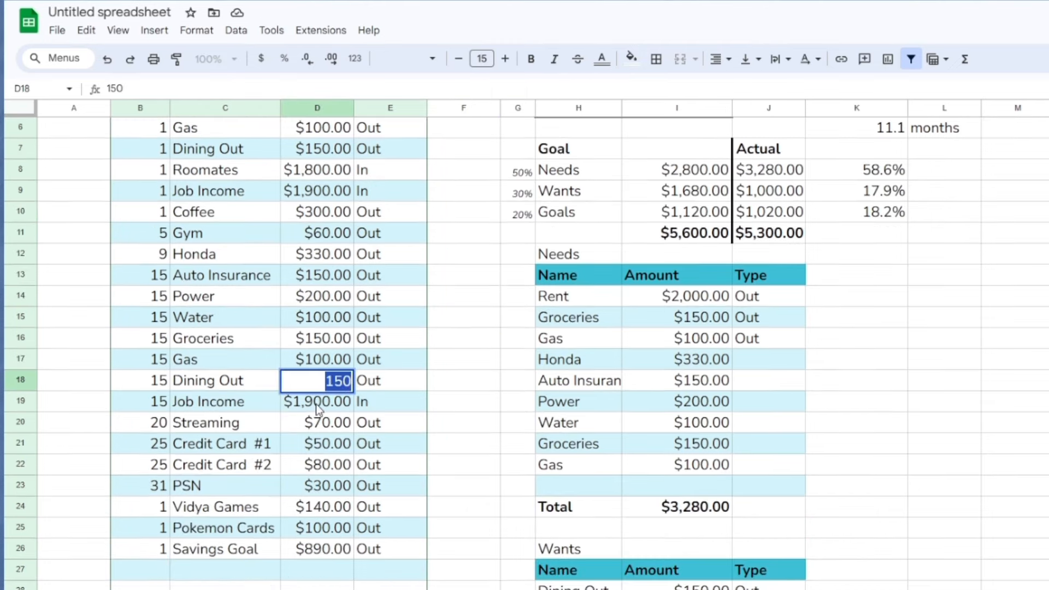
{"action": "type", "text": "75.00"}
{"action": "type", "text": "=I4-I3"}
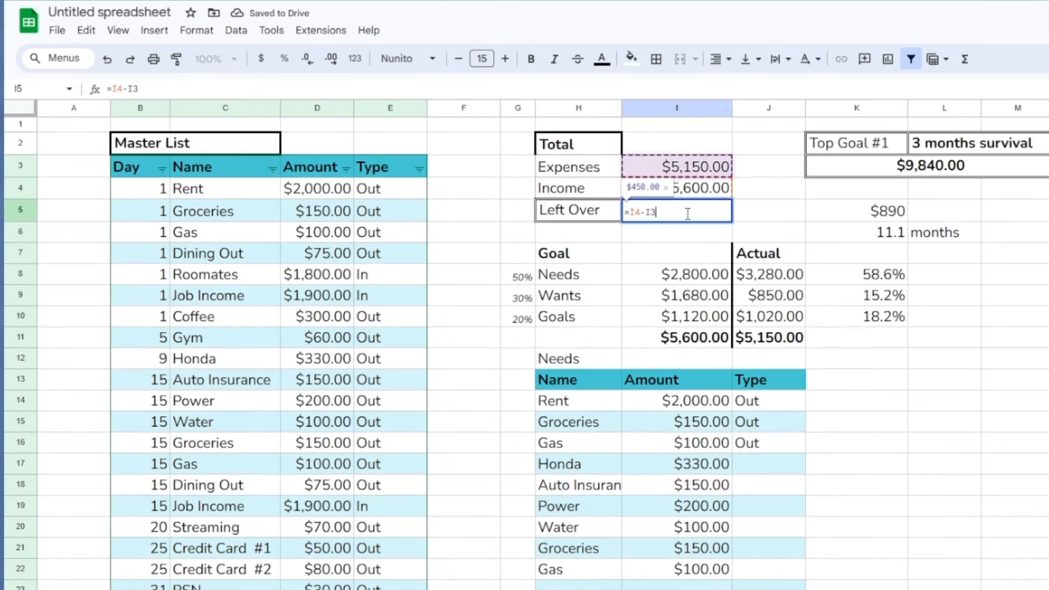
{"action": "key", "text": "Enter"}
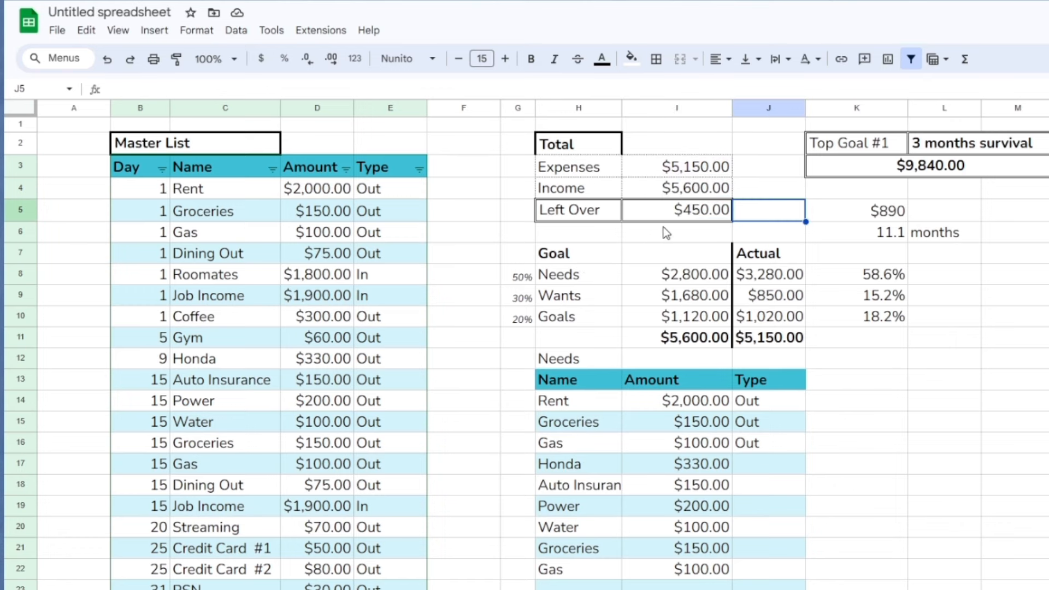
{"action": "mouse_move", "coordinate": [692, 226]}
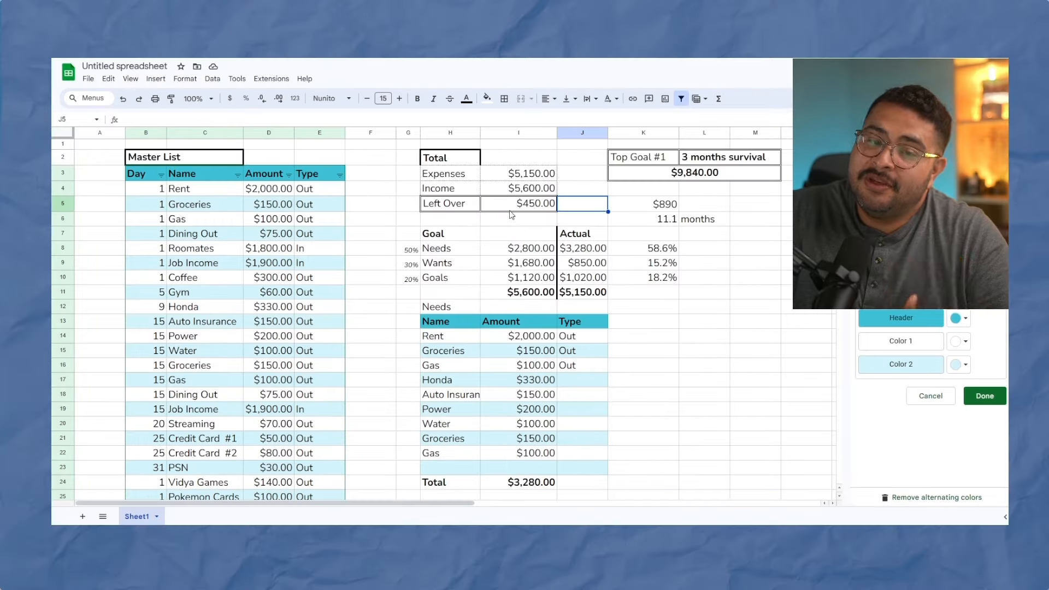
{"action": "scroll", "scroll_direction": "down", "scroll_amount": 3}
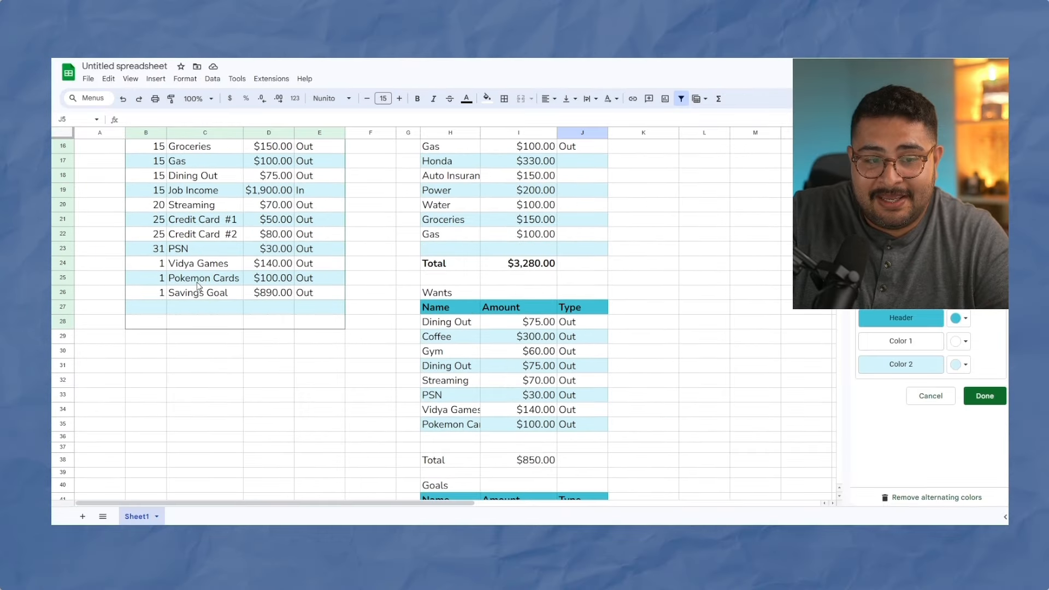
{"action": "mouse_move", "coordinate": [263, 298]}
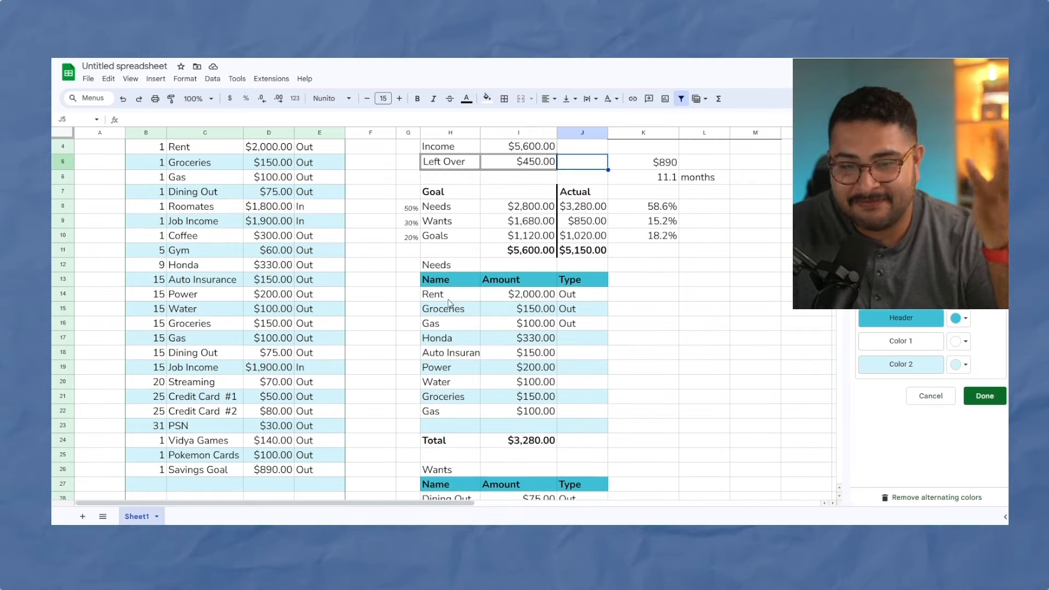
{"action": "scroll", "scroll_direction": "down", "scroll_amount": 3}
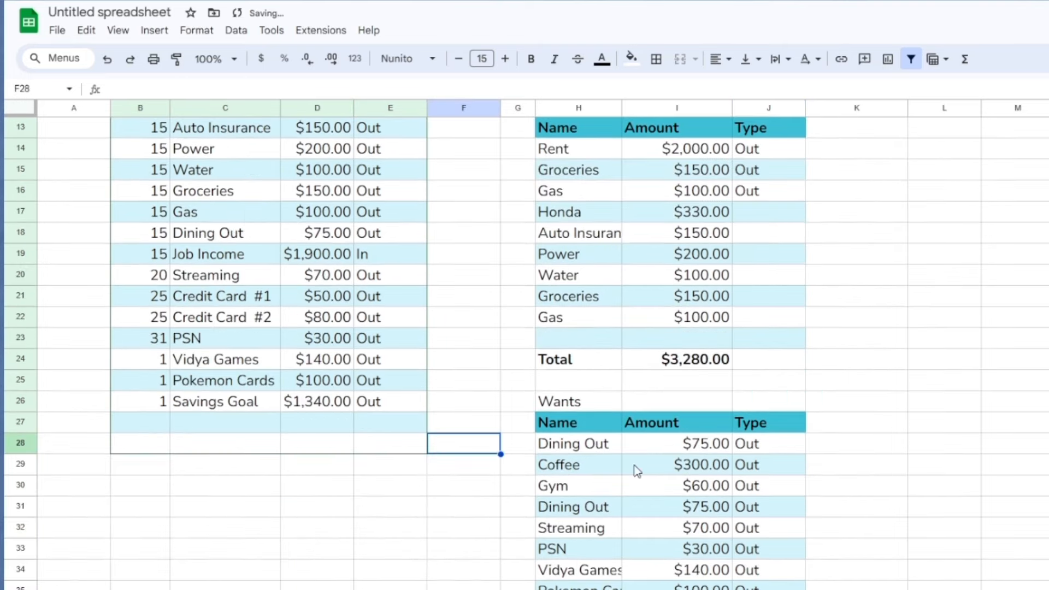
{"action": "mouse_move", "coordinate": [763, 373]}
{"action": "type", "text": "1340"}
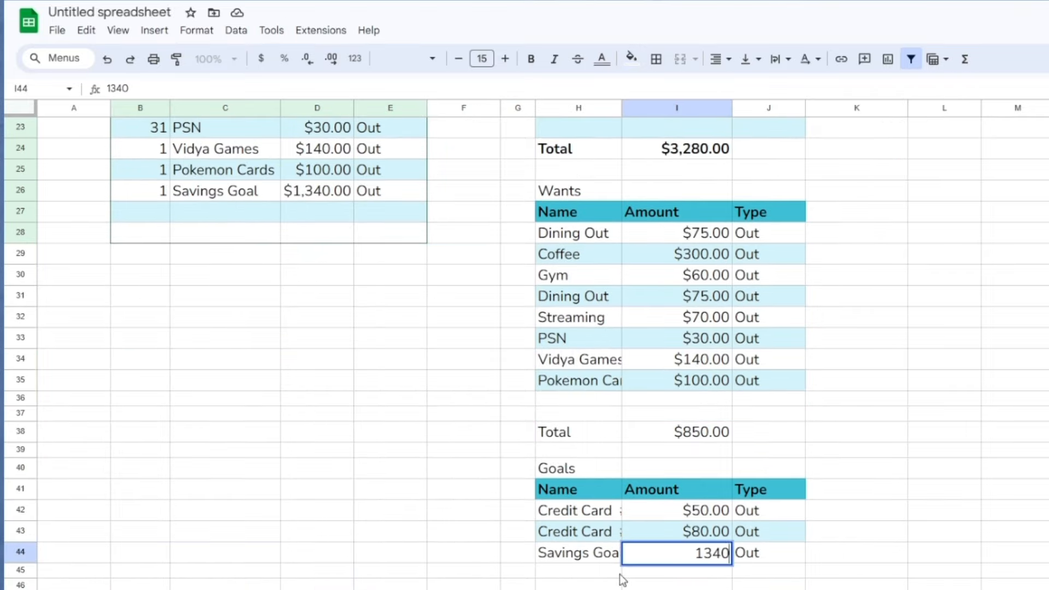
{"action": "key", "text": "enter"}
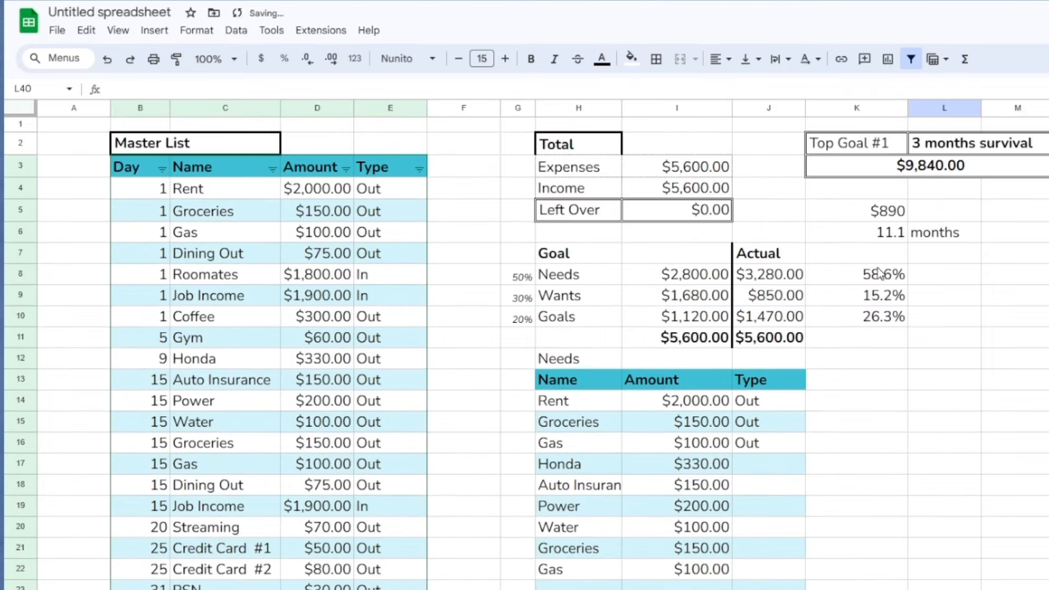
{"action": "left_click", "coordinate": [857, 274]}
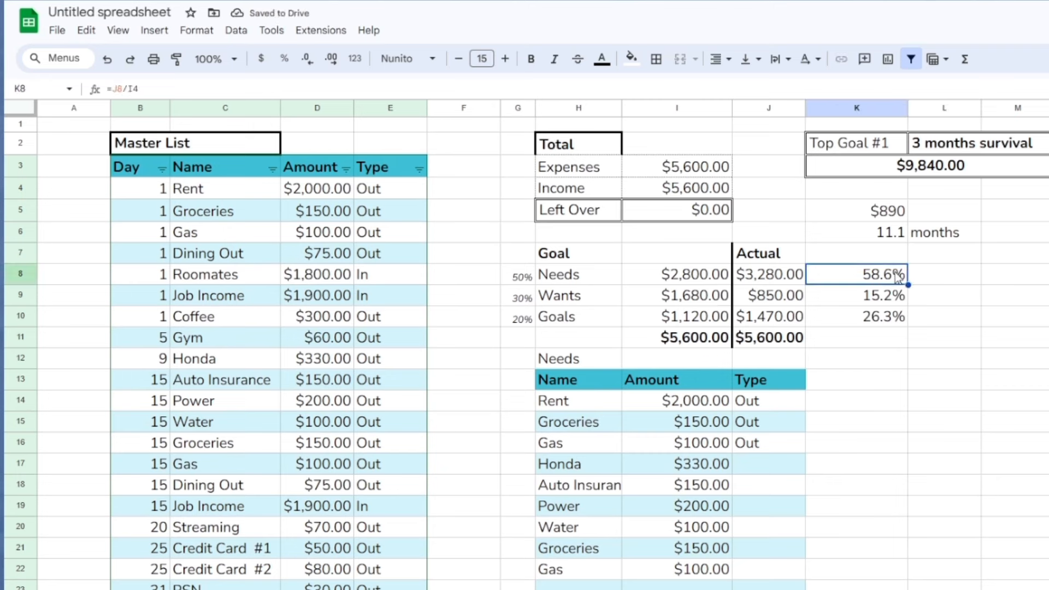
{"action": "left_click", "coordinate": [856, 295]}
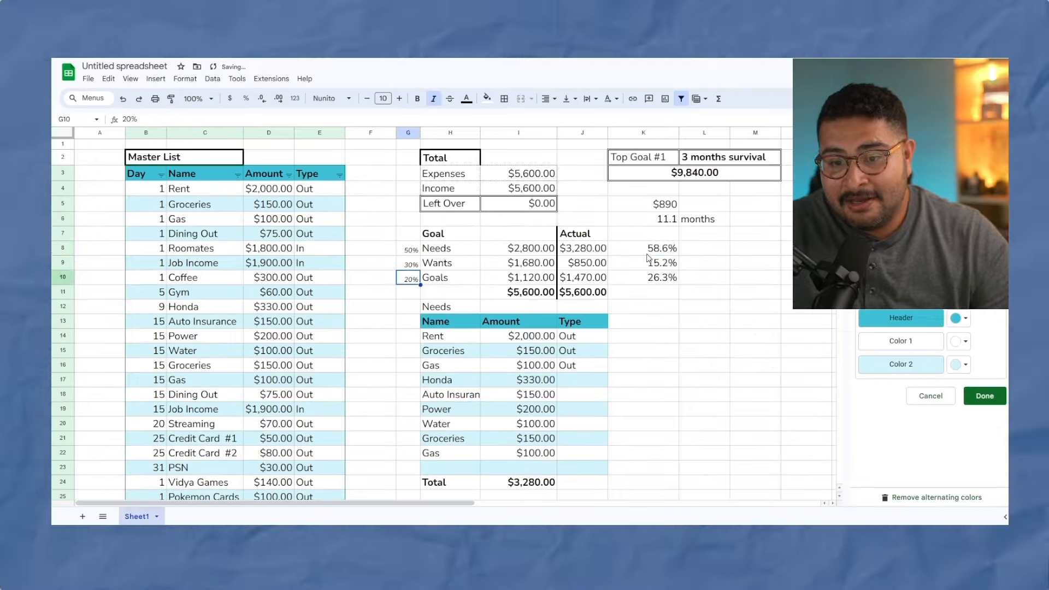
{"action": "left_click", "coordinate": [644, 248]}
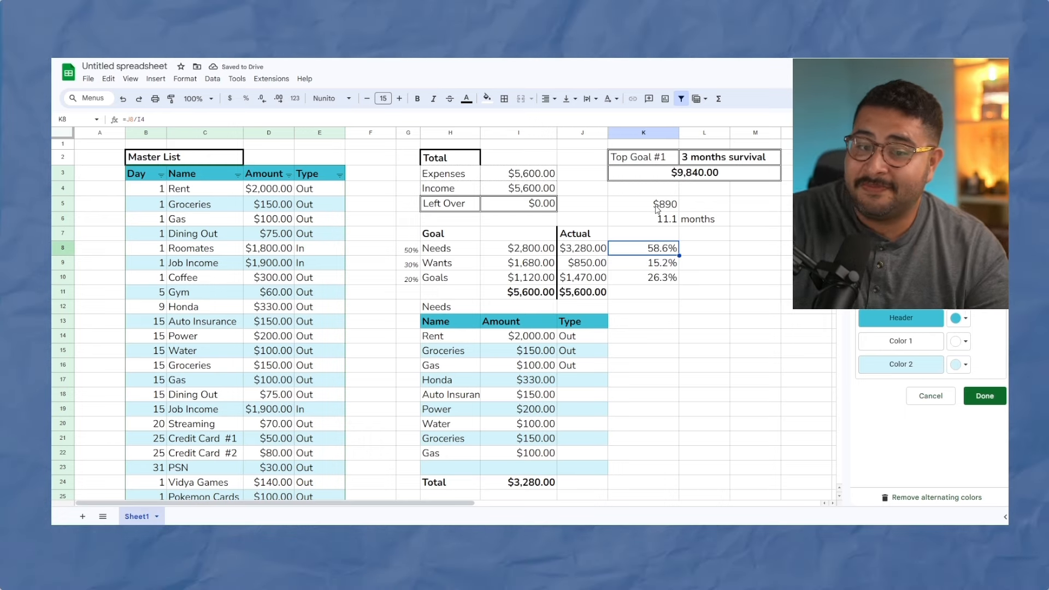
{"action": "mouse_move", "coordinate": [691, 267]}
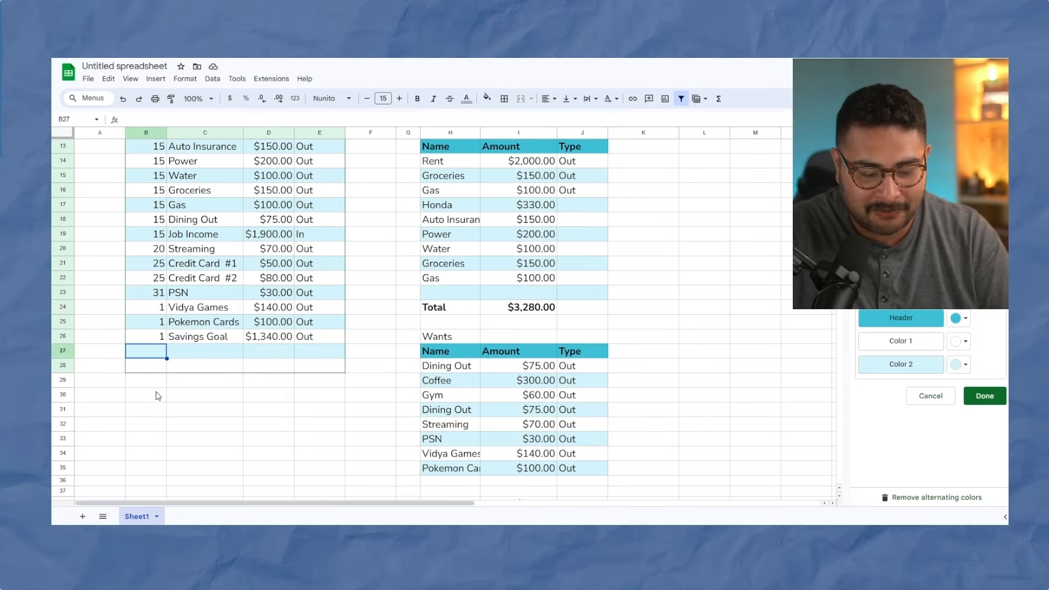
Add a $1,000 Part Time income row on day 15
{"action": "type", "text": "Part Ti"}
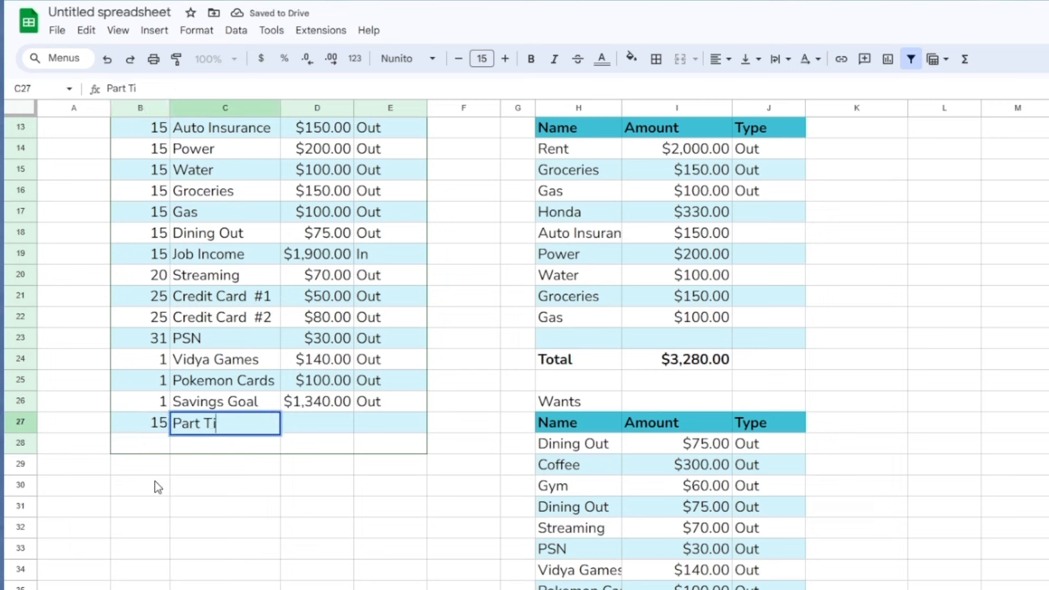
{"action": "type", "text": "1000"}
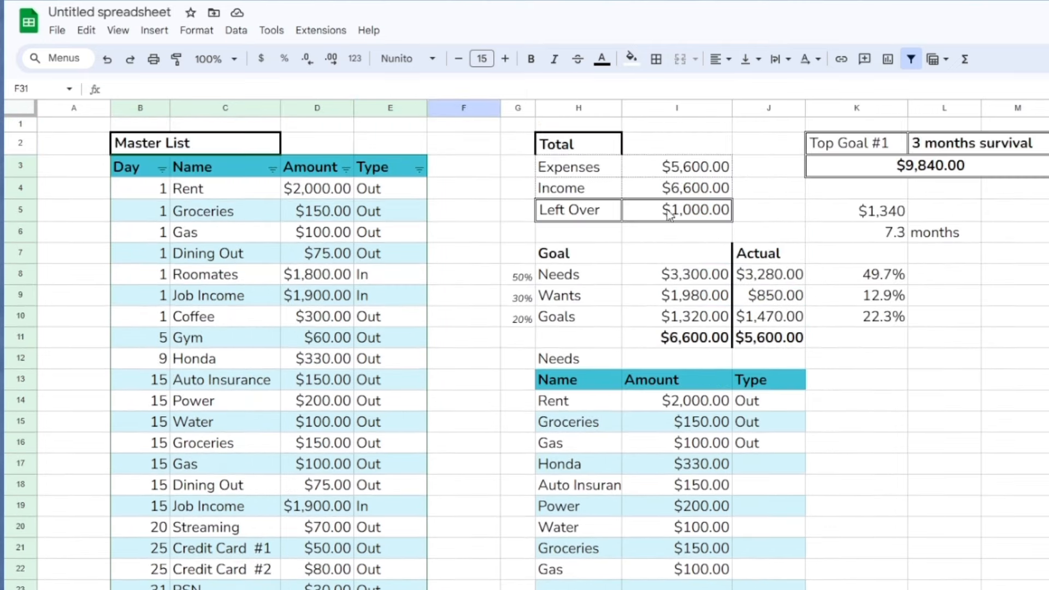
{"action": "scroll", "scroll_direction": "down", "scroll_amount": 3}
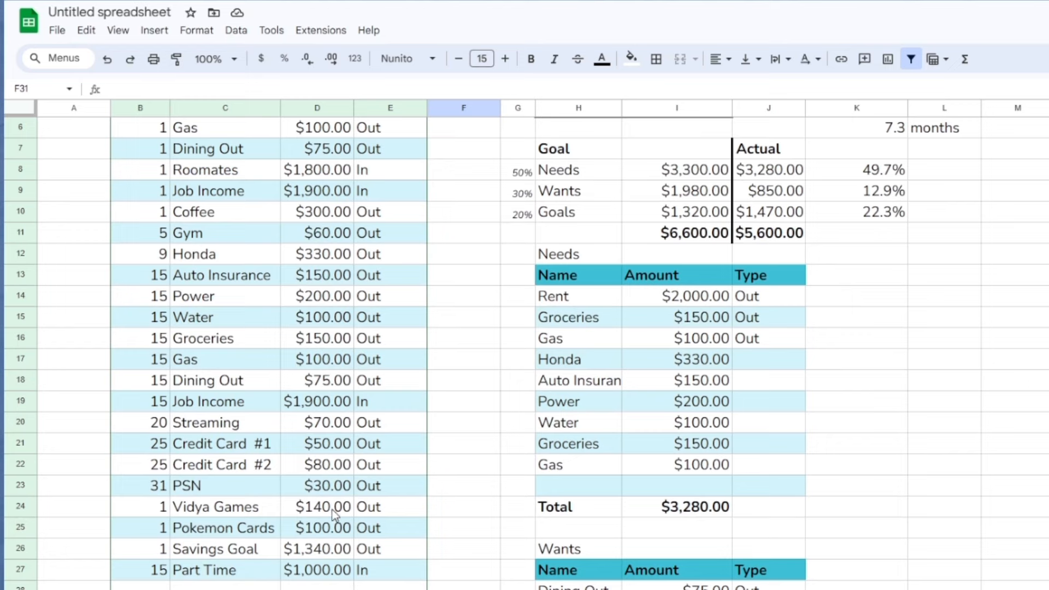
Raise monthly savings to $2,340, giving 4.2 months to goal
{"action": "left_click", "coordinate": [579, 423]}
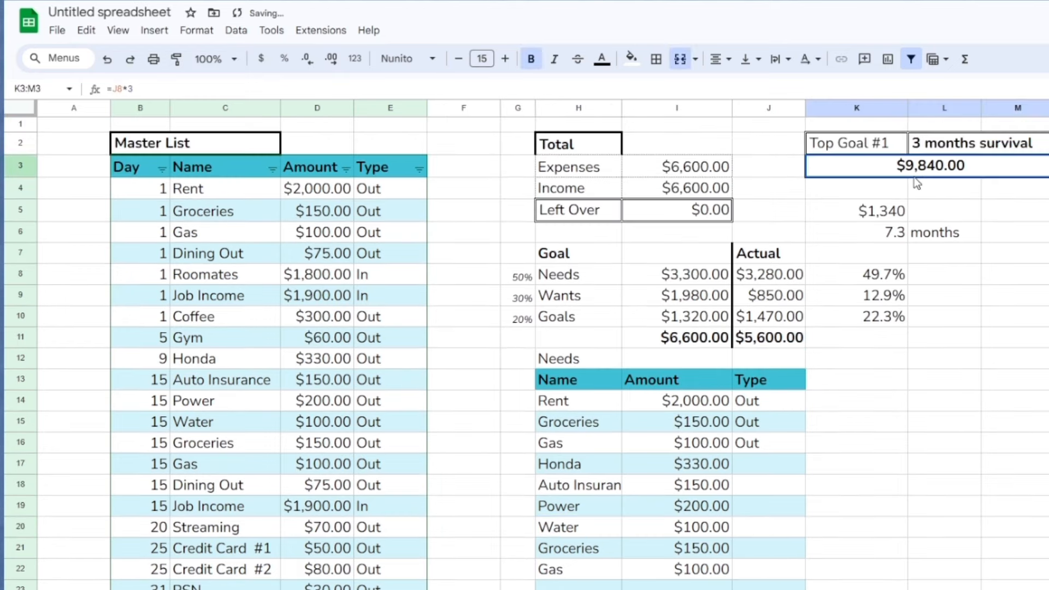
{"action": "type", "text": "2340"}
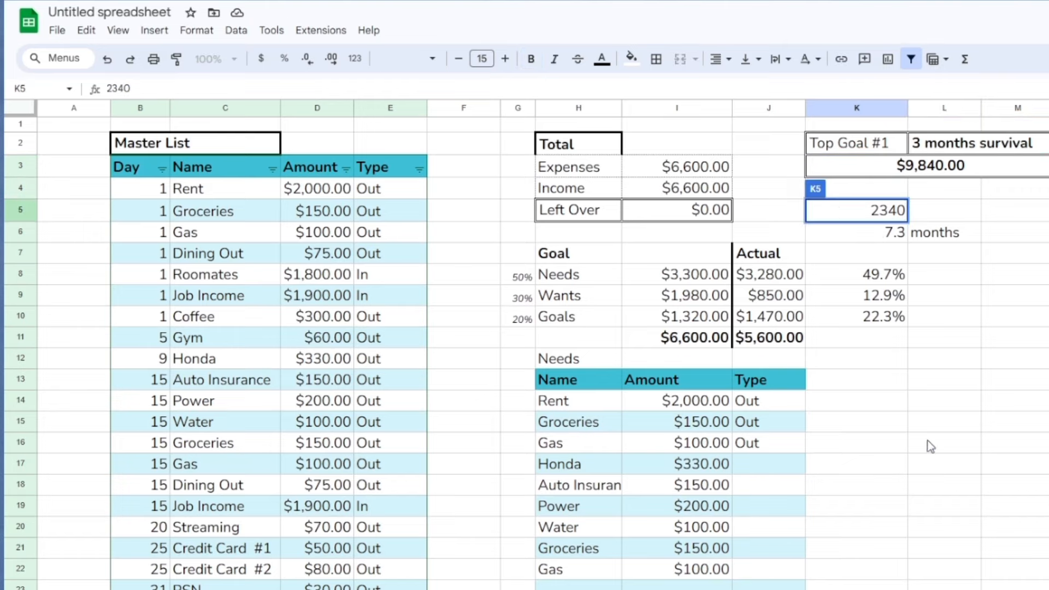
{"action": "scroll", "scroll_direction": "down", "scroll_amount": 3}
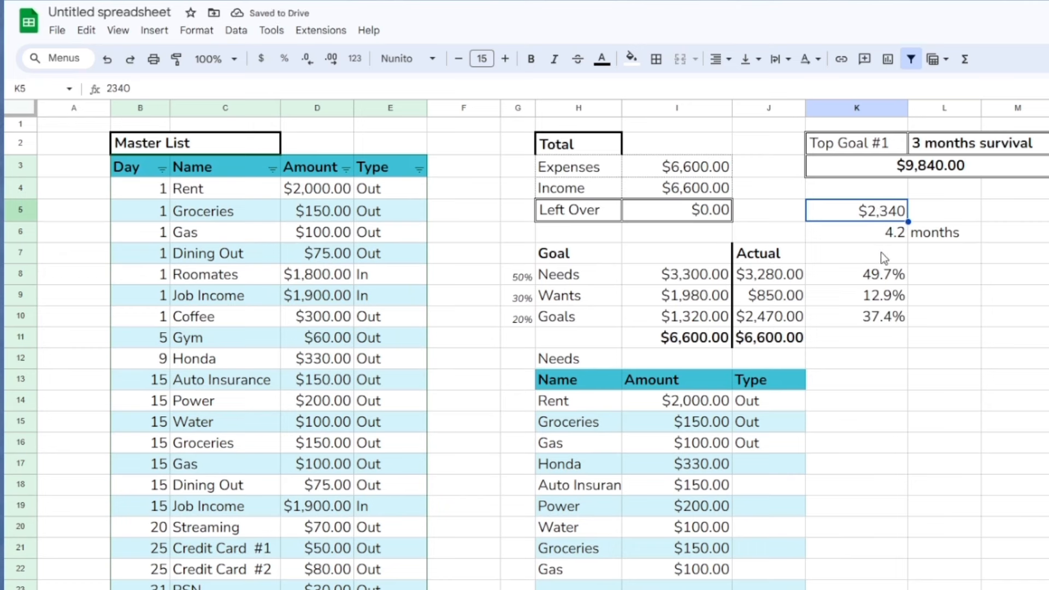
{"action": "left_click", "coordinate": [857, 275]}
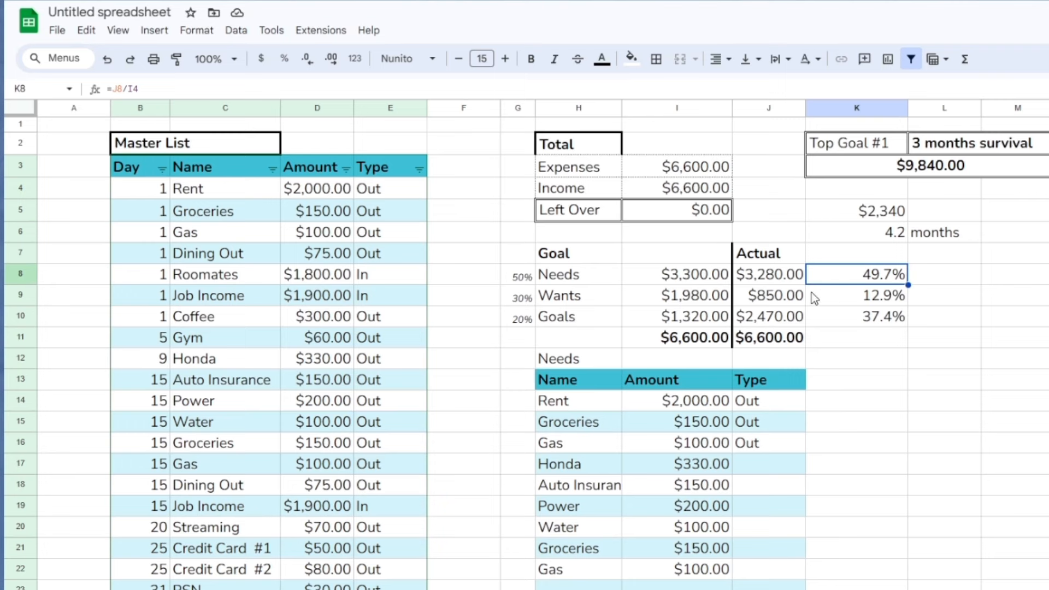
{"action": "left_click", "coordinate": [857, 295]}
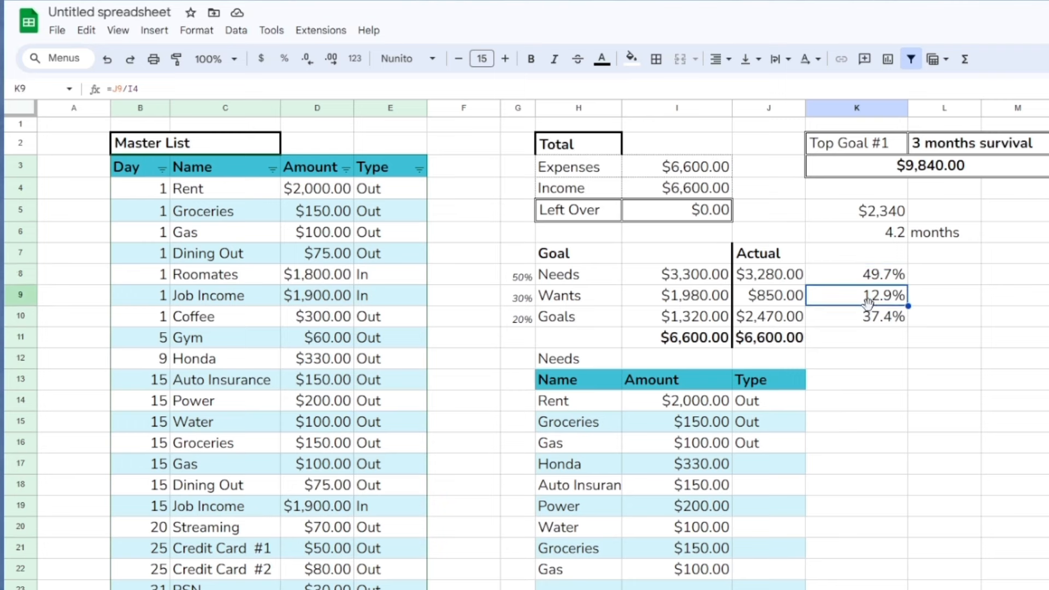
{"action": "mouse_move", "coordinate": [908, 339]}
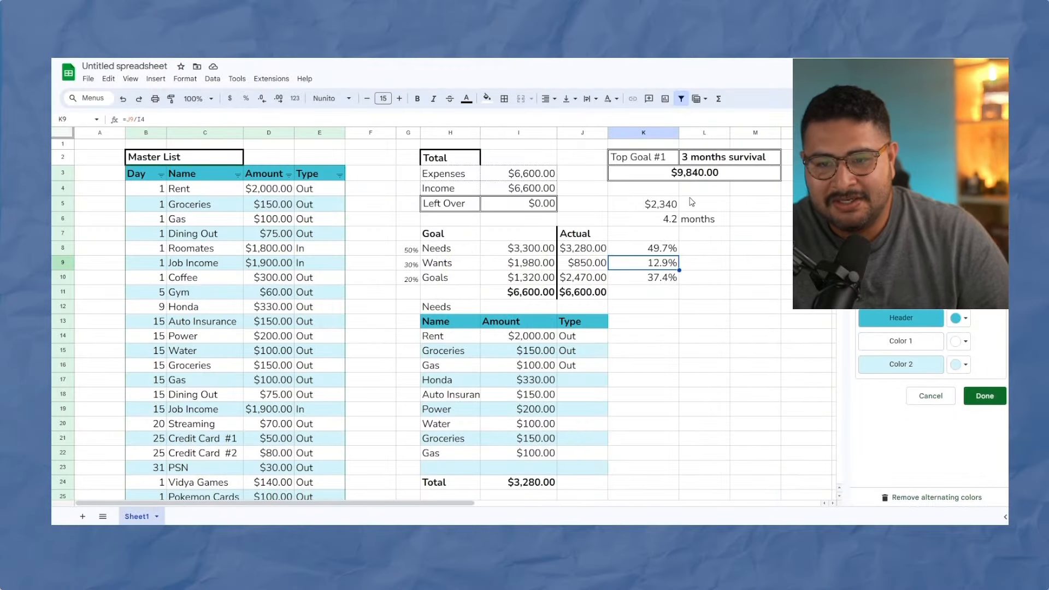
{"action": "scroll", "scroll_direction": "down", "scroll_amount": 3}
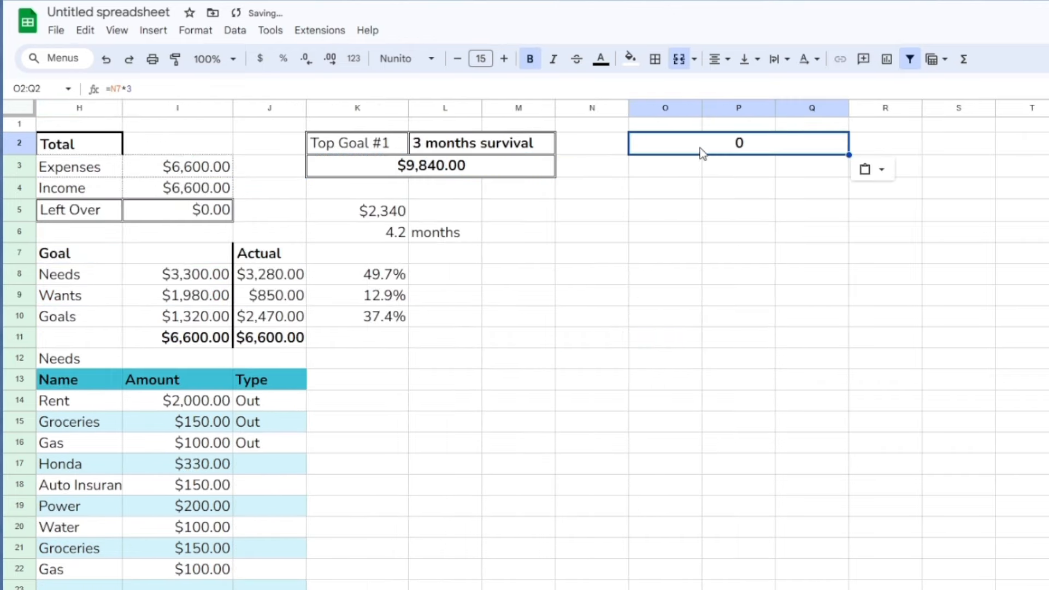
Title the block 'Top GOAL #2 pay off credit card #1' with $5,200 target and $2,340 savings
{"action": "type", "text": "Top GOAL #2 pay off credit card #1"}
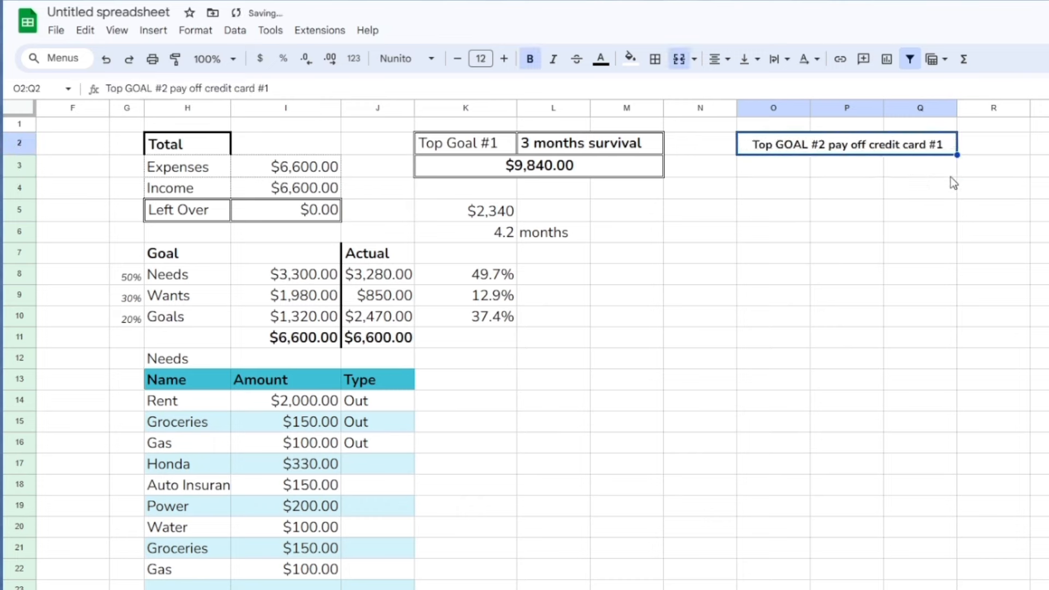
{"action": "left_click", "coordinate": [504, 59]}
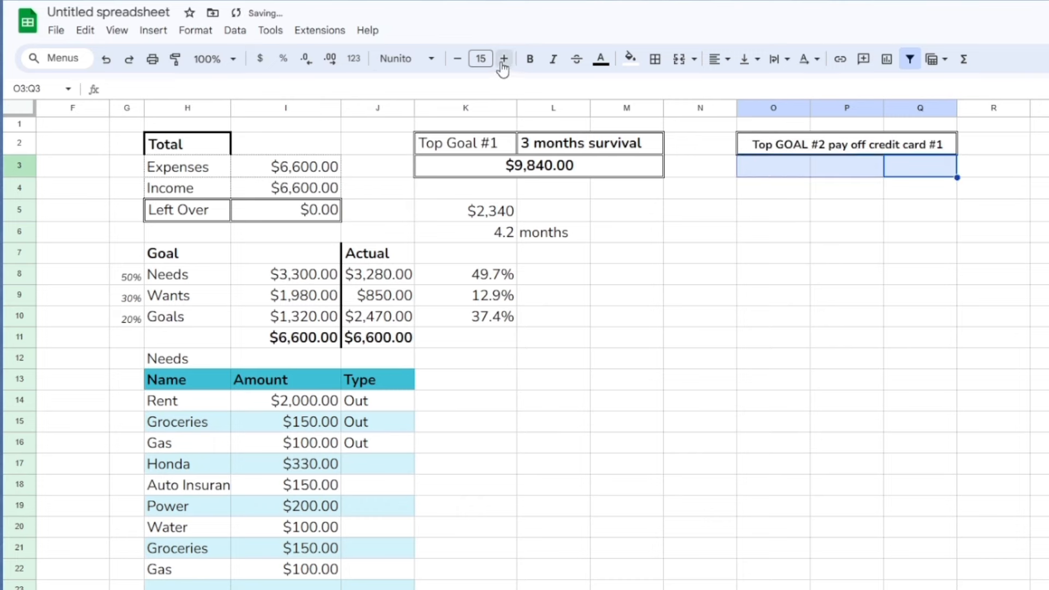
{"action": "type", "text": "$52"}
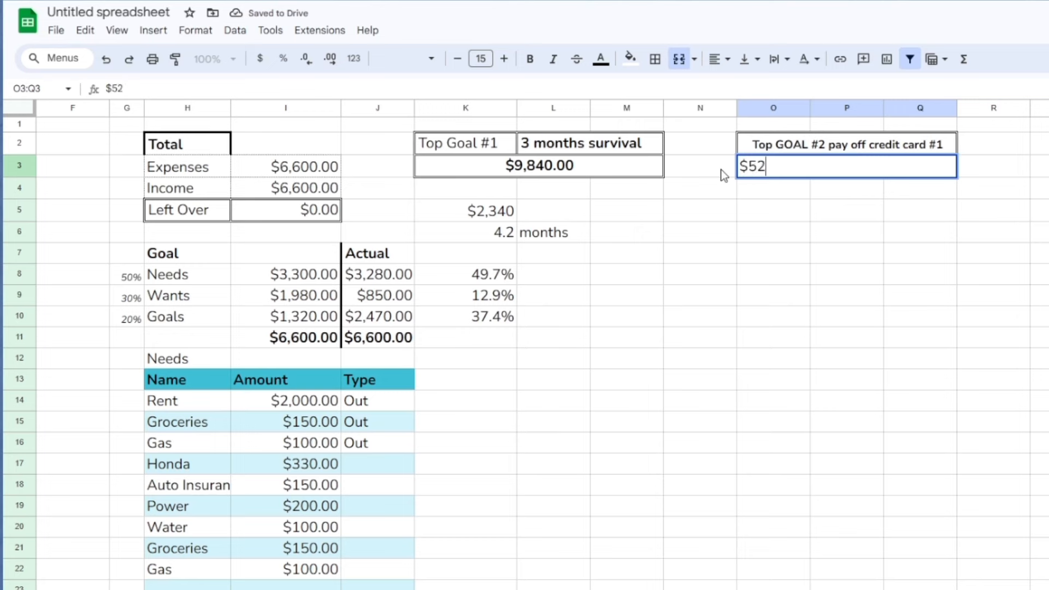
{"action": "type", "text": "234"}
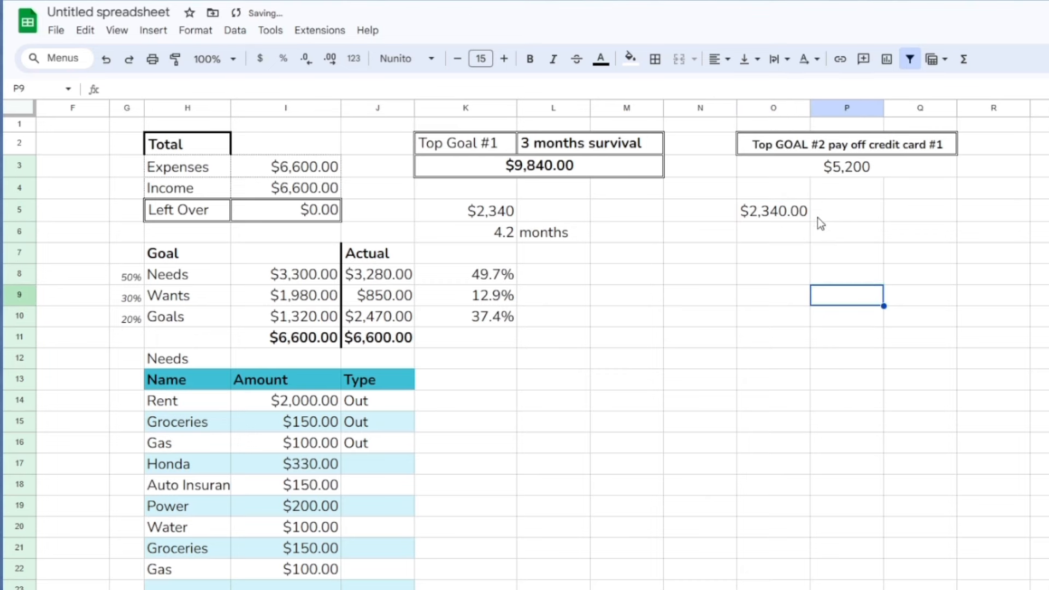
Enter =O3/O5 with a 'months' label, then raise the target to $9,000 (3.8 months)
{"action": "left_click", "coordinate": [774, 232]}
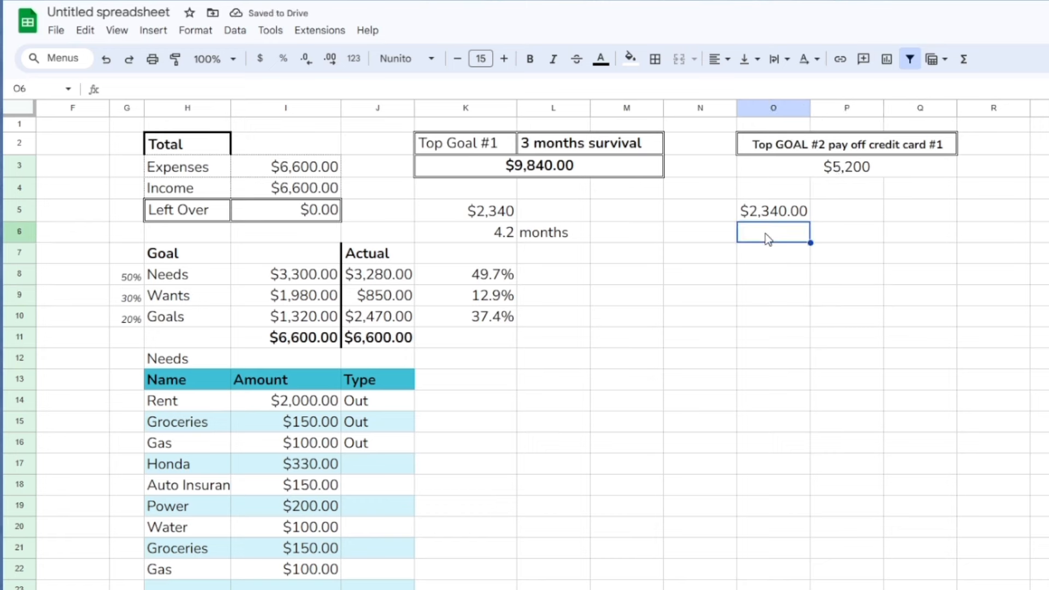
{"action": "type", "text": "=O3"}
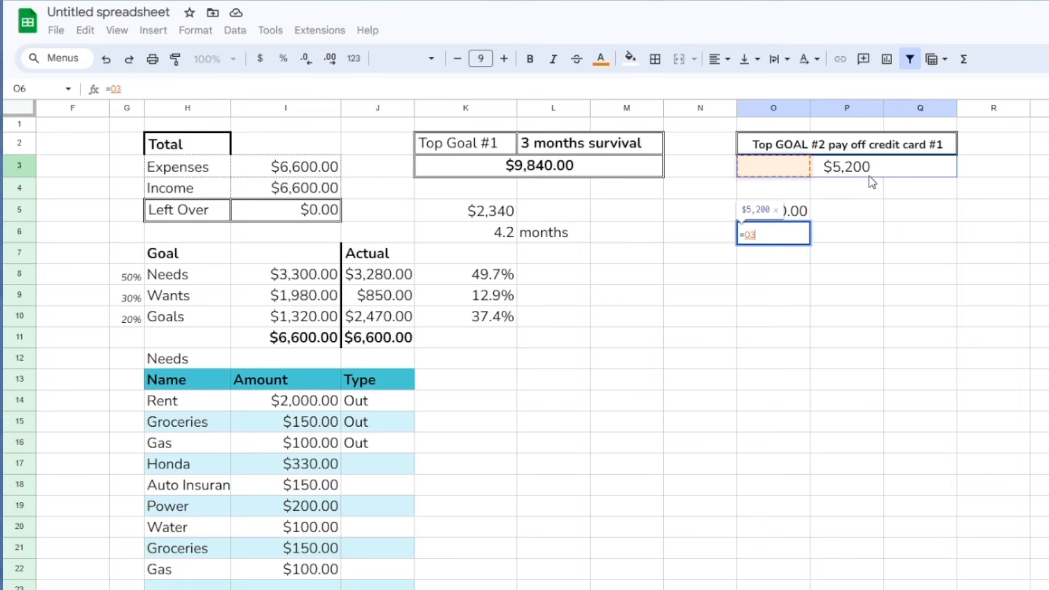
{"action": "type", "text": "/O5"}
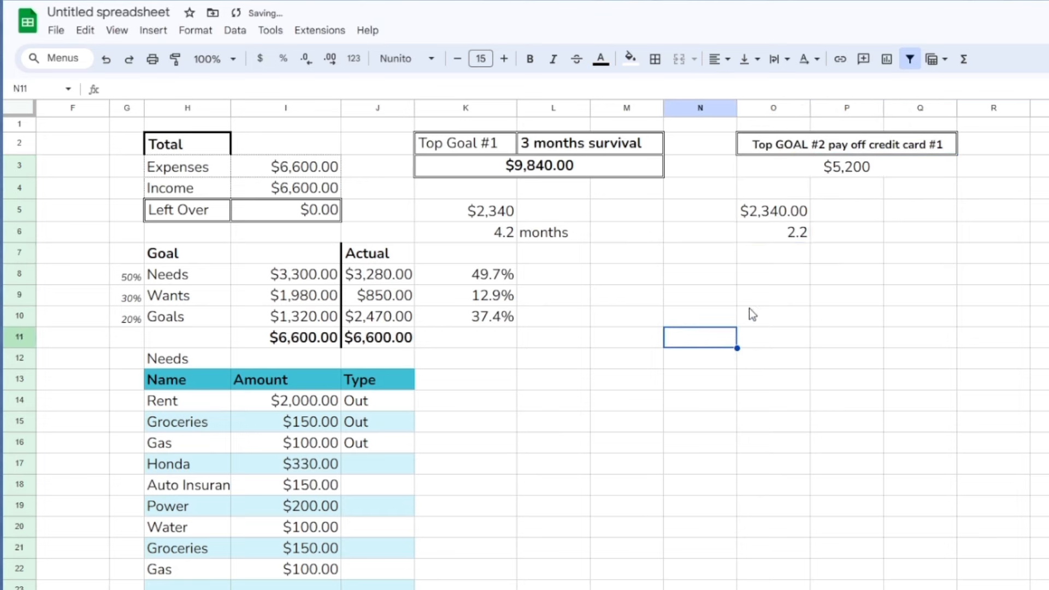
{"action": "type", "text": "months"}
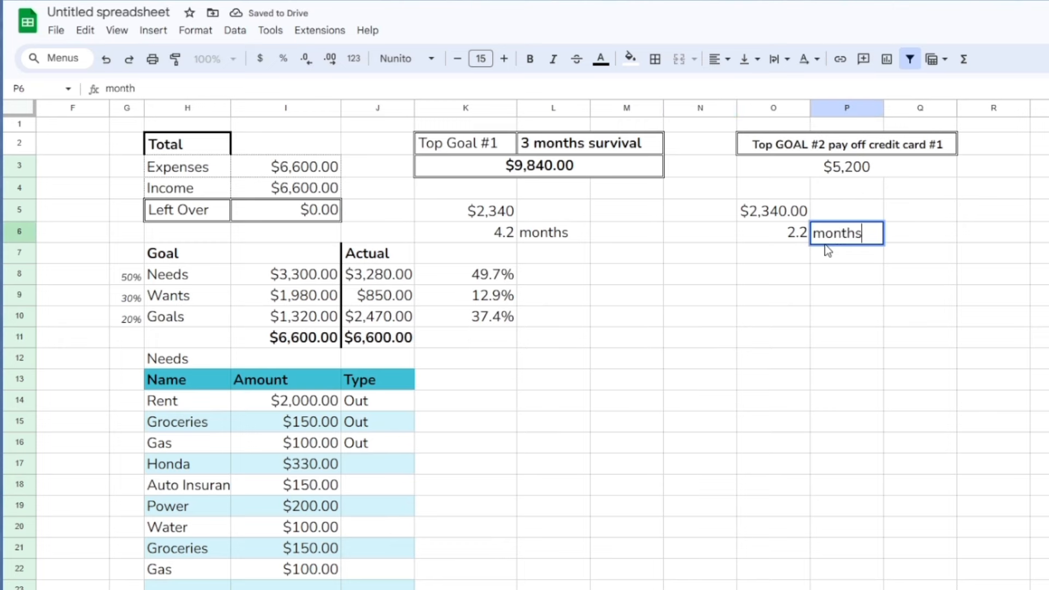
{"action": "left_click", "coordinate": [847, 167]}
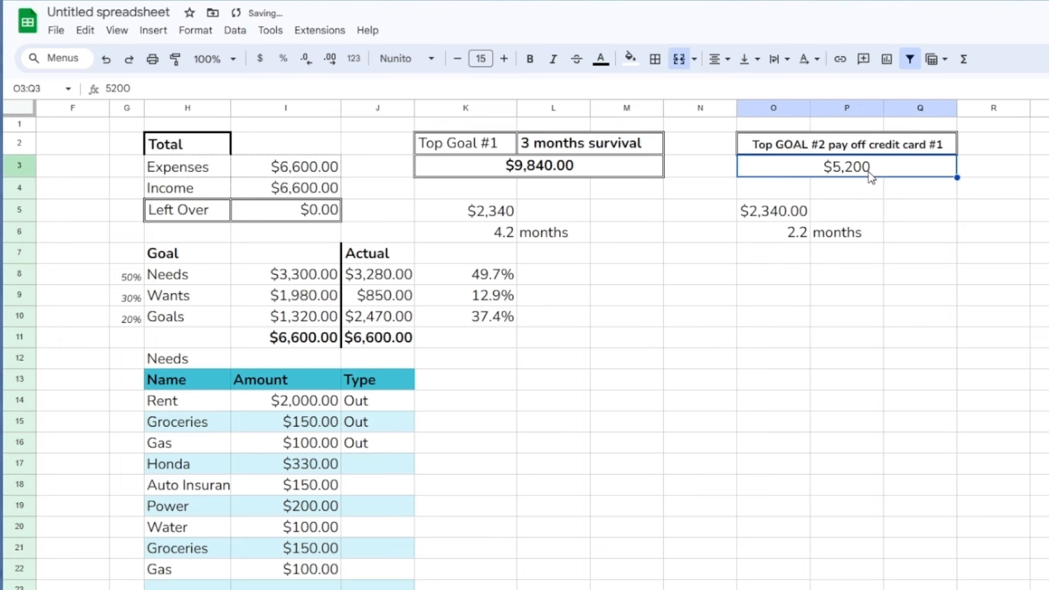
{"action": "type", "text": "900"}
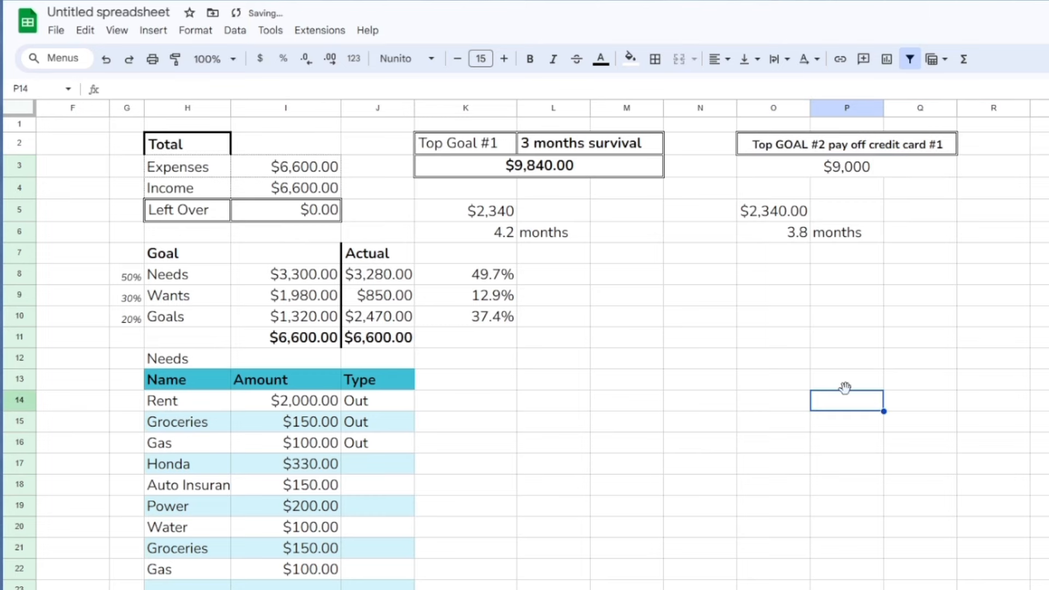
{"action": "mouse_move", "coordinate": [859, 223]}
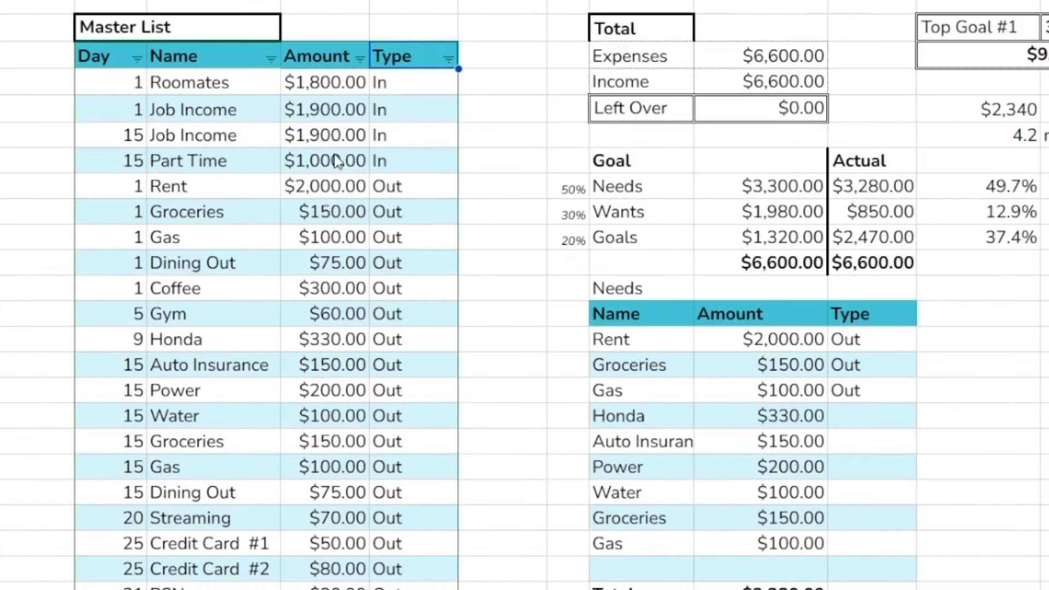
{"action": "left_click", "coordinate": [325, 110]}
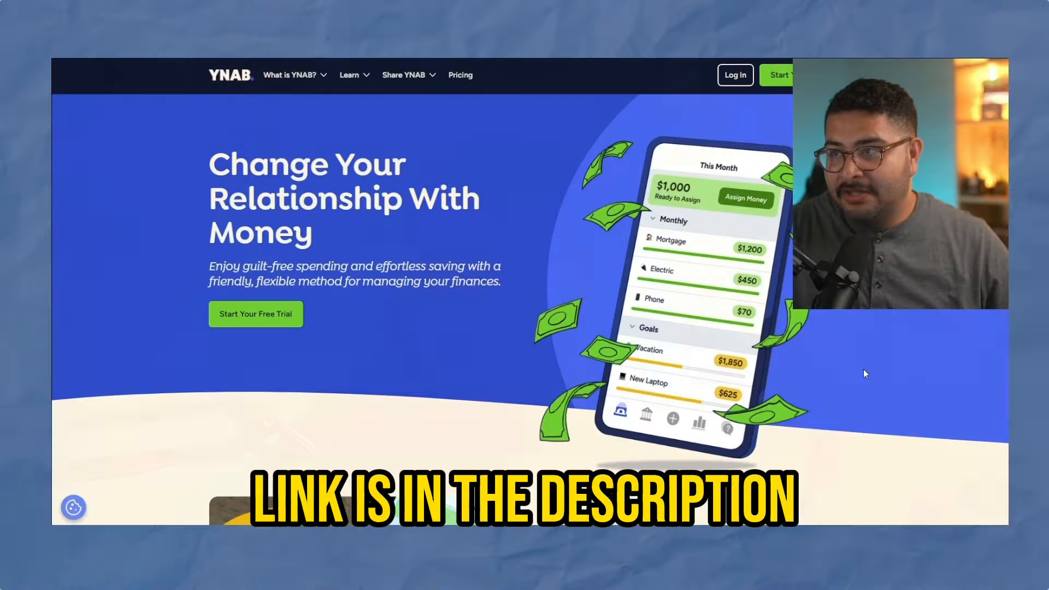
{"action": "scroll", "scroll_direction": "down", "scroll_amount": 3}
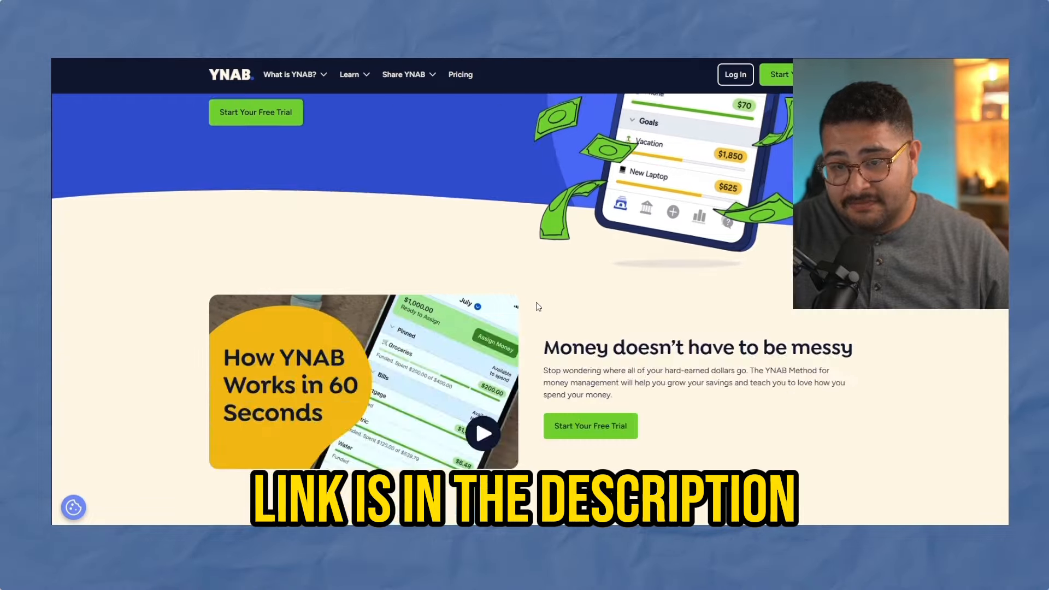
{"action": "scroll", "scroll_direction": "up", "scroll_amount": 3}
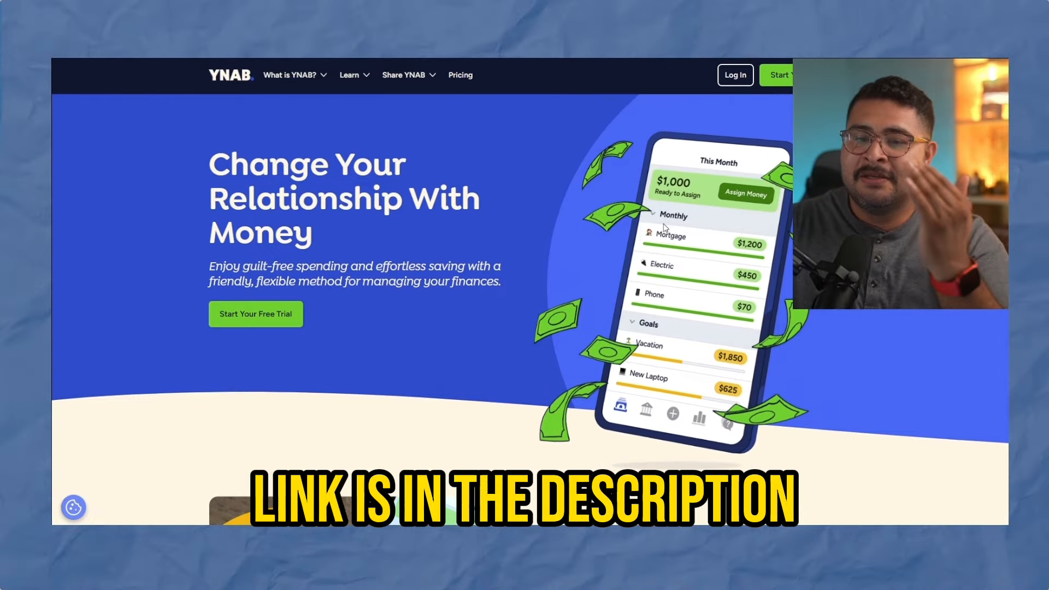
{"action": "scroll", "scroll_direction": "down", "scroll_amount": 3}
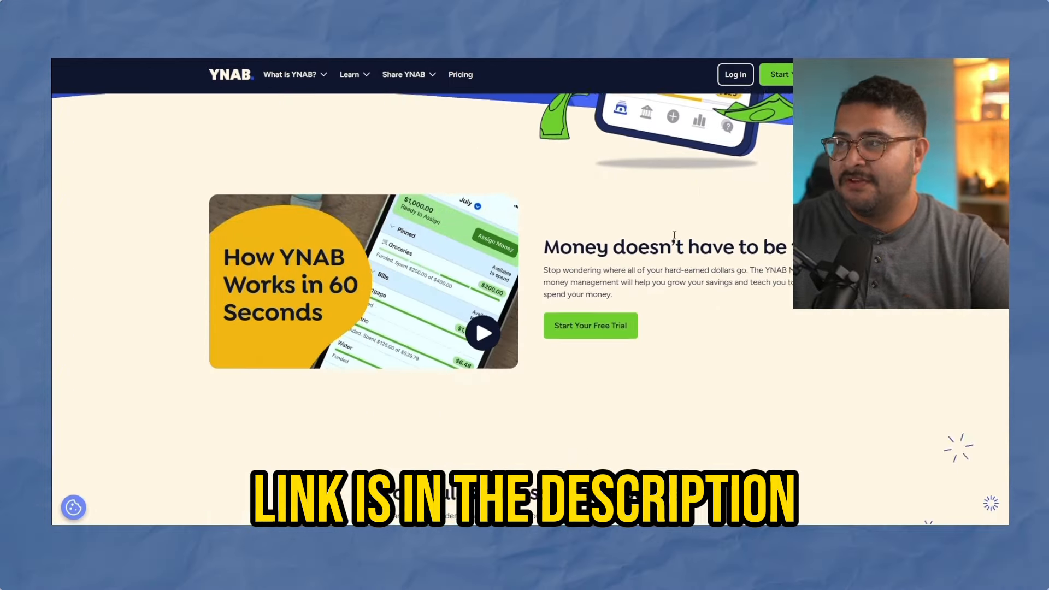
{"action": "scroll", "scroll_direction": "down", "scroll_amount": 3}
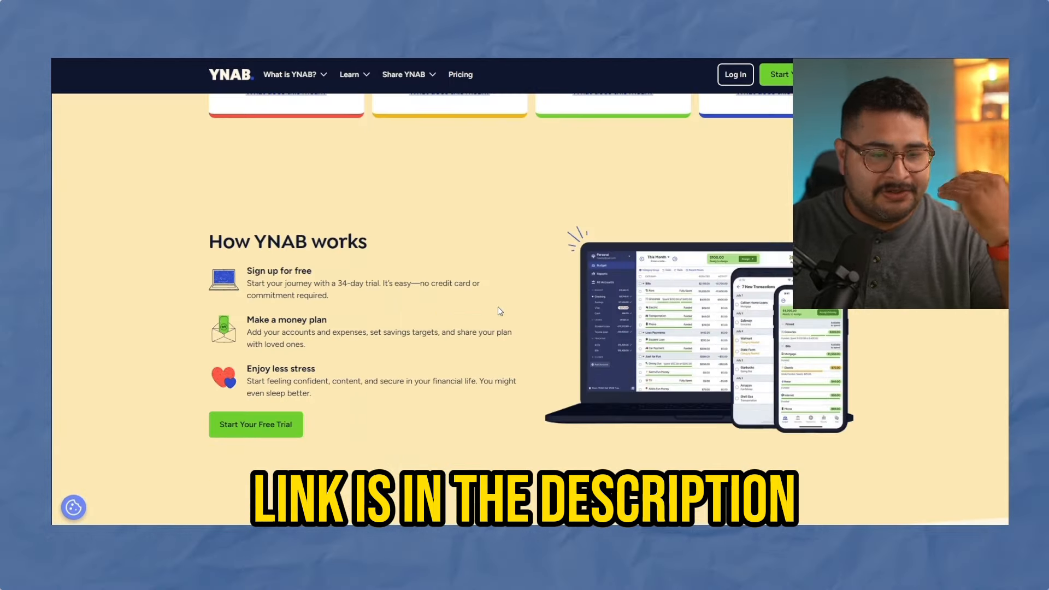
{"action": "mouse_move", "coordinate": [461, 310]}
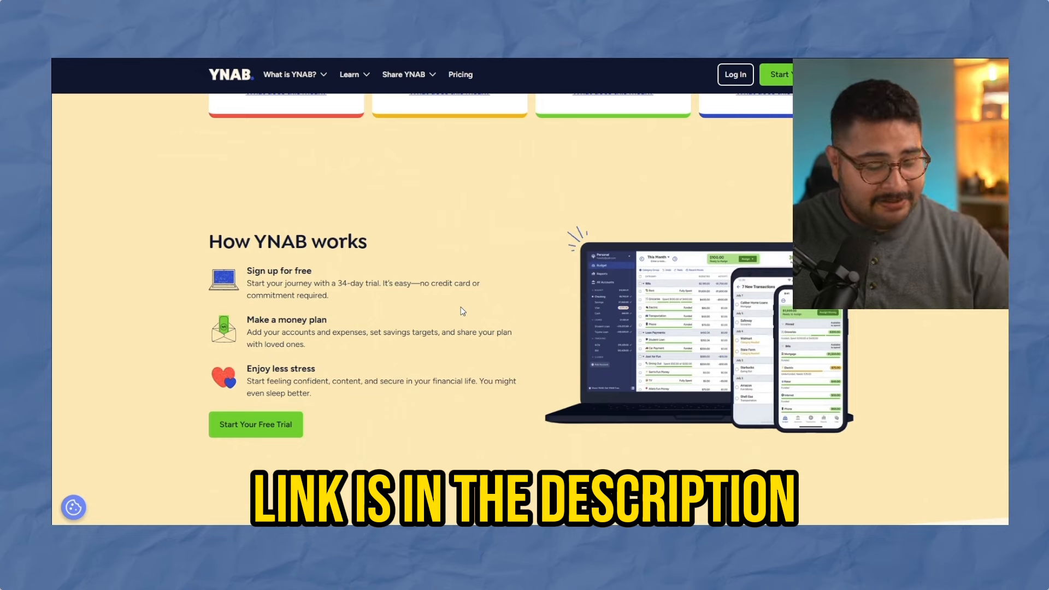